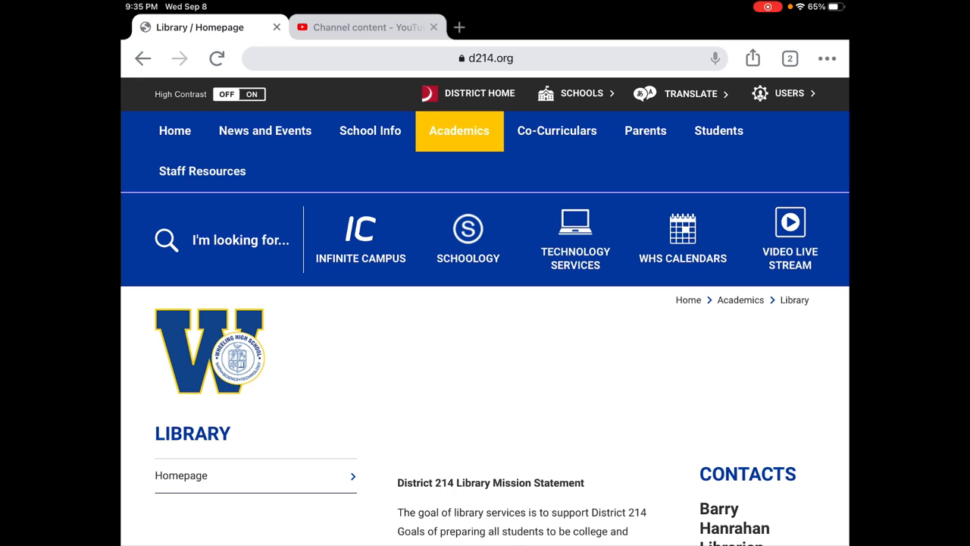
- Expand the Research databases dropdown on the District 214 Library Services site
left_click(489, 59)
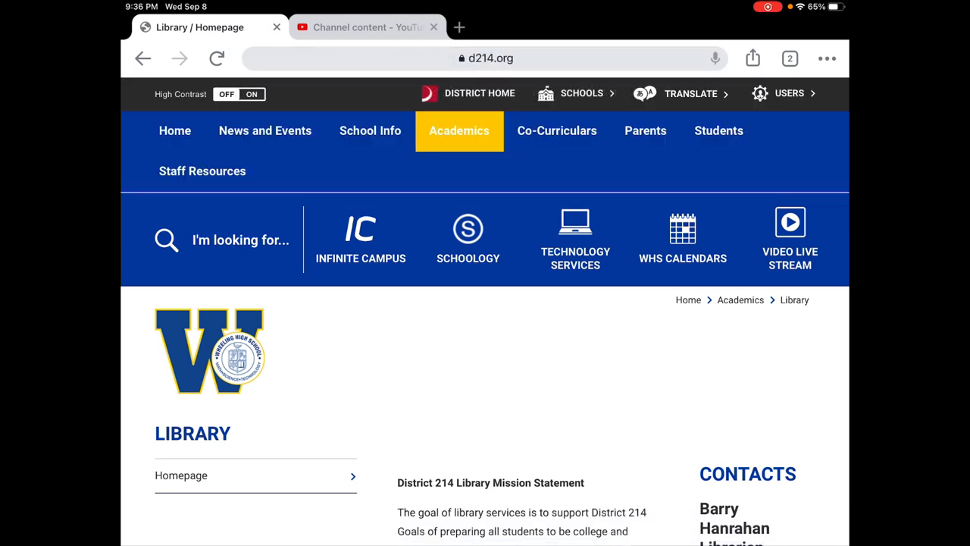
left_click(459, 130)
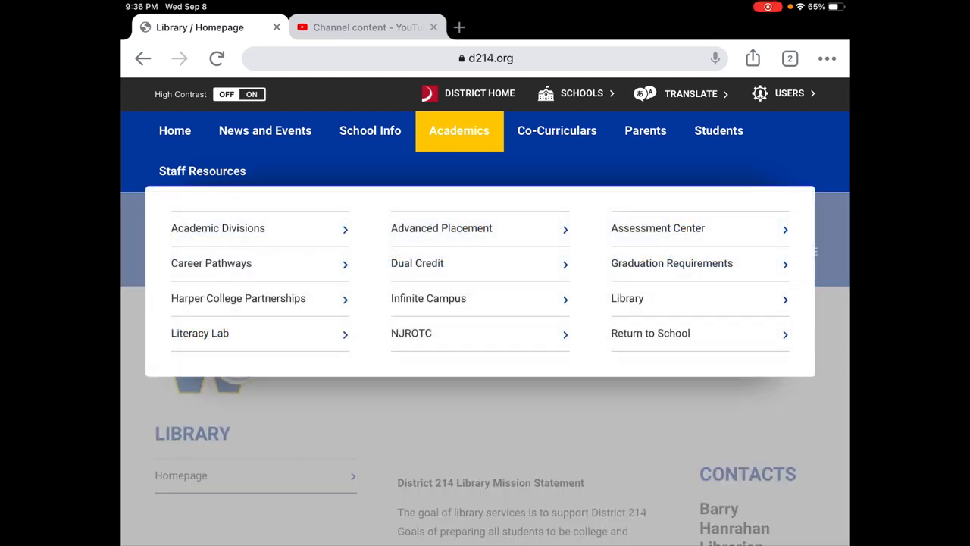
right_click(627, 298)
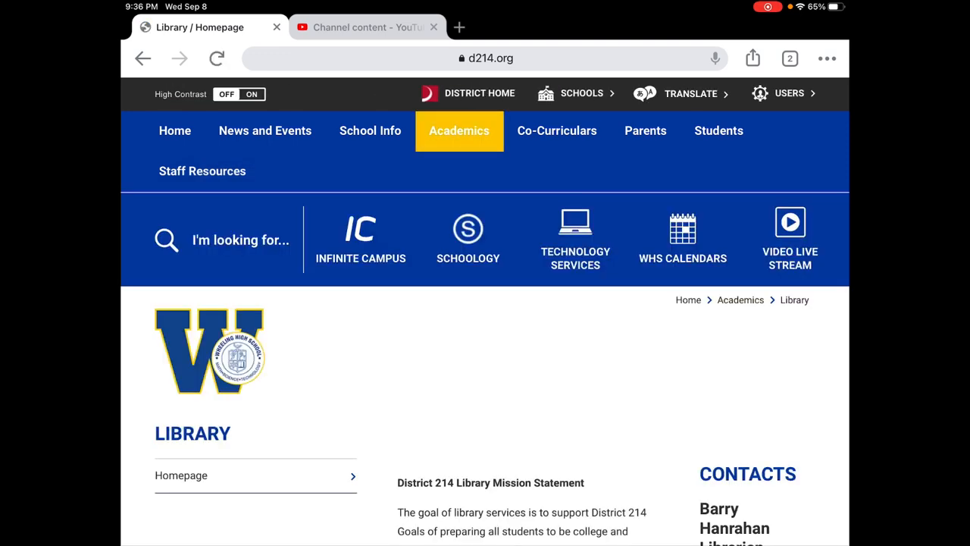
scroll("down", 3)
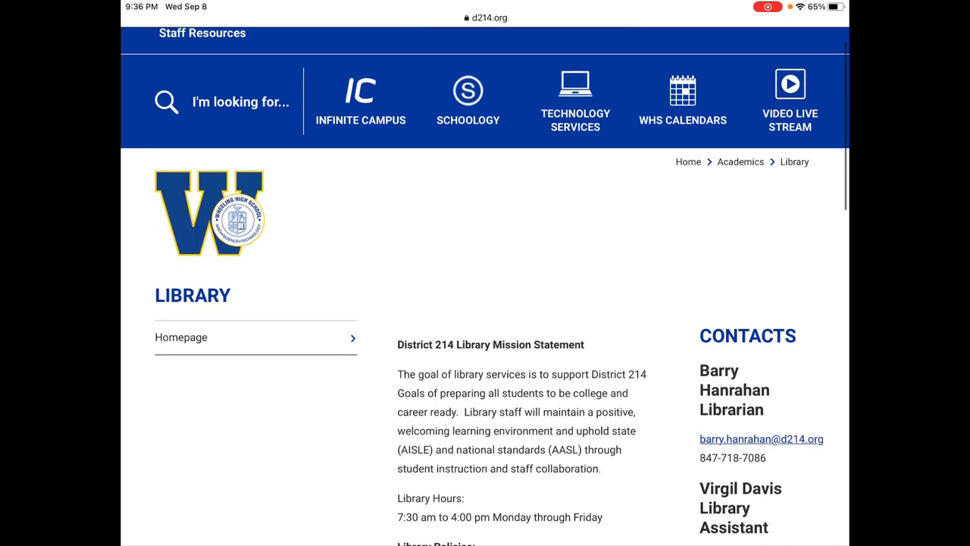
scroll("down", 3)
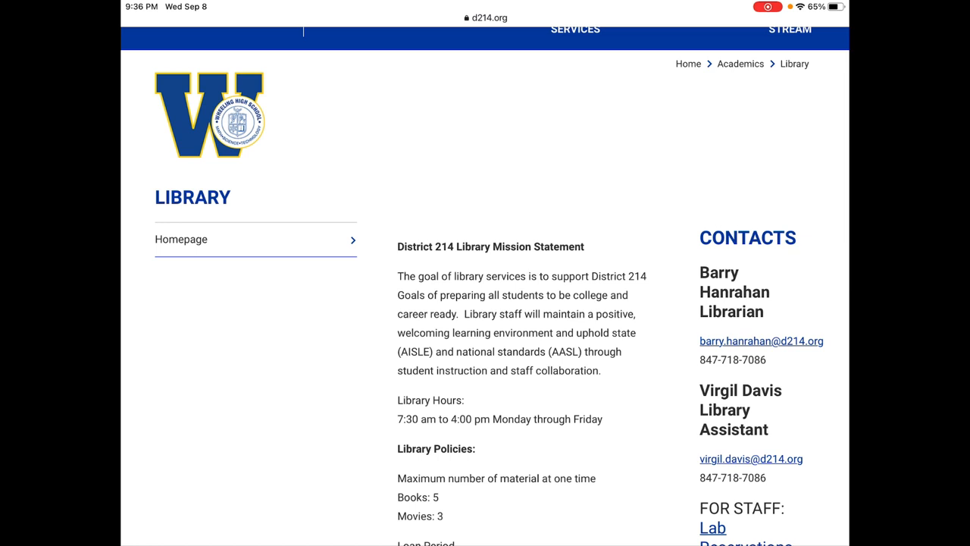
double_click(734, 291)
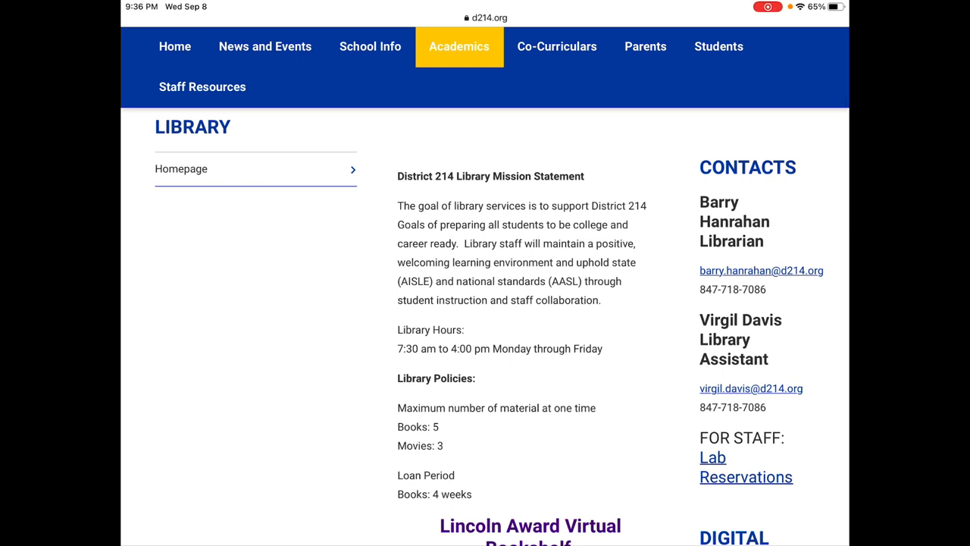
- Scroll to GALE Science in Context and open it in a new tab
scroll("down", 3)
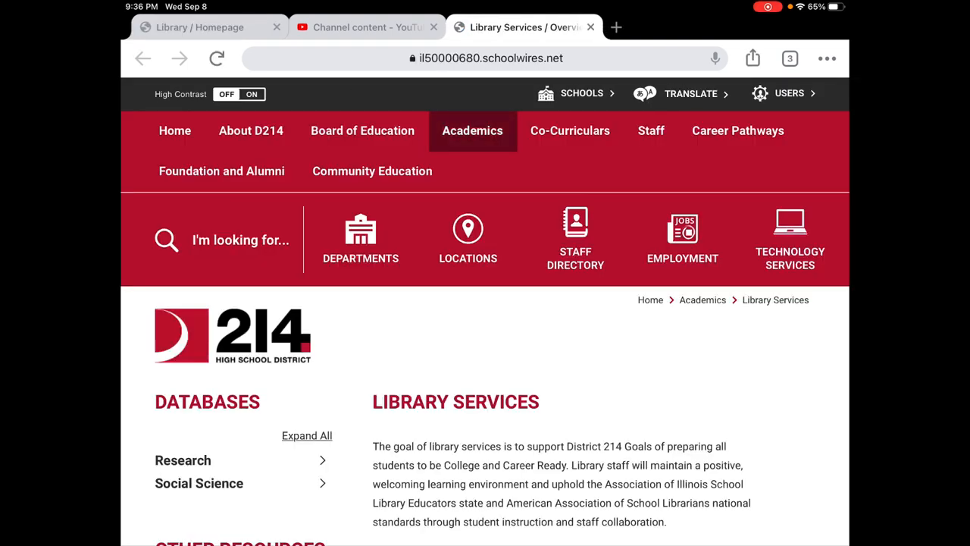
scroll("down", 3)
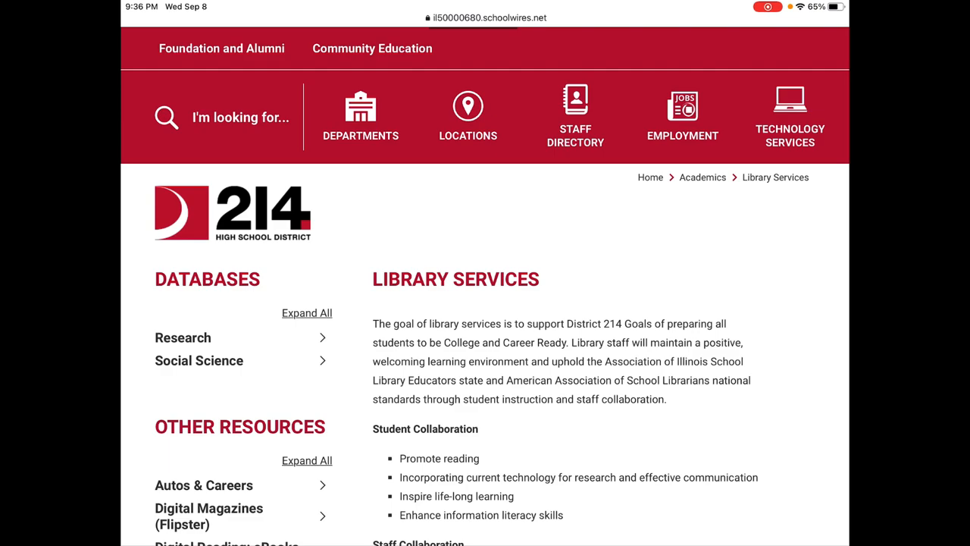
scroll("down", 3)
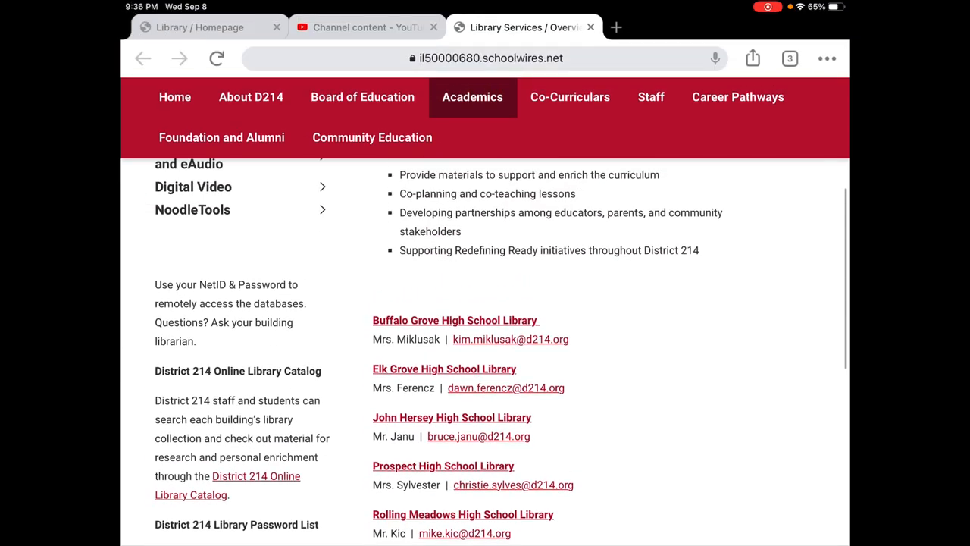
scroll("up", 3)
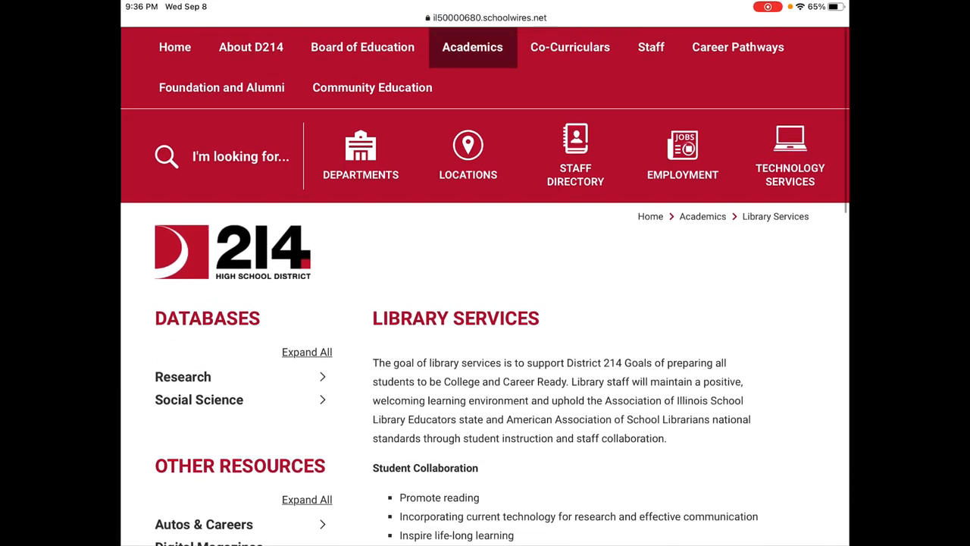
scroll("down", 3)
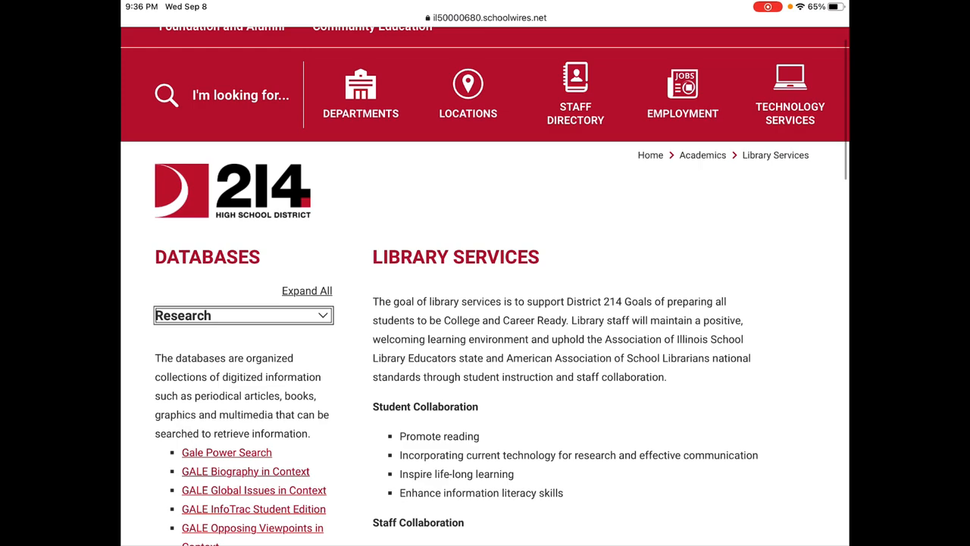
scroll("down", 3)
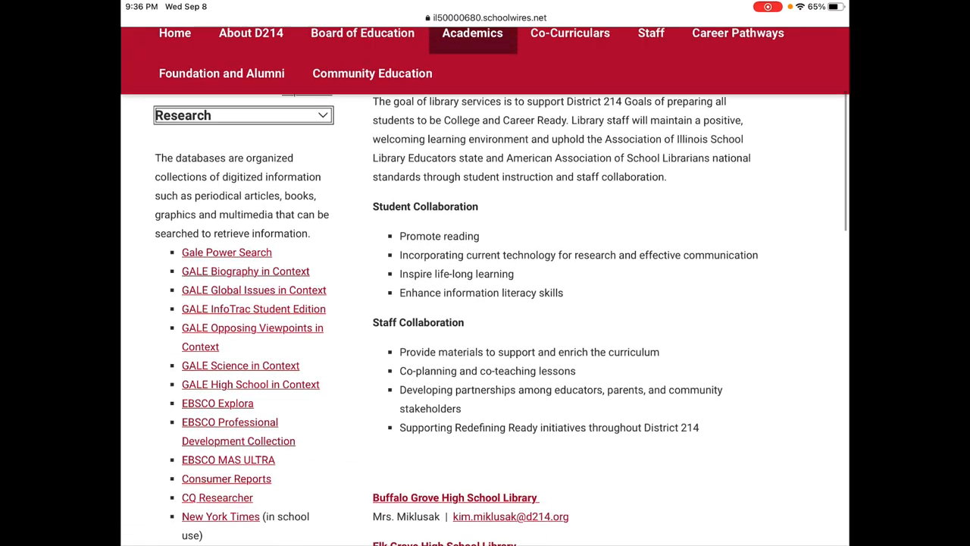
scroll("down", 3)
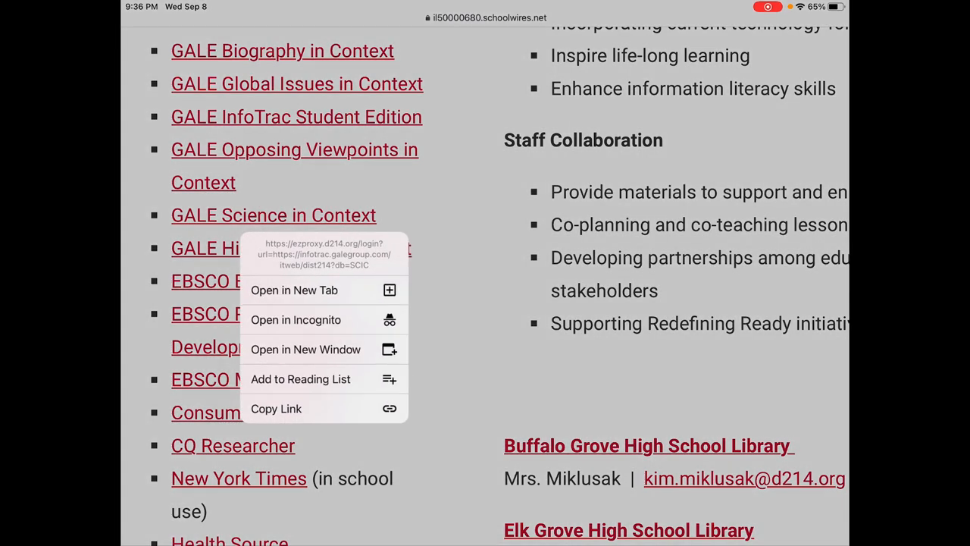
left_click(294, 290)
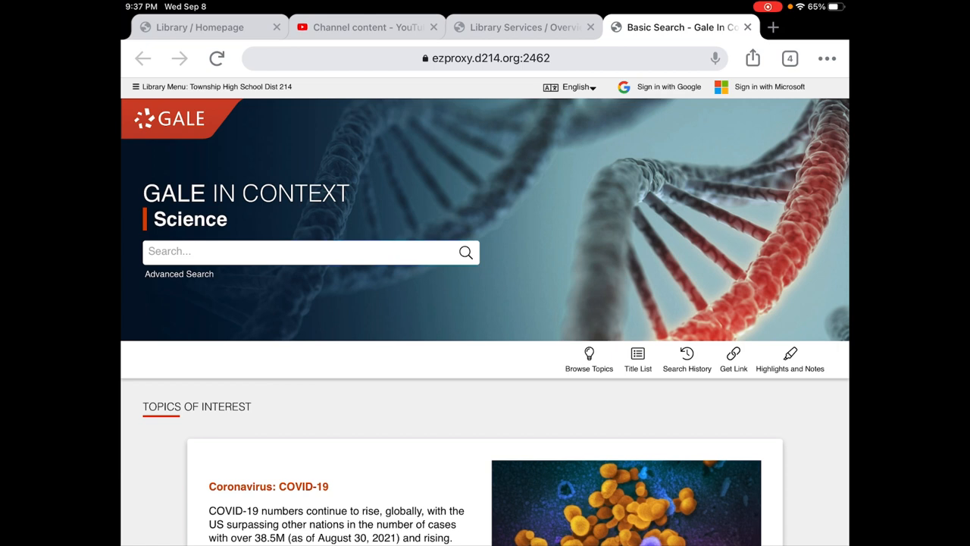
- Use the Gale In Context: Science home page in its own tab to reach Browse Topics
left_click(298, 251)
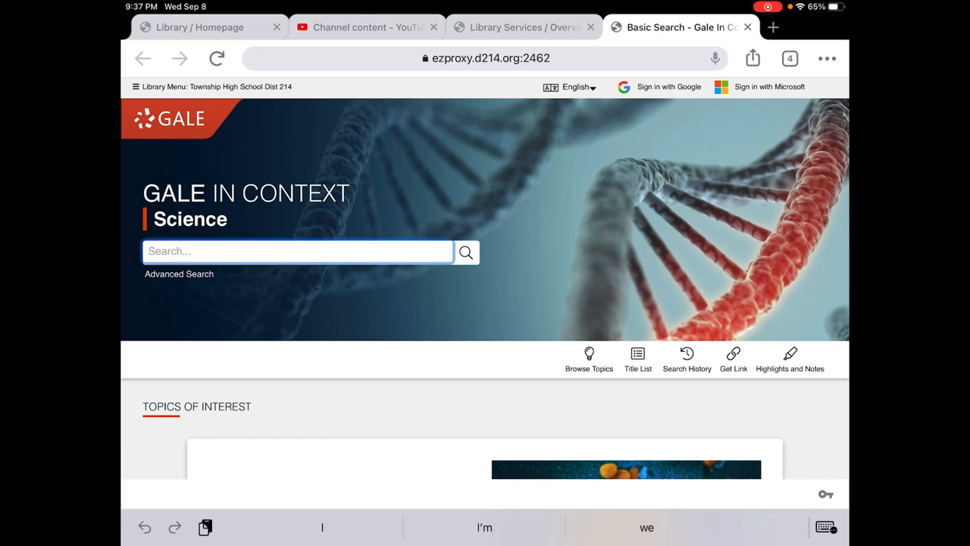
scroll("down", 3)
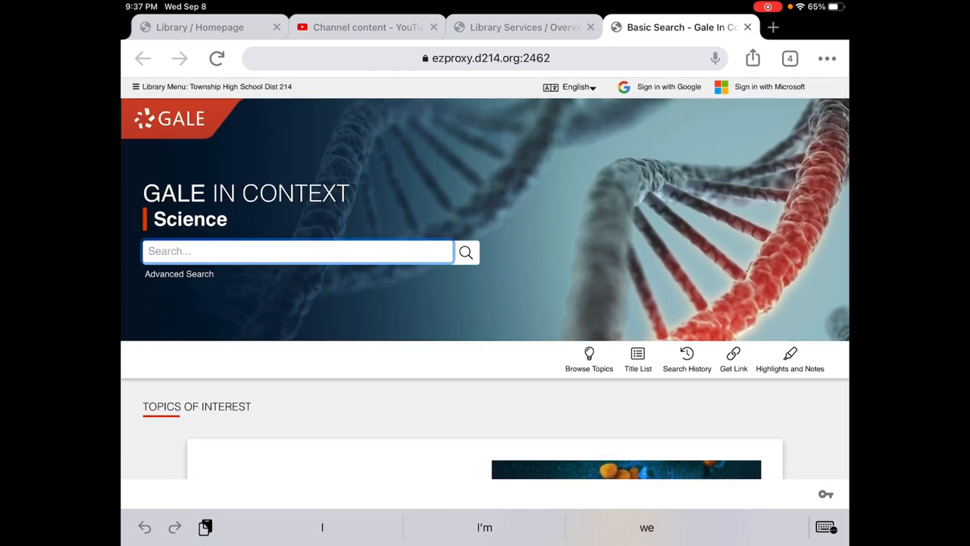
left_click(589, 356)
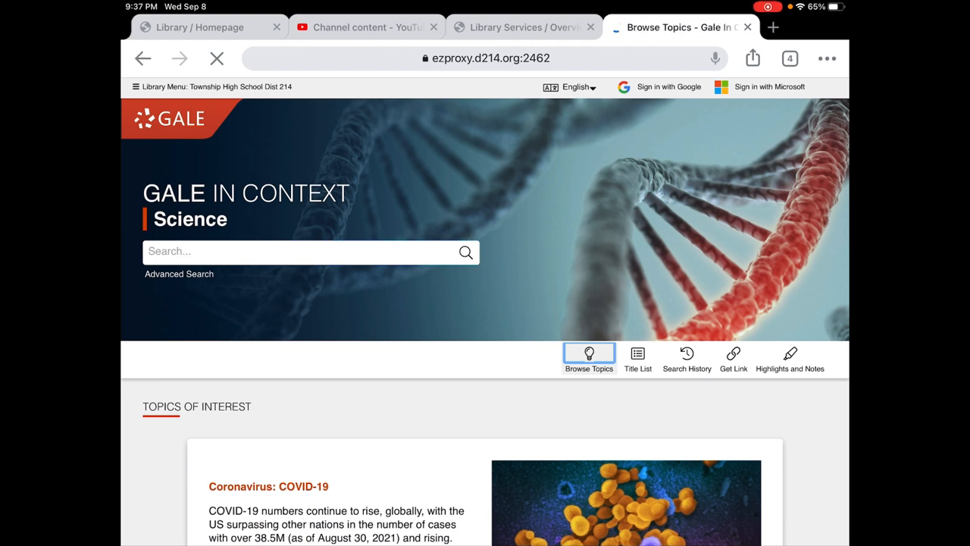
- Load Browse Topics, scroll the View All A–Z topic list, and bring up the category choices
left_click(588, 357)
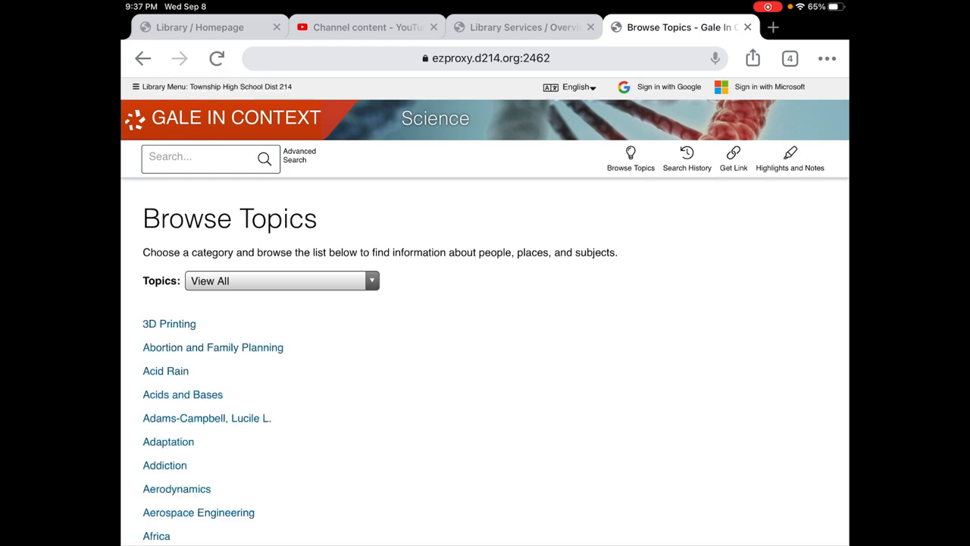
scroll("down", 3)
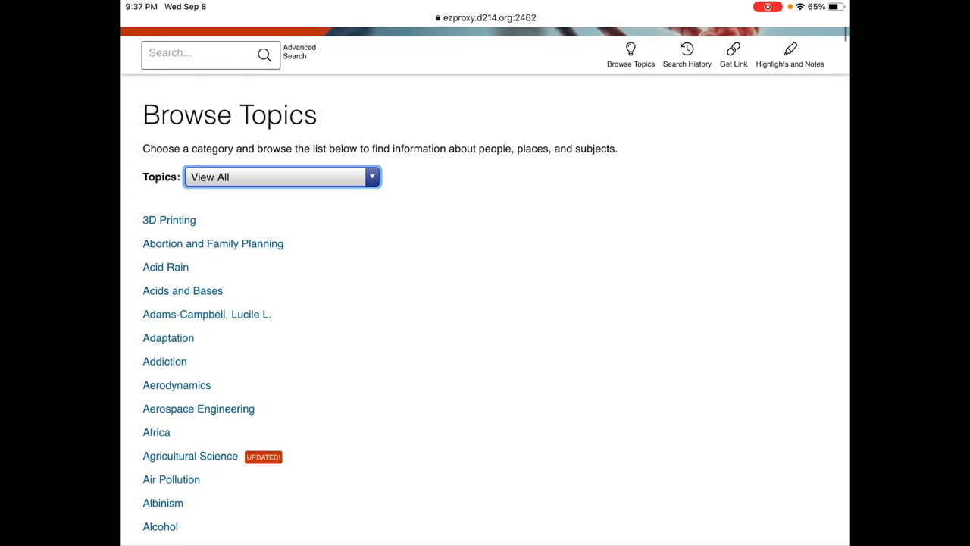
left_click(282, 177)
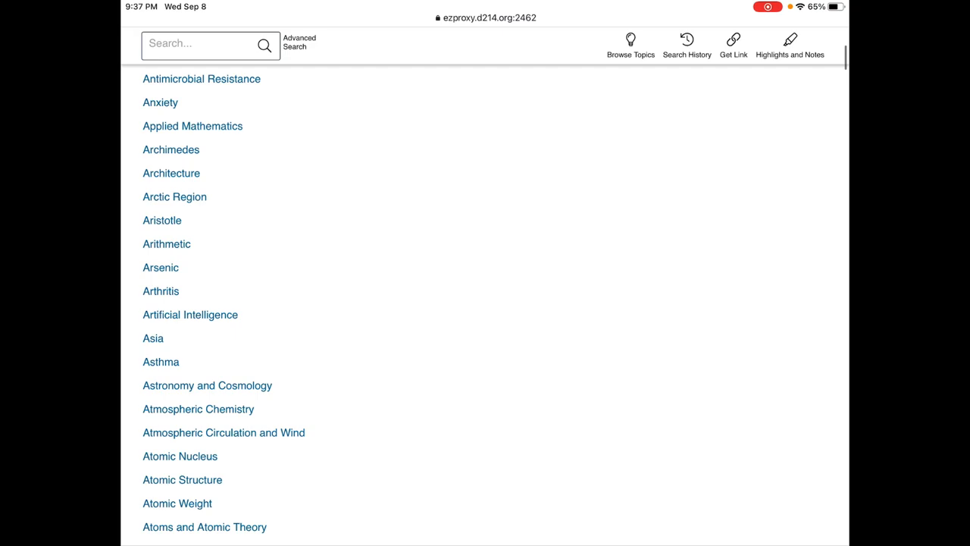
scroll("down", 3)
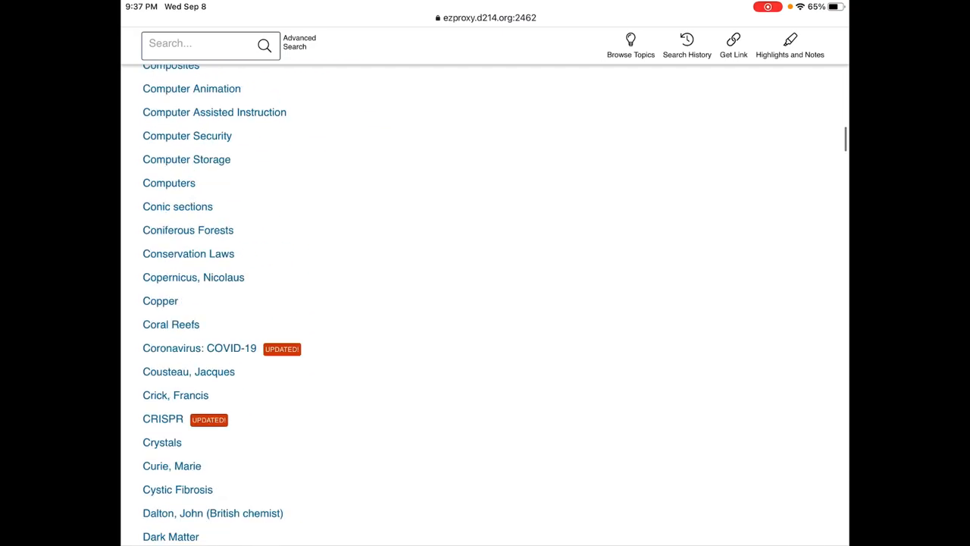
scroll("down", 3)
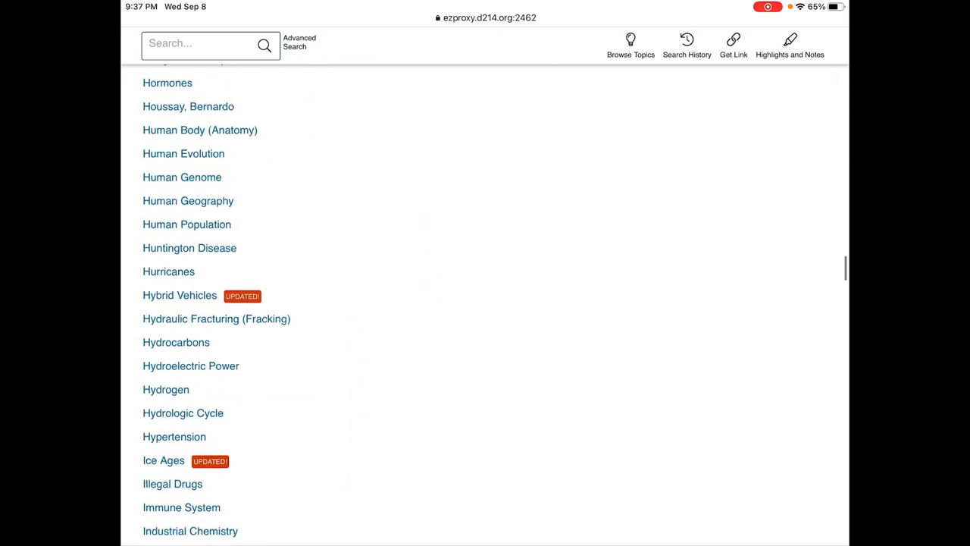
scroll("down", 3)
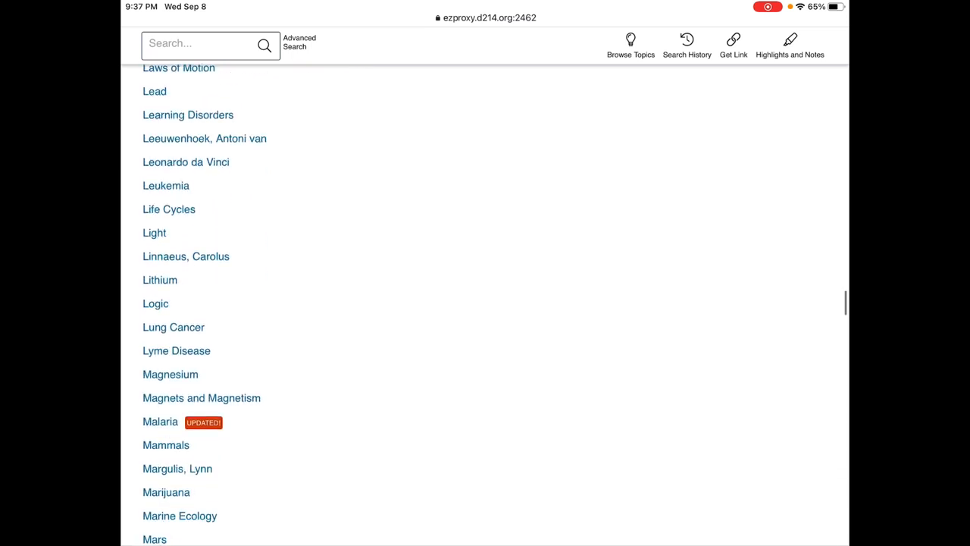
scroll("down", 3)
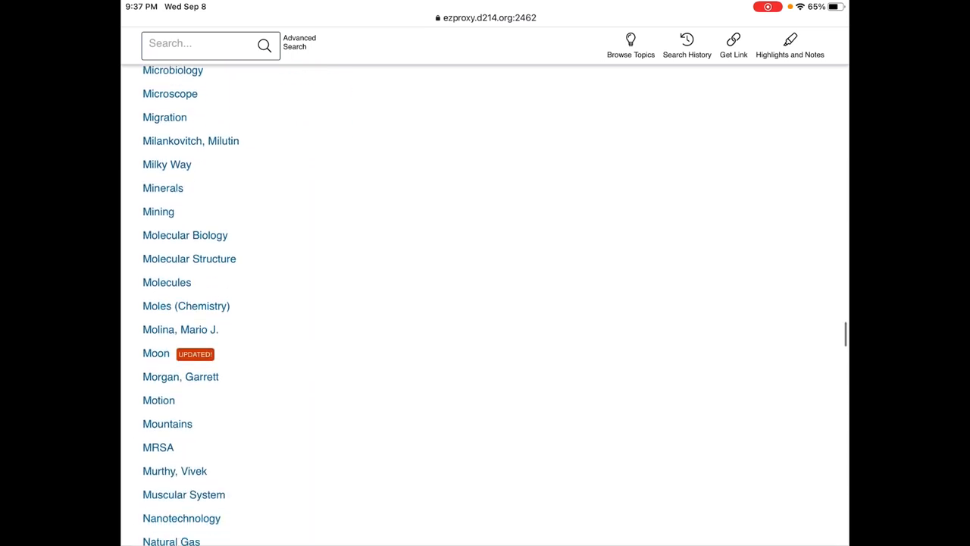
scroll("down", 3)
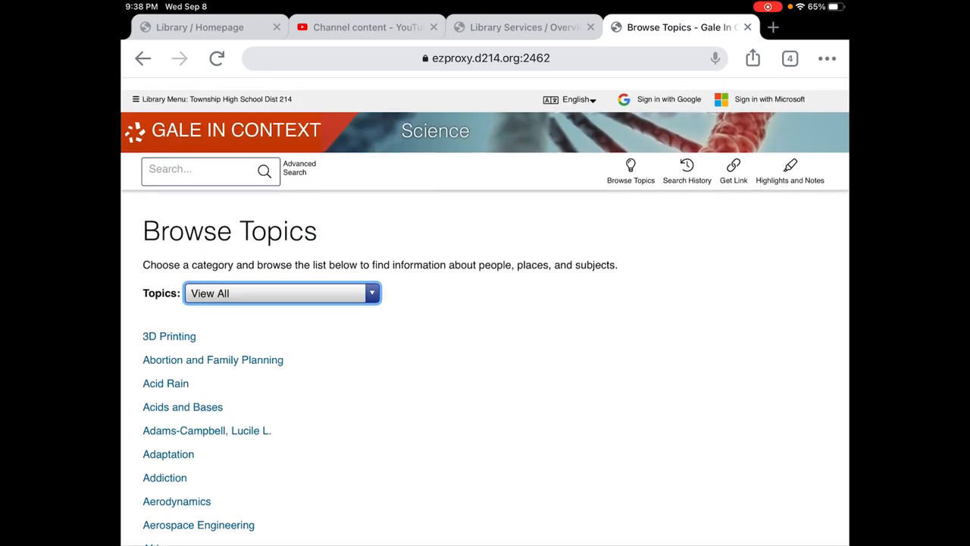
left_click(280, 294)
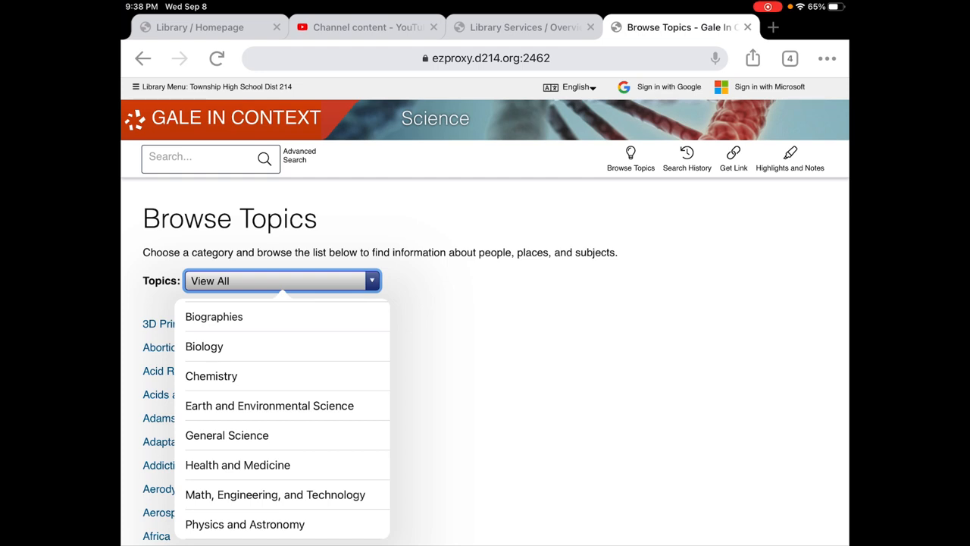
left_click(274, 494)
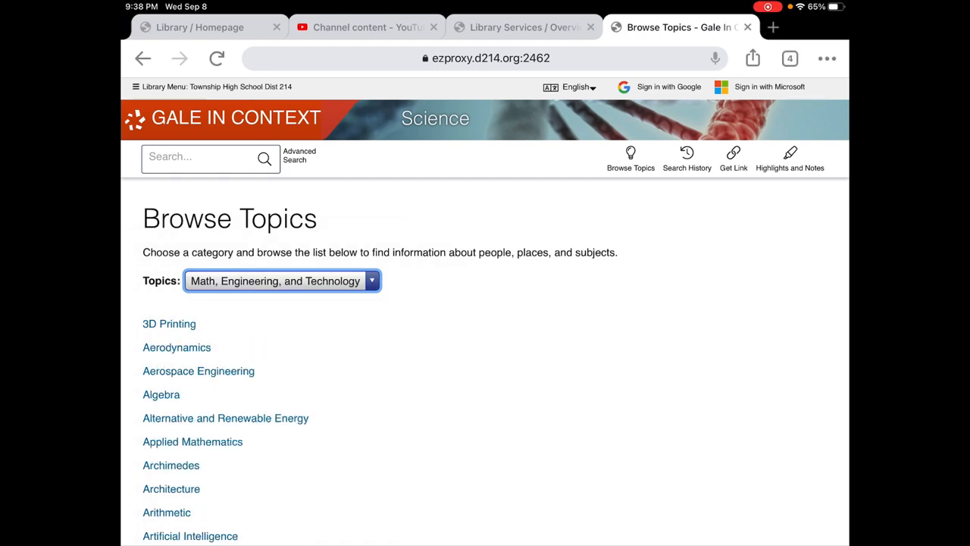
scroll("down", 3)
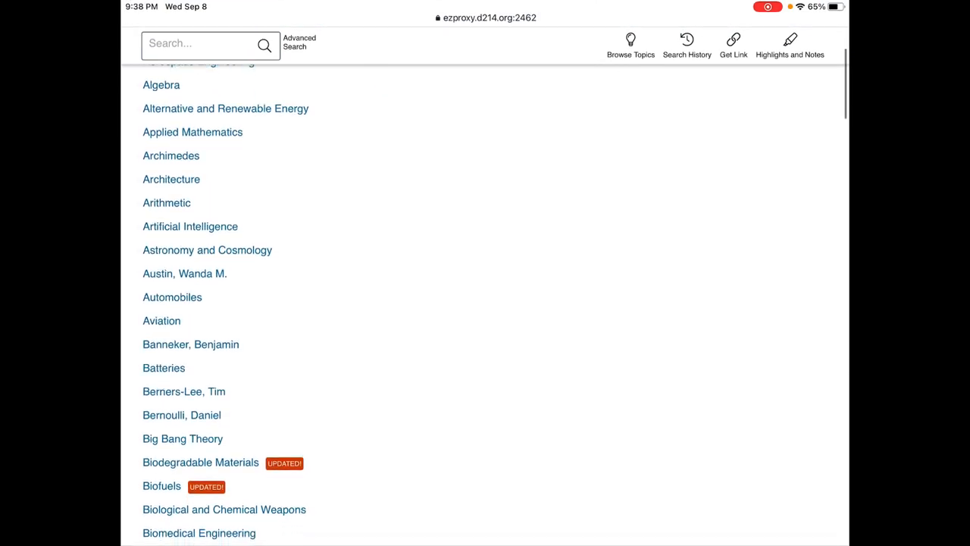
scroll("down", 3)
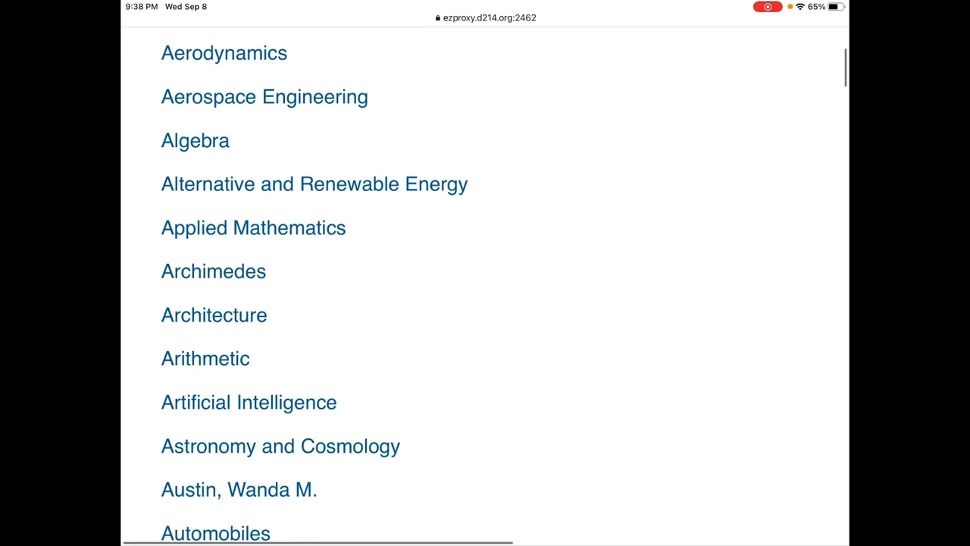
scroll("down", 3)
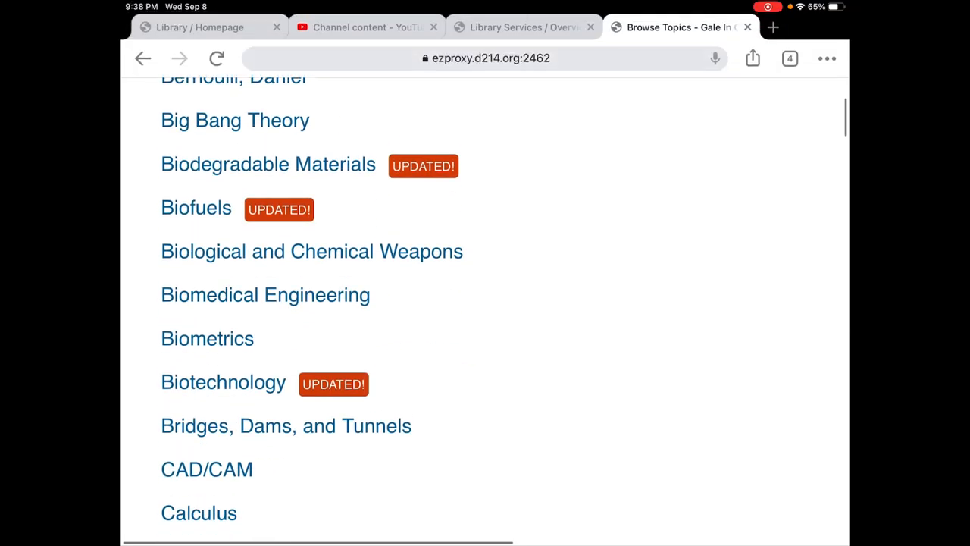
scroll("down", 3)
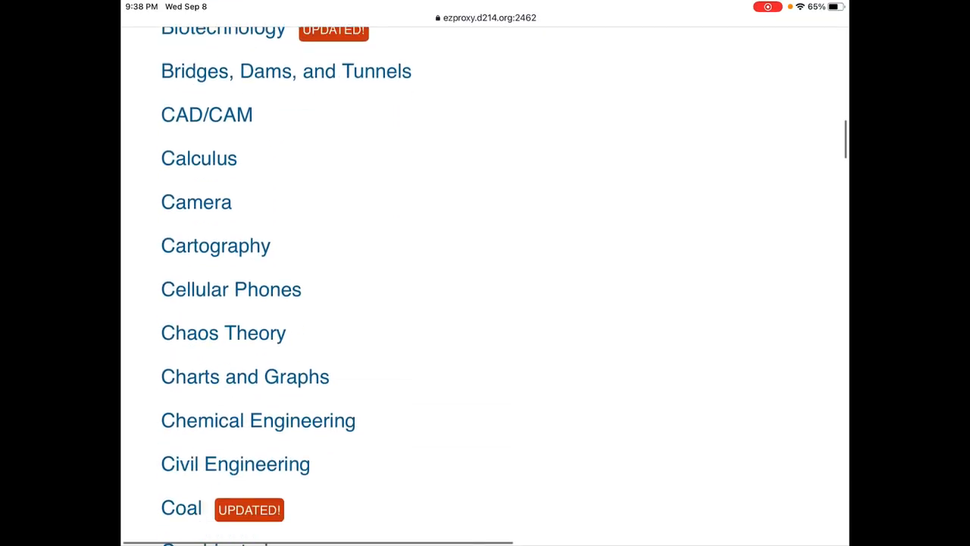
scroll("down", 3)
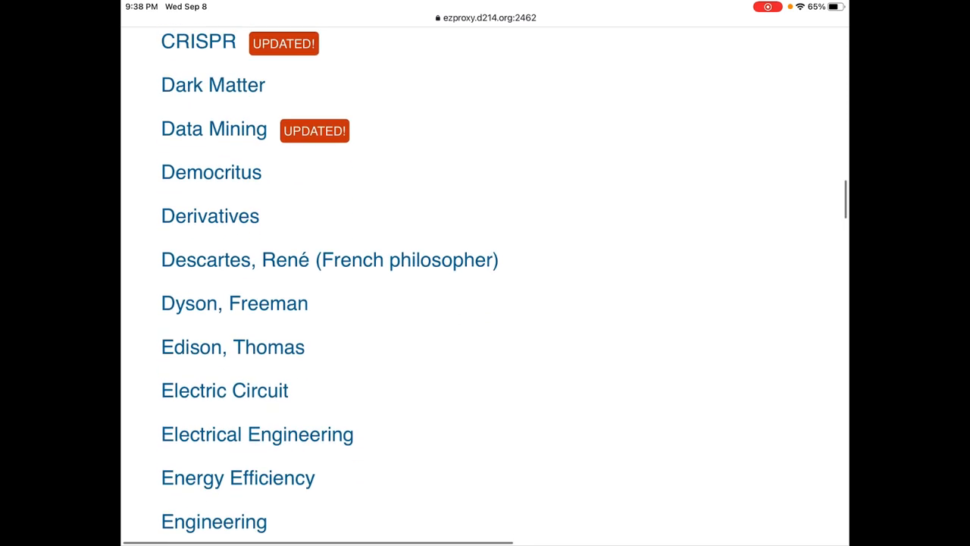
scroll("up", 3)
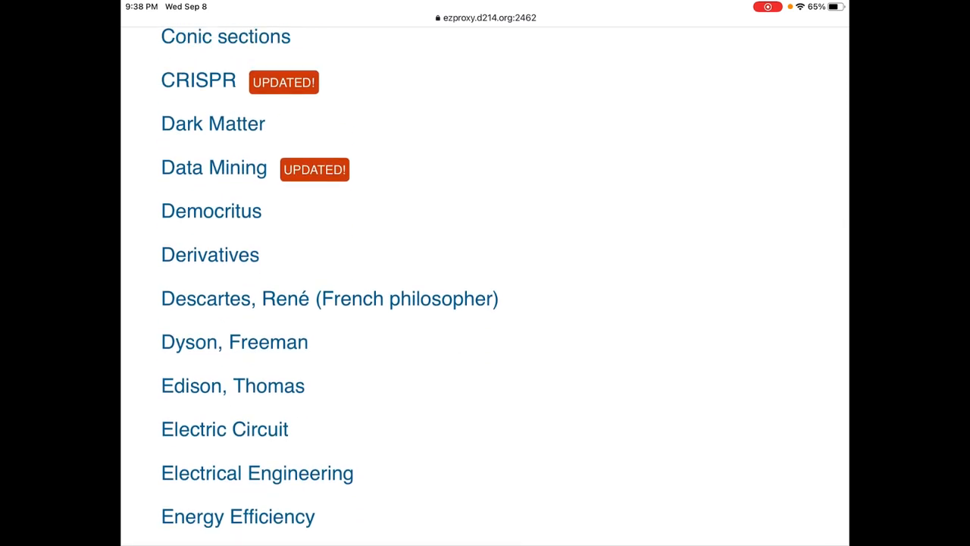
scroll("down", 3)
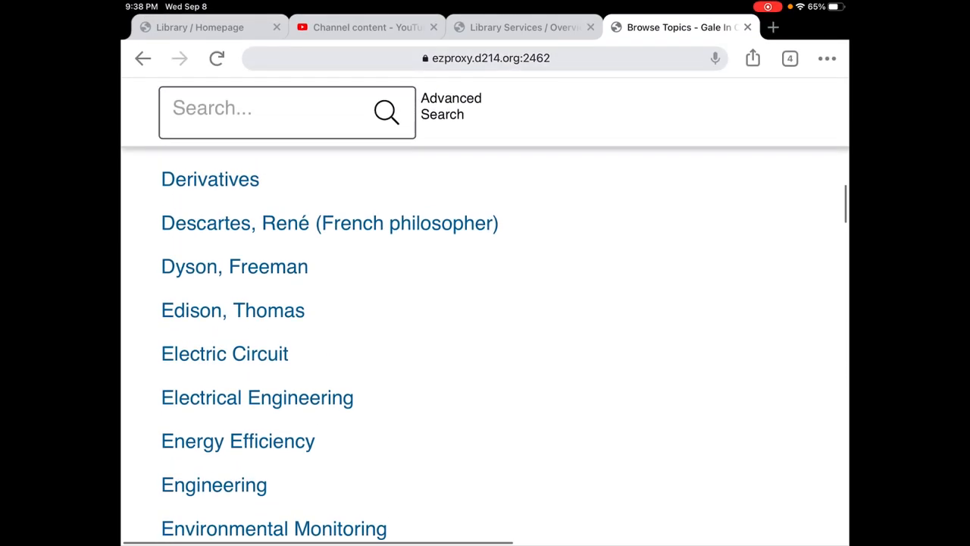
scroll("down", 3)
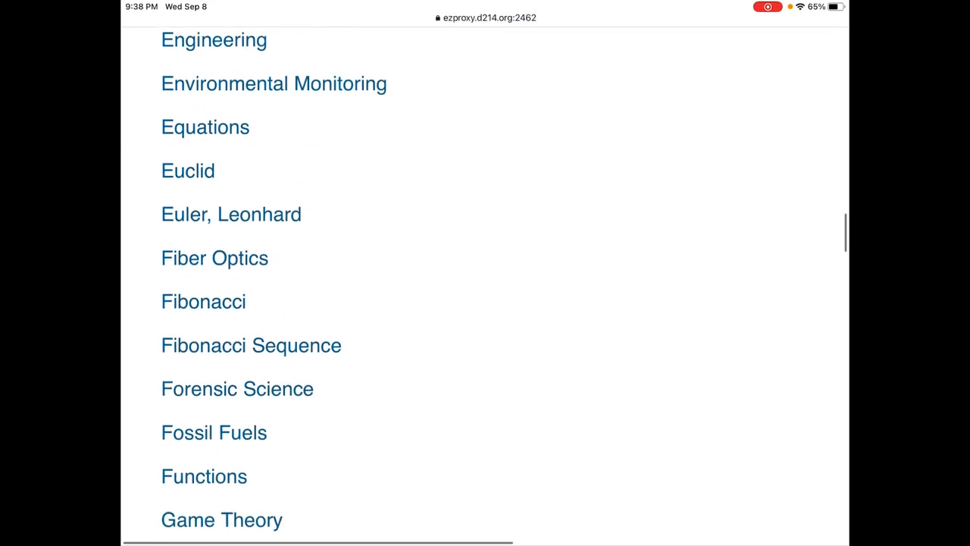
scroll("down", 3)
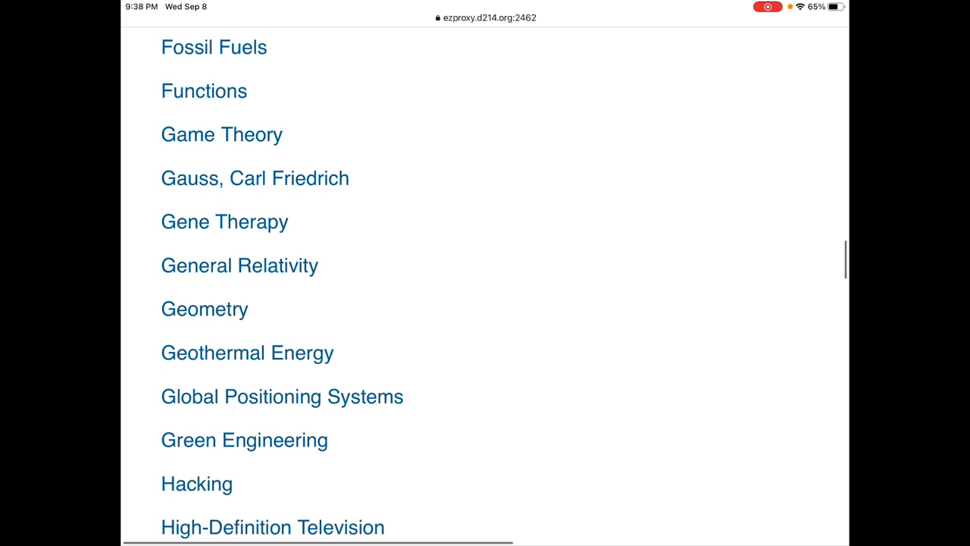
scroll("down", 3)
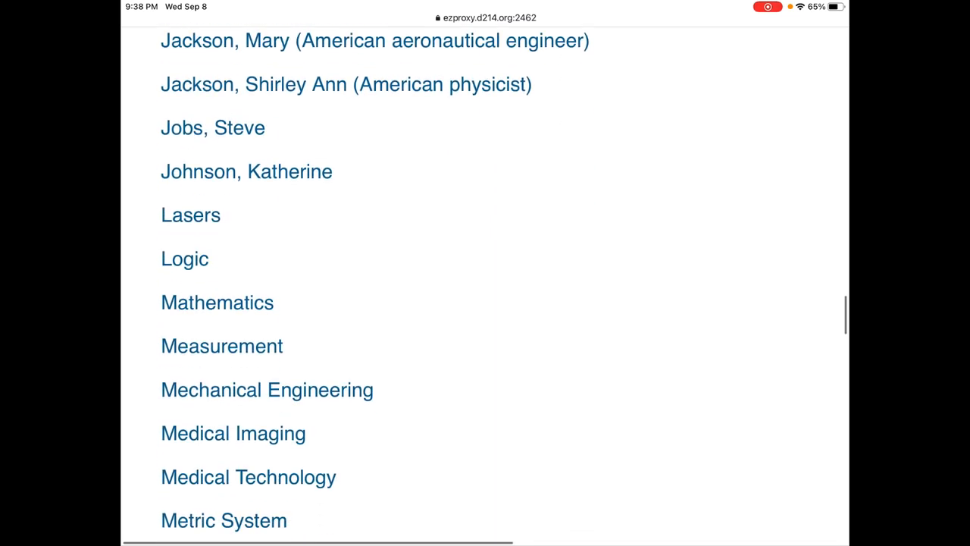
scroll("down", 3)
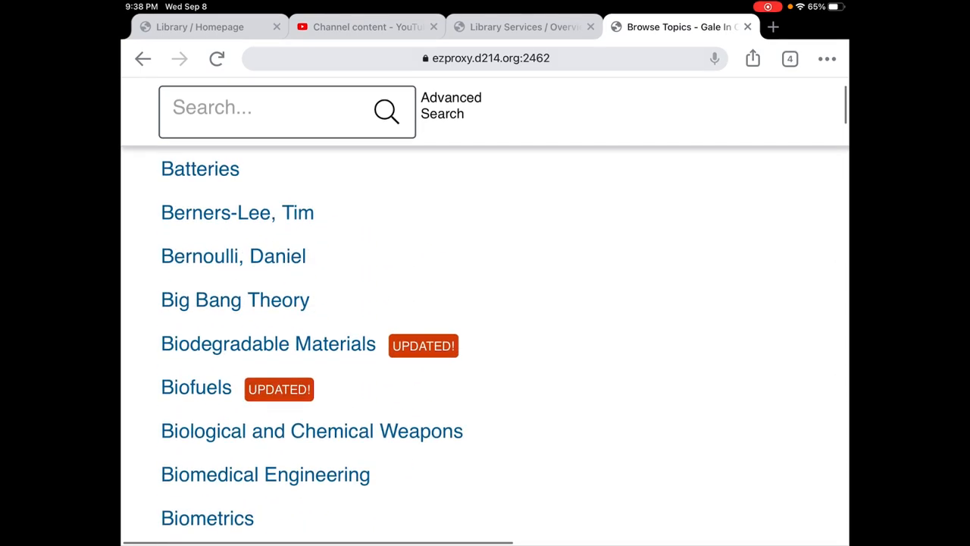
- Open the Biodegradable Materials topic and its Biodegradable overview article
left_click(268, 343)
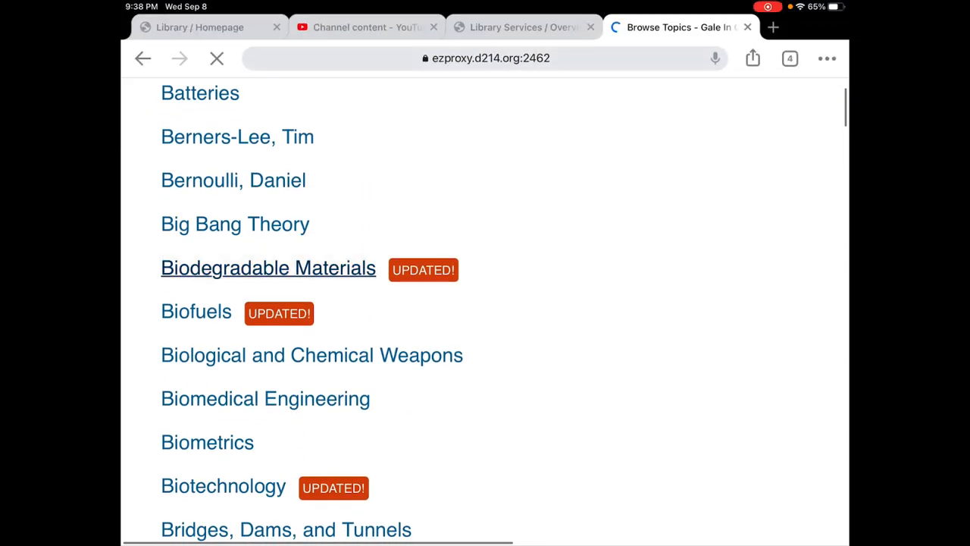
left_click(268, 267)
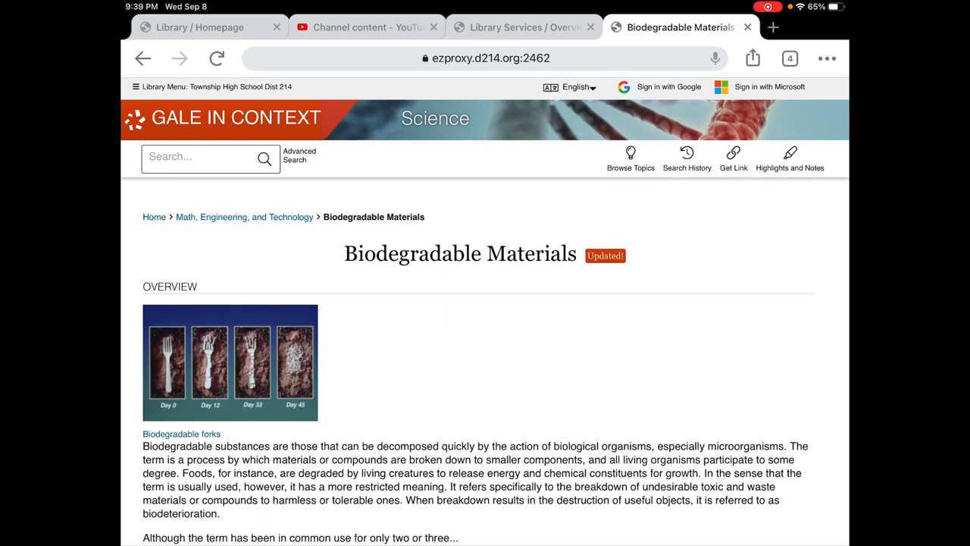
scroll("down", 3)
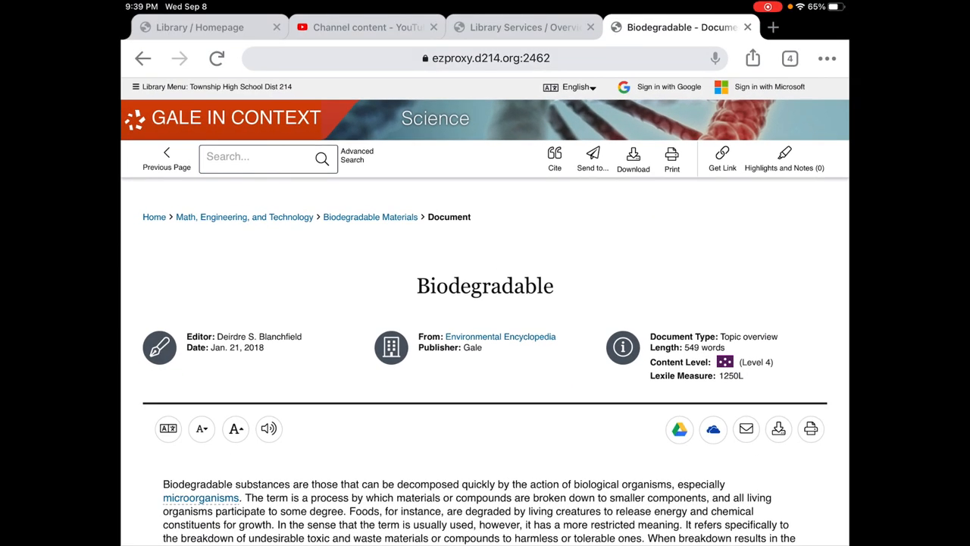
scroll("down", 3)
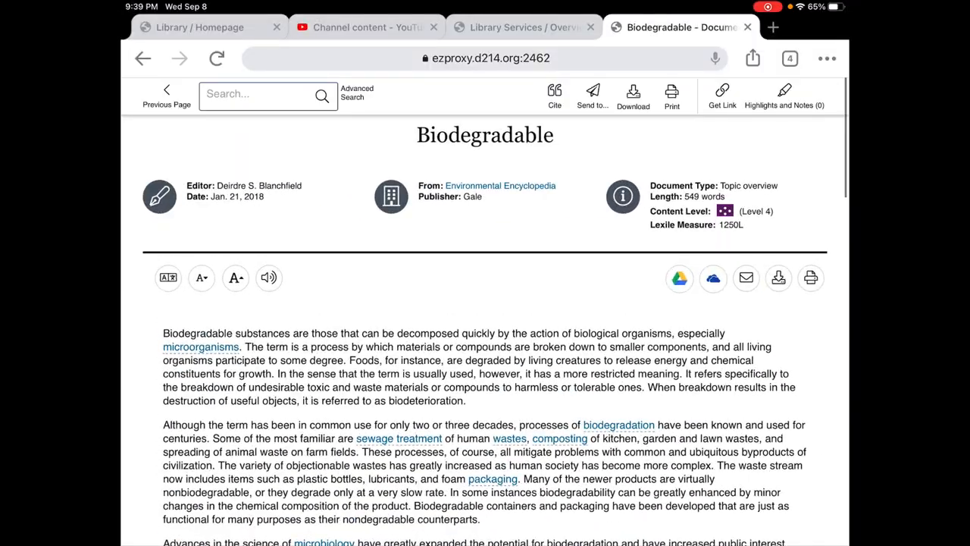
scroll("down", 3)
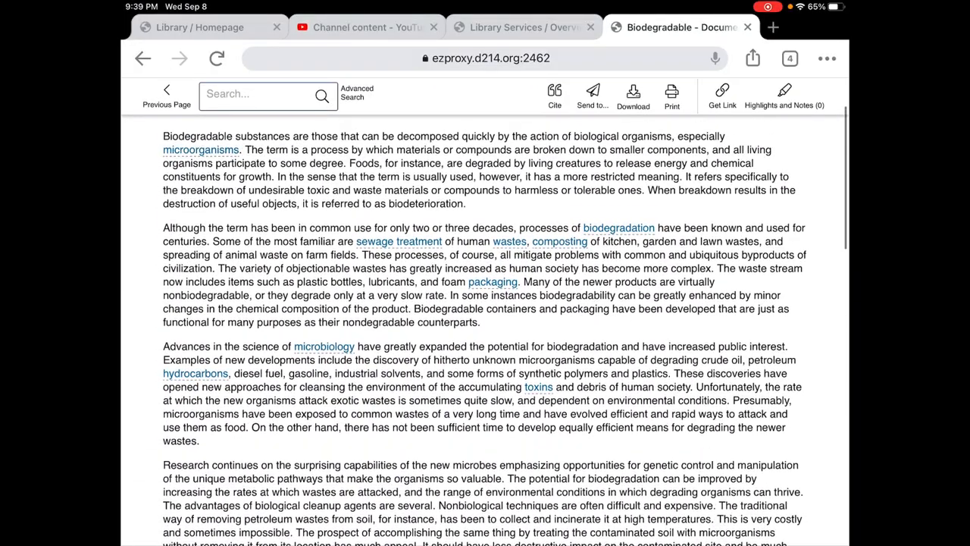
scroll("down", 3)
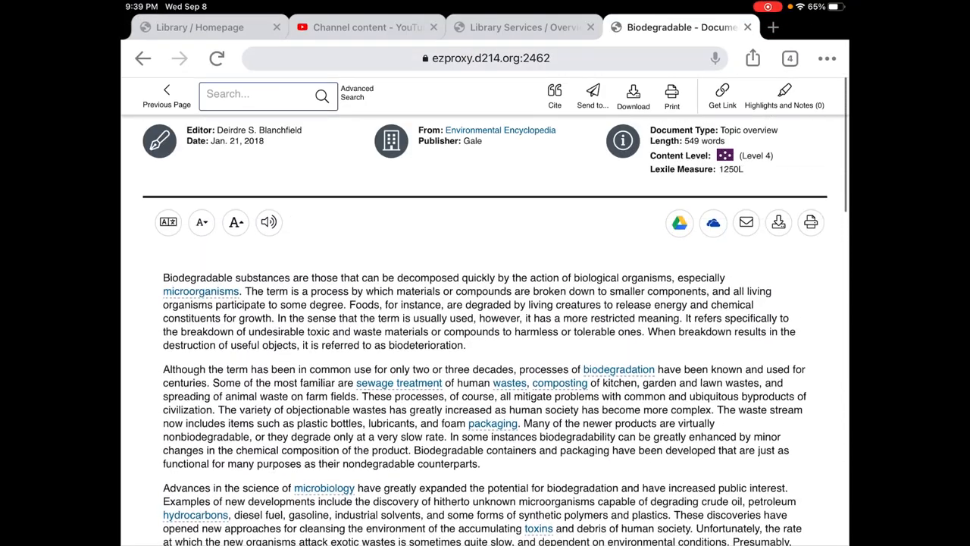
- Scroll down to the MLA Source Citation and select it for copying
scroll("down", 3)
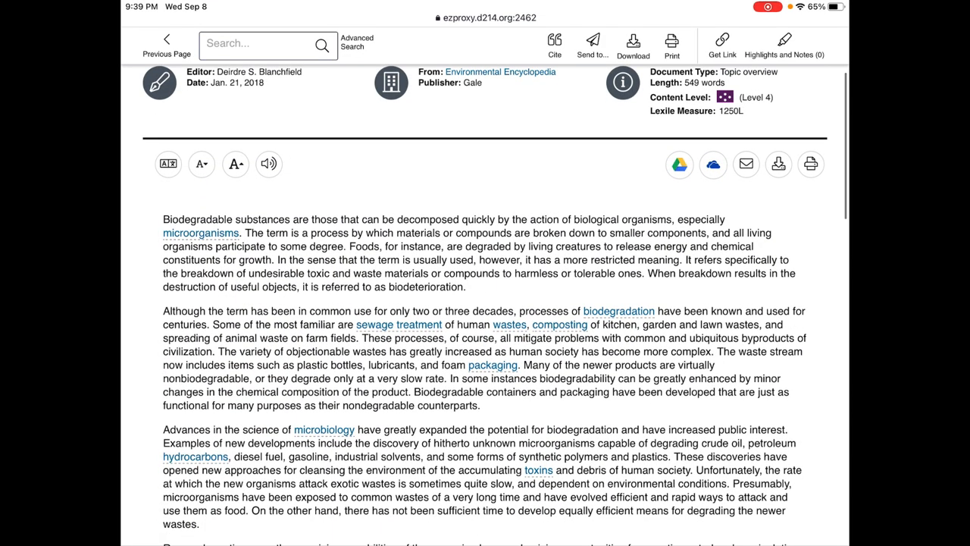
scroll("down", 3)
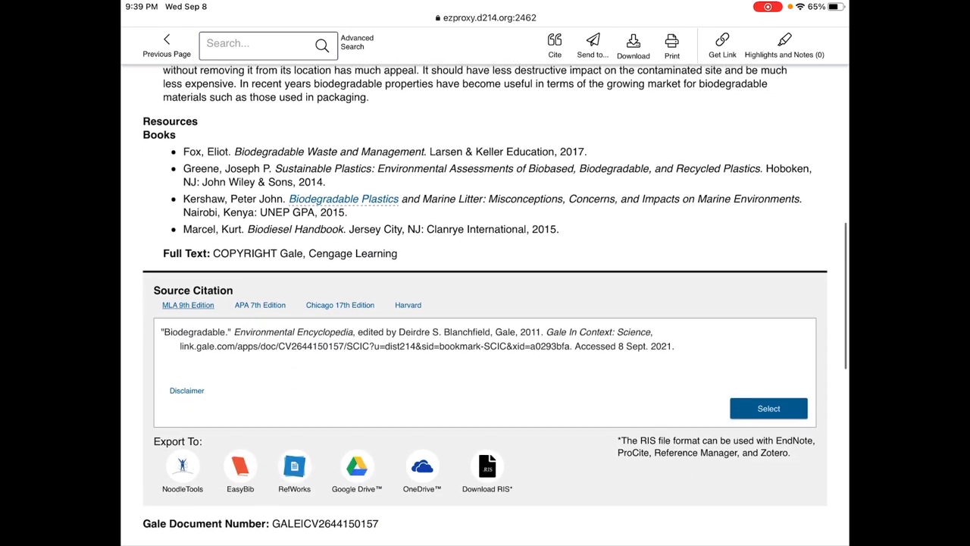
scroll("down", 3)
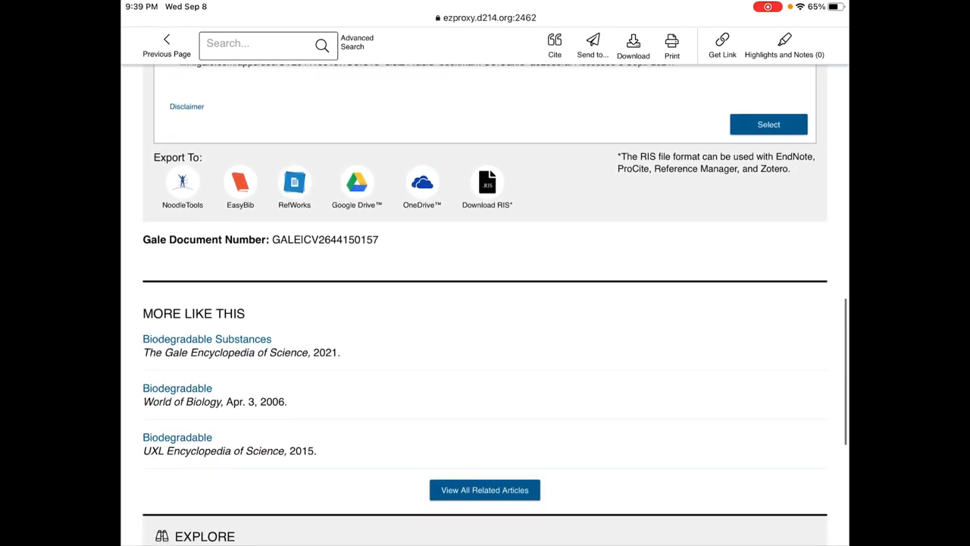
scroll("down", 3)
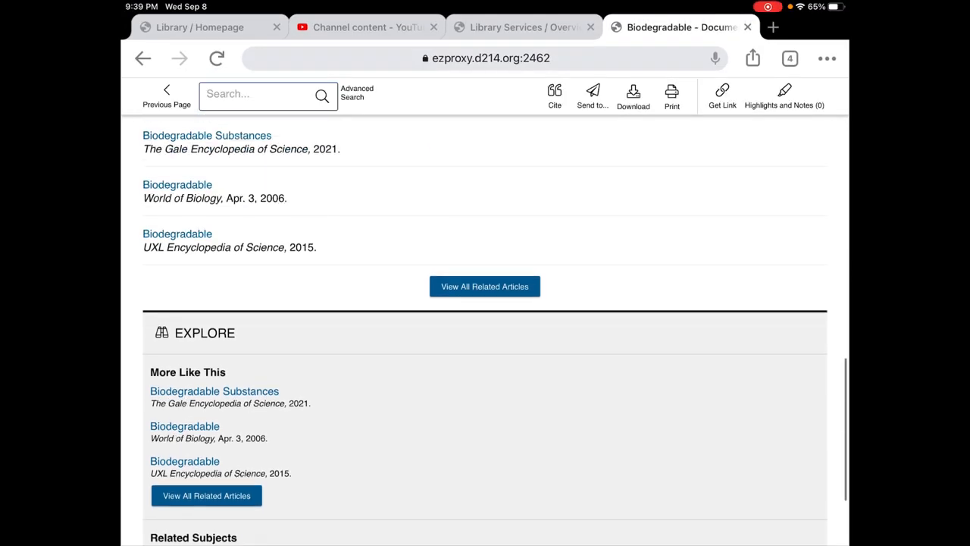
scroll("up", 3)
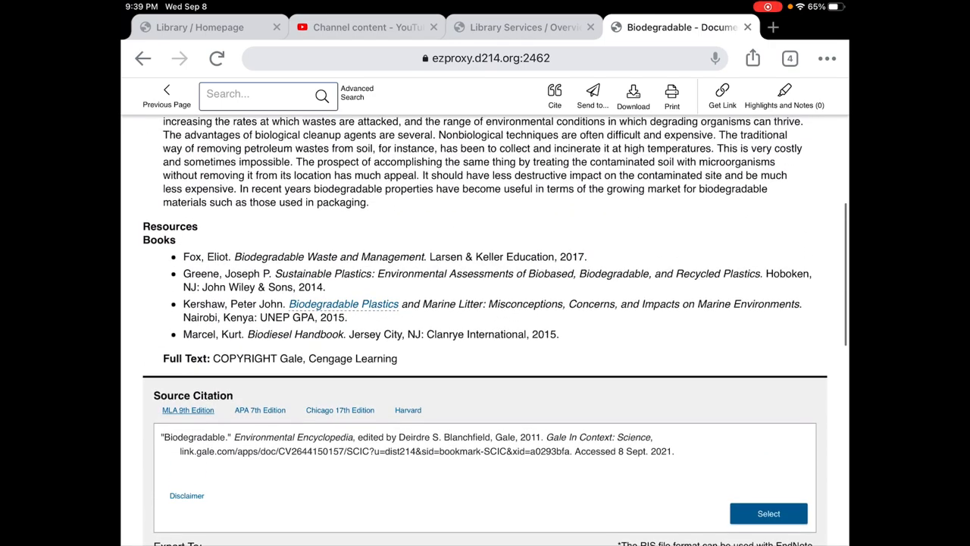
scroll("up", 3)
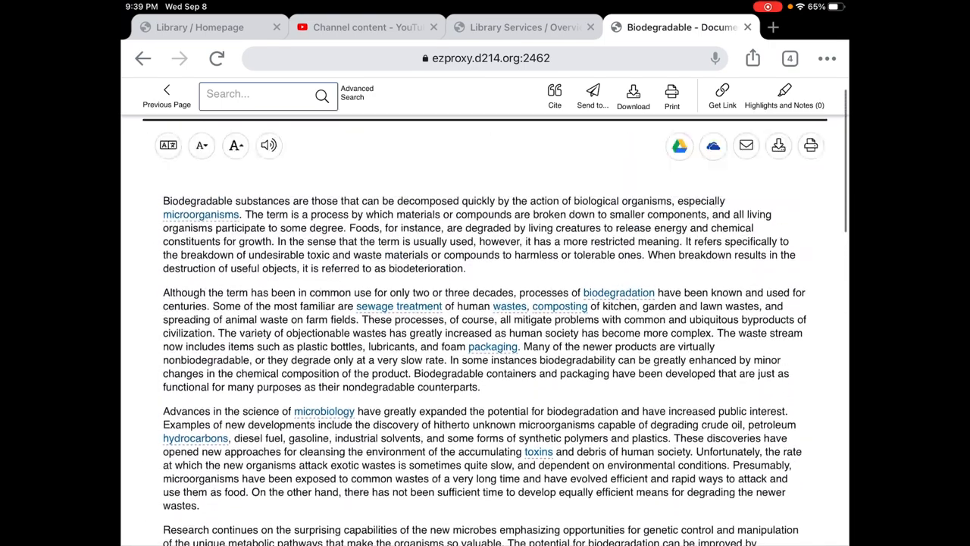
scroll("down", 3)
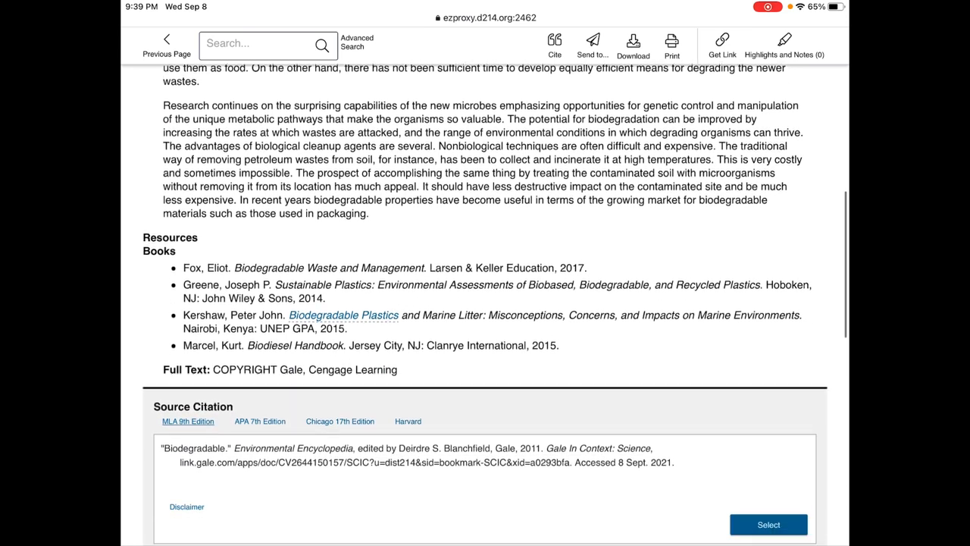
left_click(259, 328)
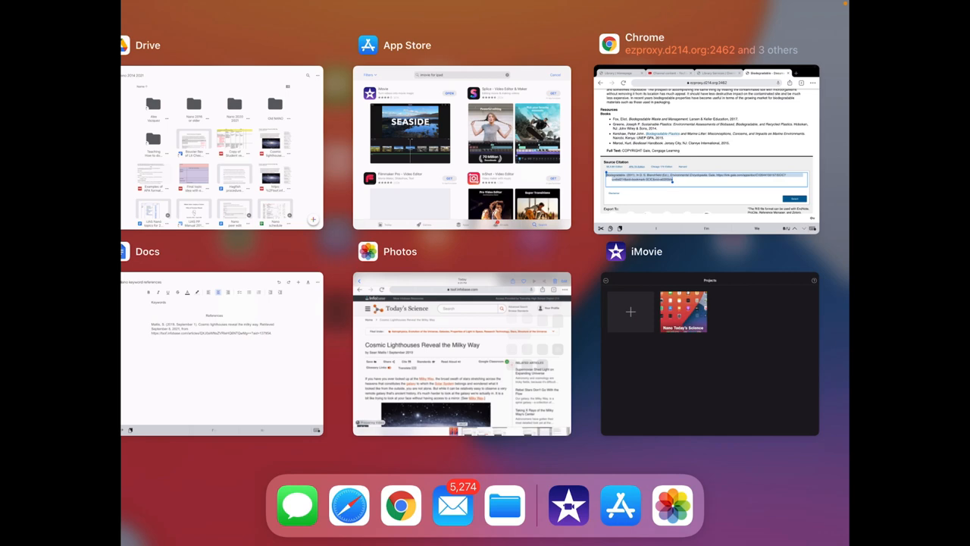
- Paste the Biodegradable citation on a new line above the Matlis reference in Nano keyword references
left_click(221, 352)
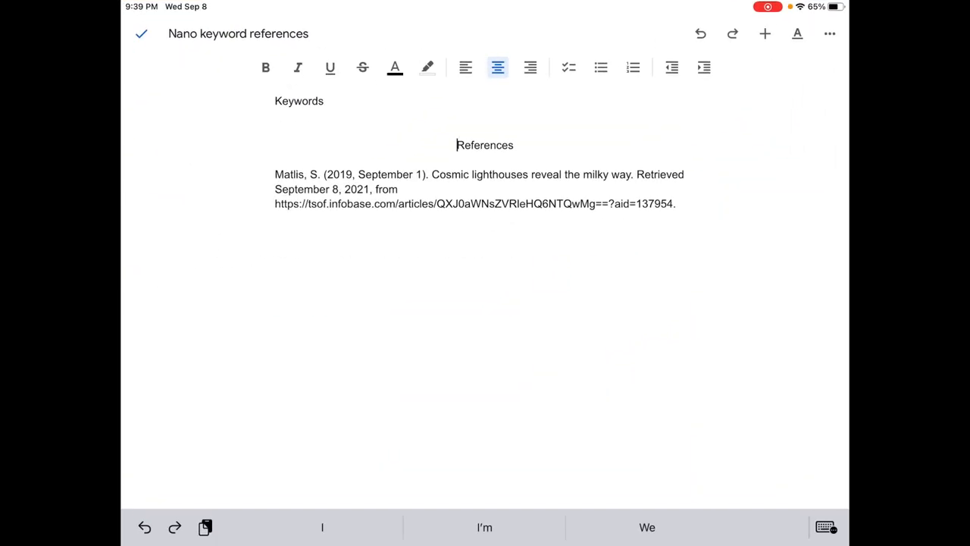
left_click(466, 67)
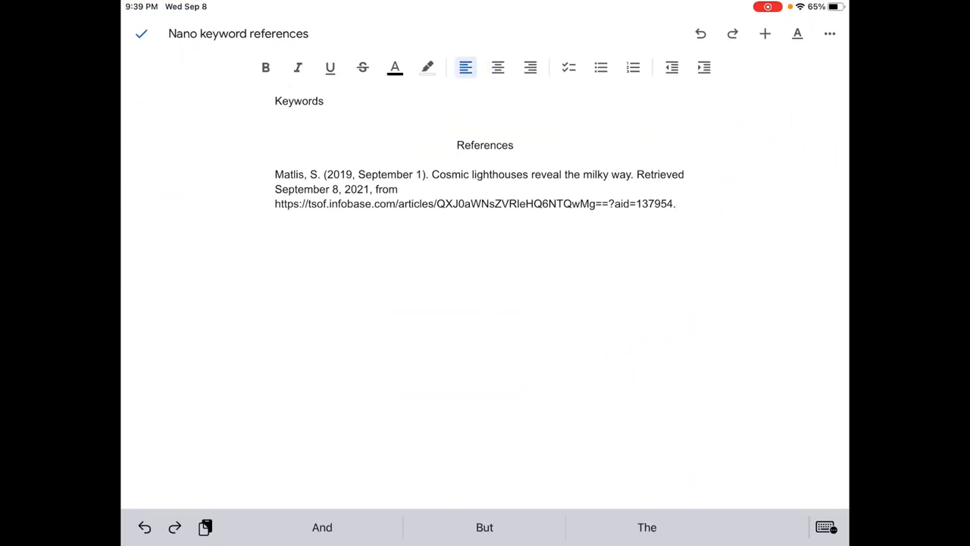
key("enter")
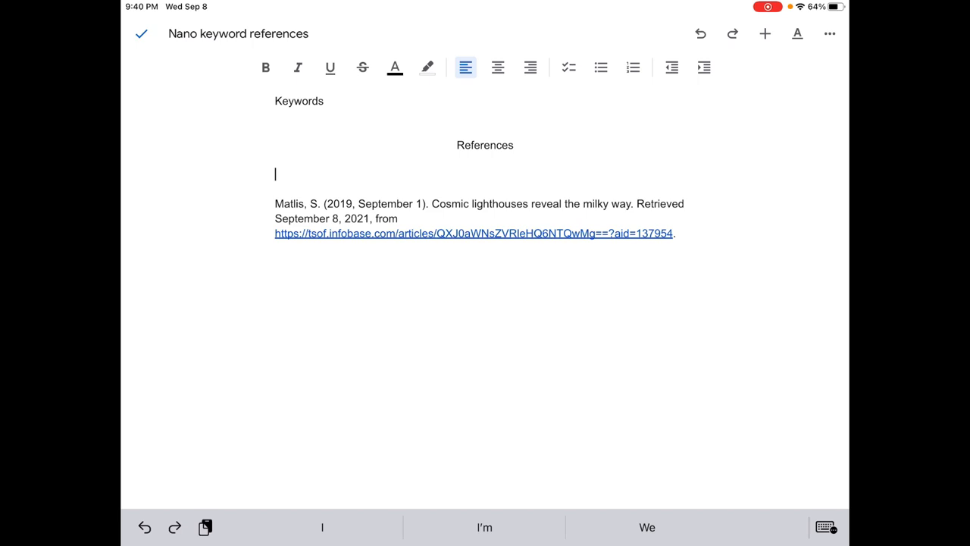
left_click(275, 174)
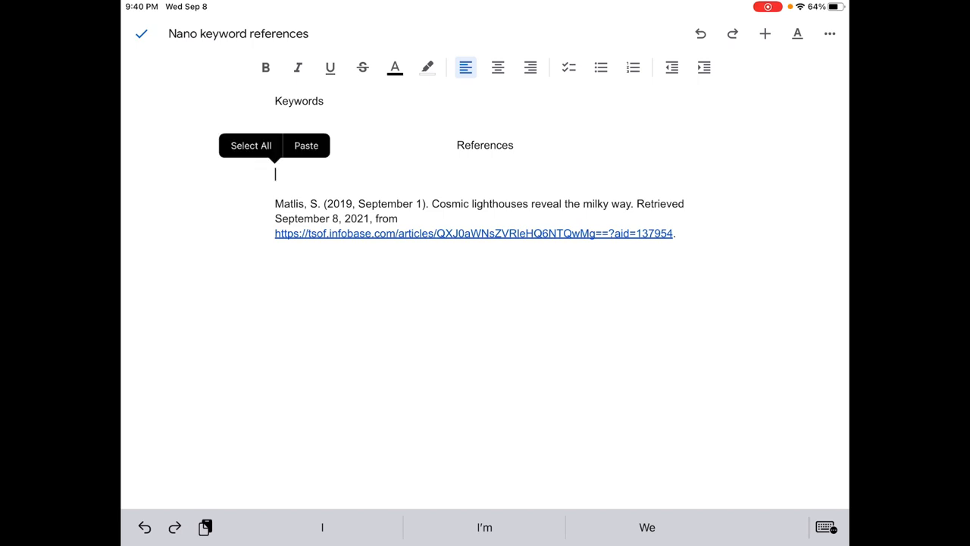
left_click(306, 144)
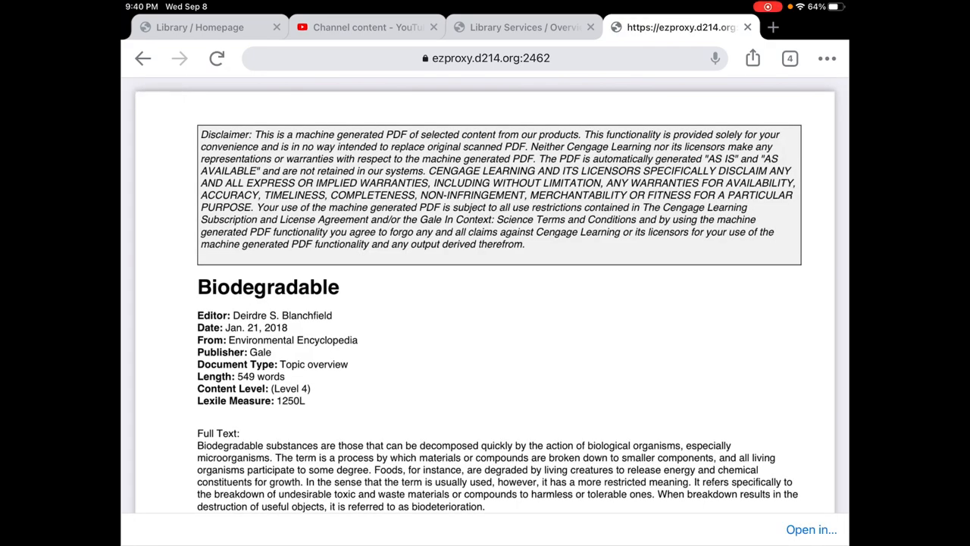
- Turn the Biodegradable article into a PDF via print preview and share it to Drive
scroll("down", 3)
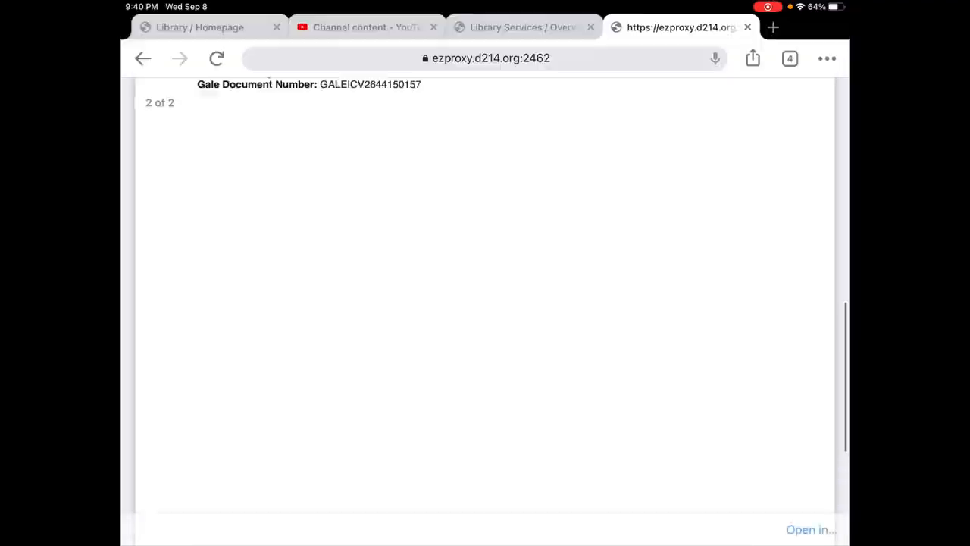
scroll("up", 3)
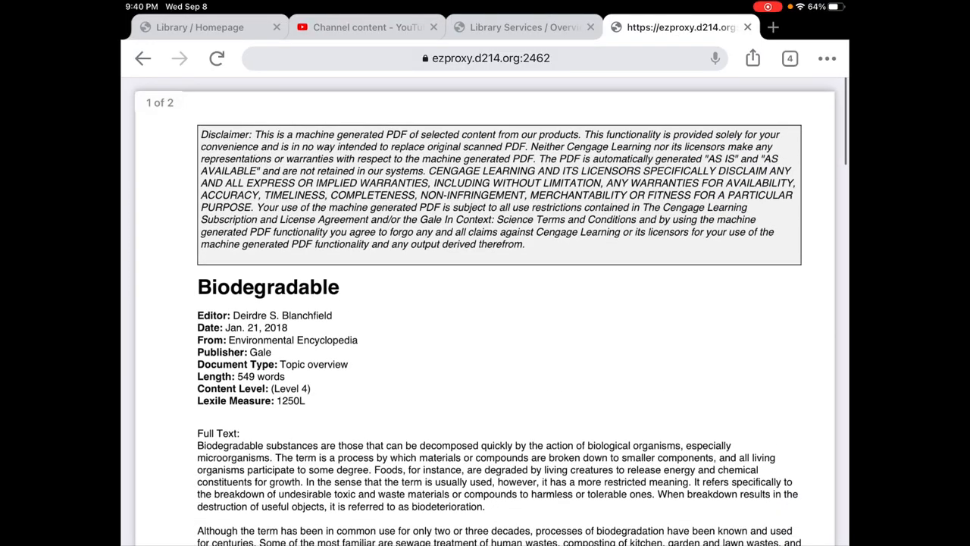
left_click(752, 57)
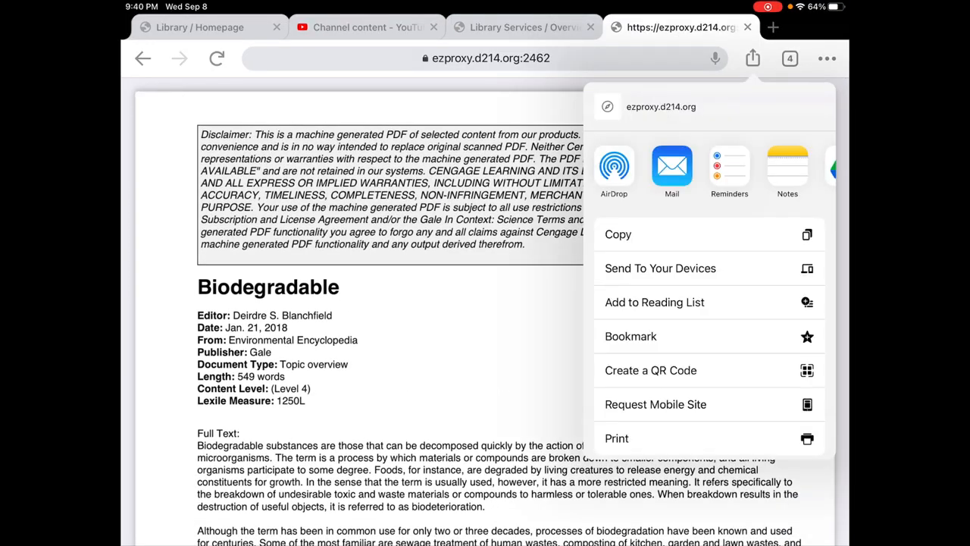
scroll("left", 3)
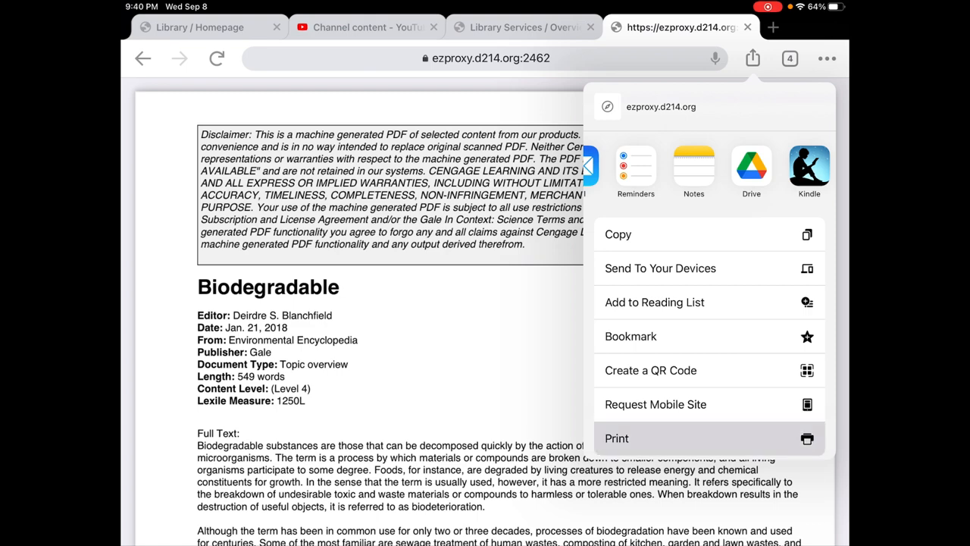
left_click(616, 438)
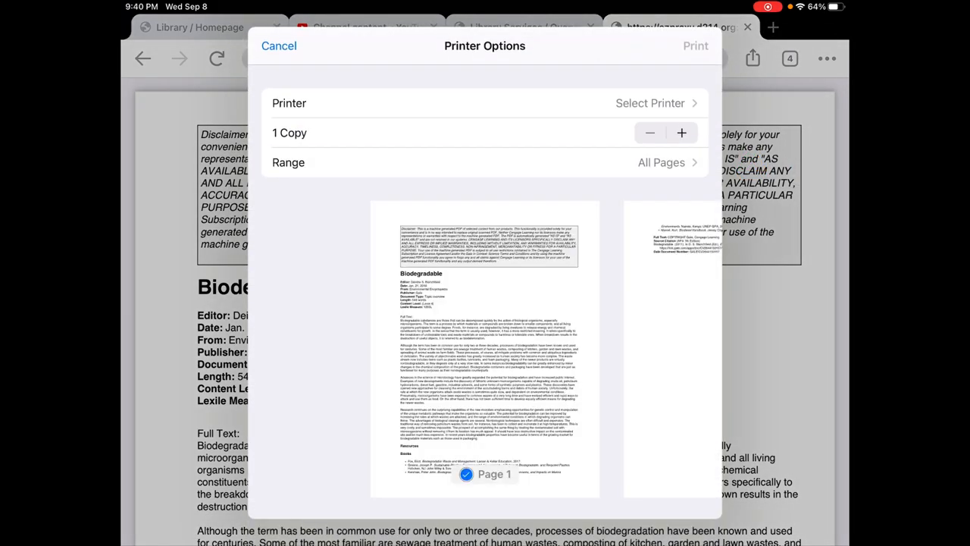
left_click(279, 46)
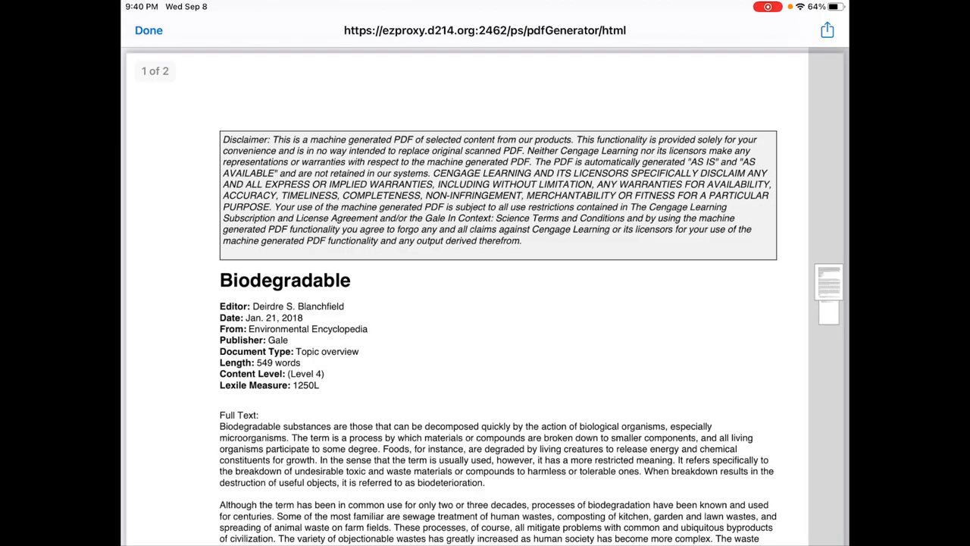
left_click(826, 30)
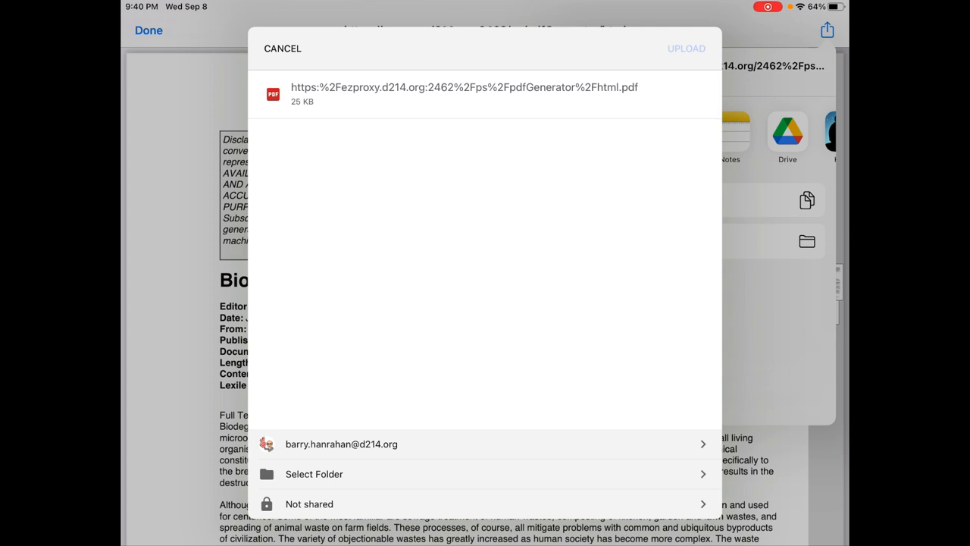
- Save the Biodegradable PDF upload into the Nano 2014 2021 Drive folder
left_click(313, 474)
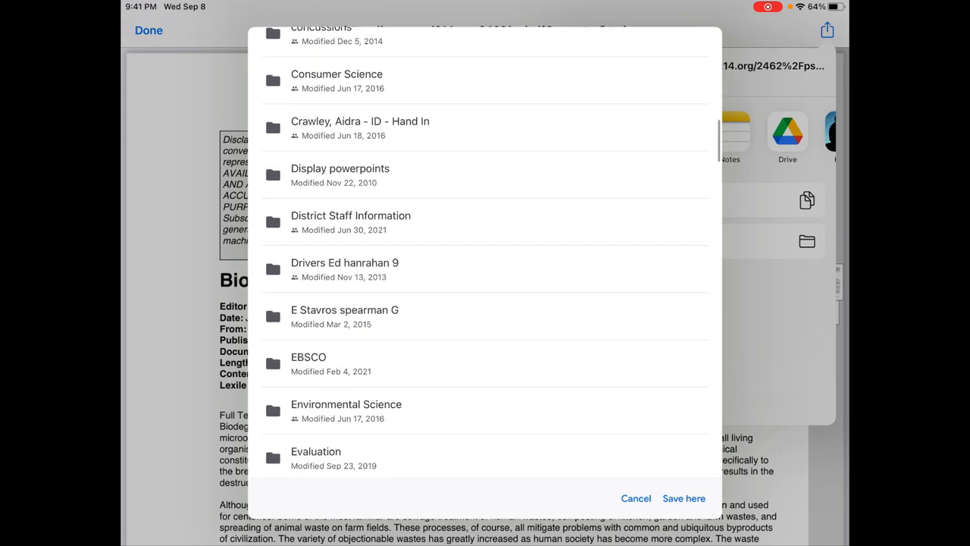
scroll("down", 3)
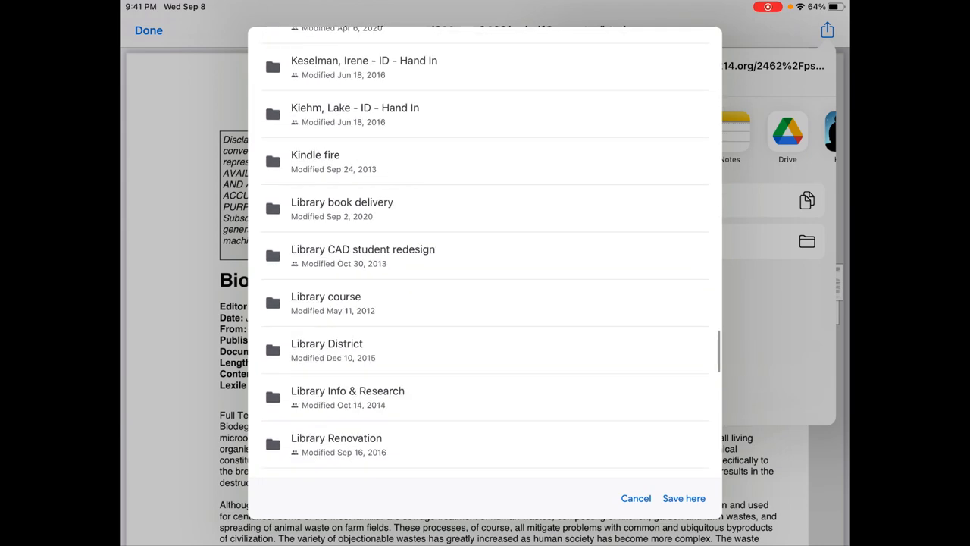
scroll("down", 3)
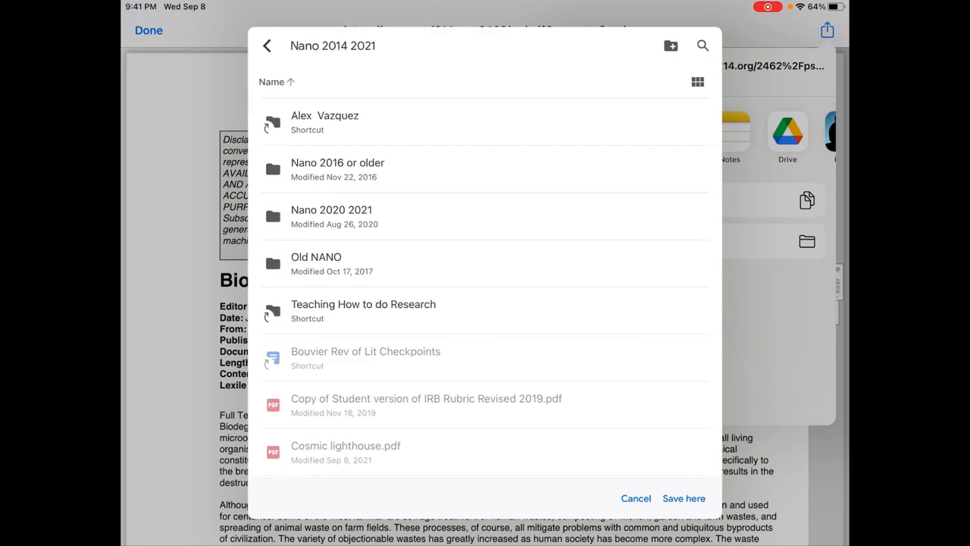
left_click(683, 498)
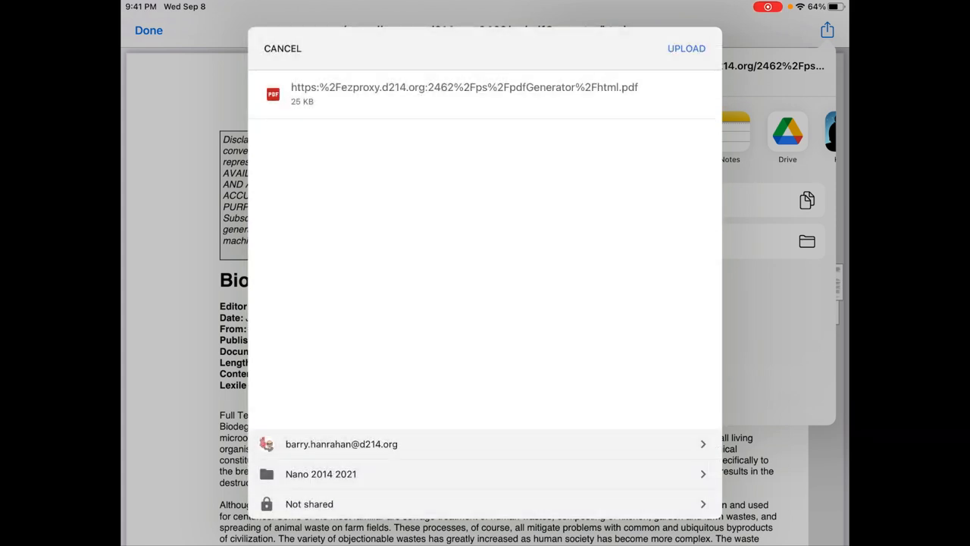
left_click(686, 48)
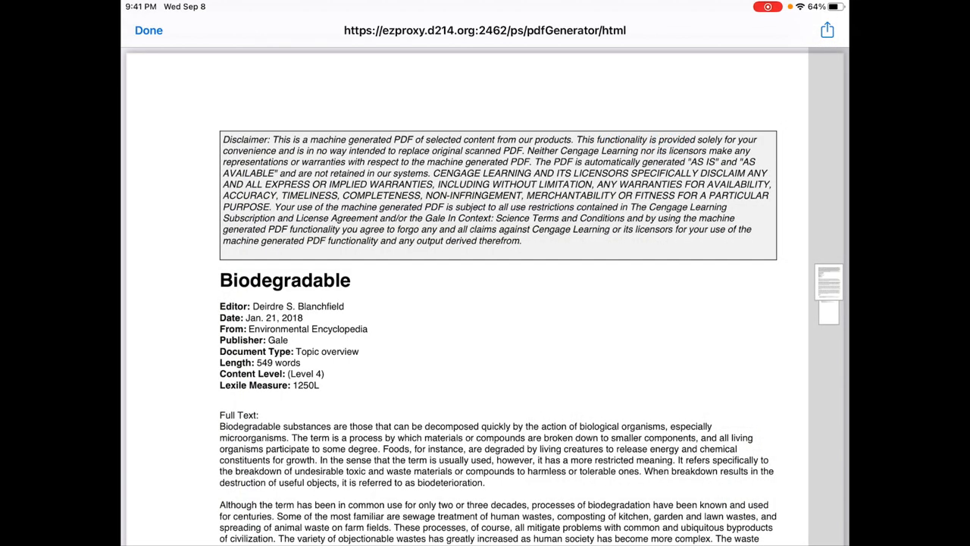
- Rename the uploaded PDF to Biodegradable.pdf, then dismiss printing back on the Gale article
left_click(827, 31)
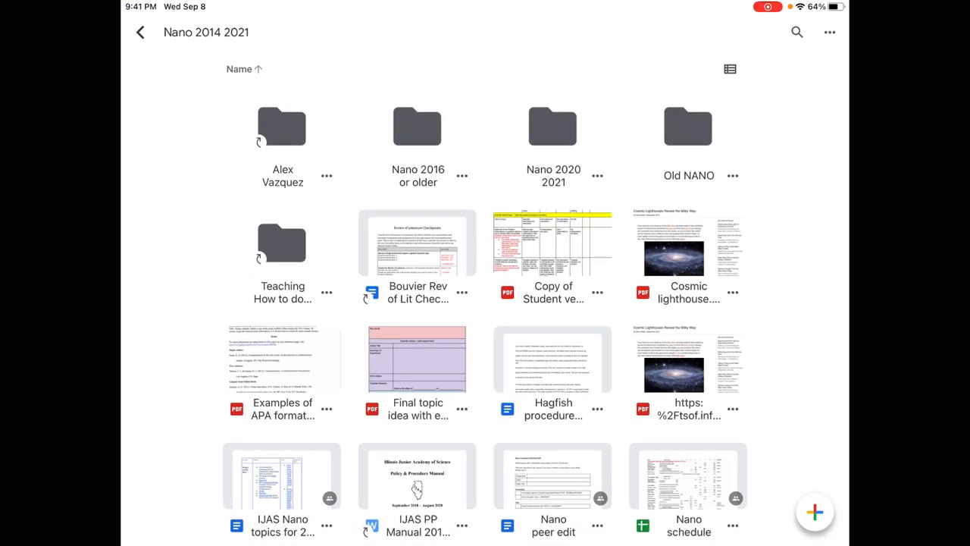
scroll("down", 3)
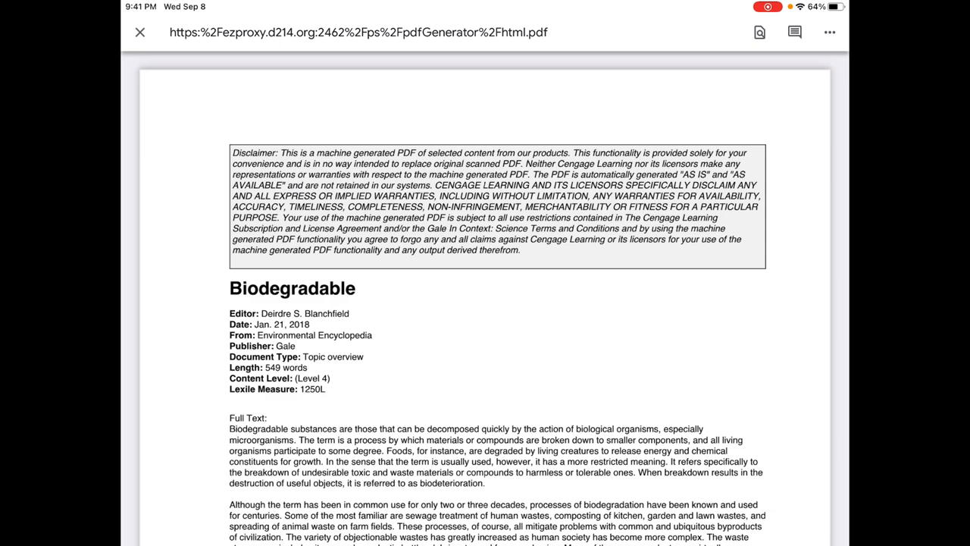
left_click(829, 32)
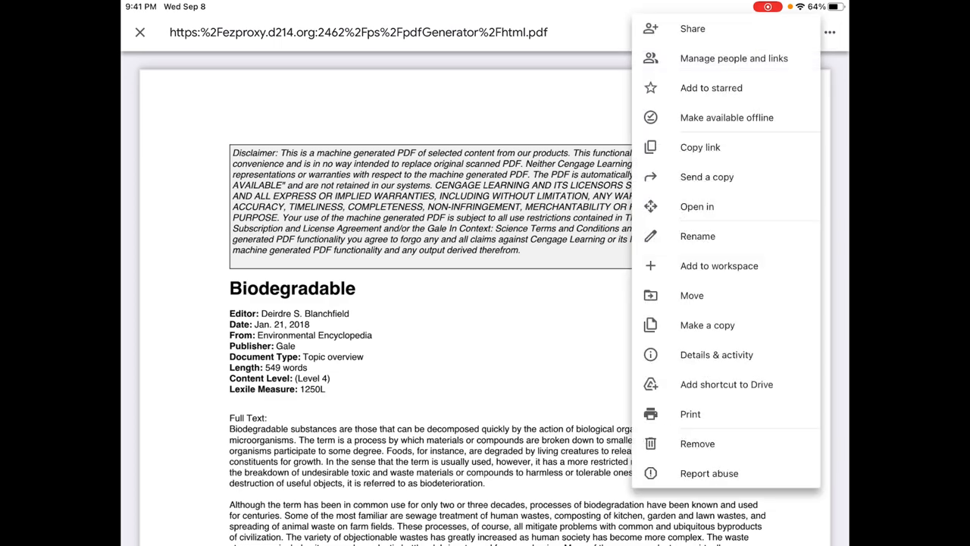
left_click(697, 236)
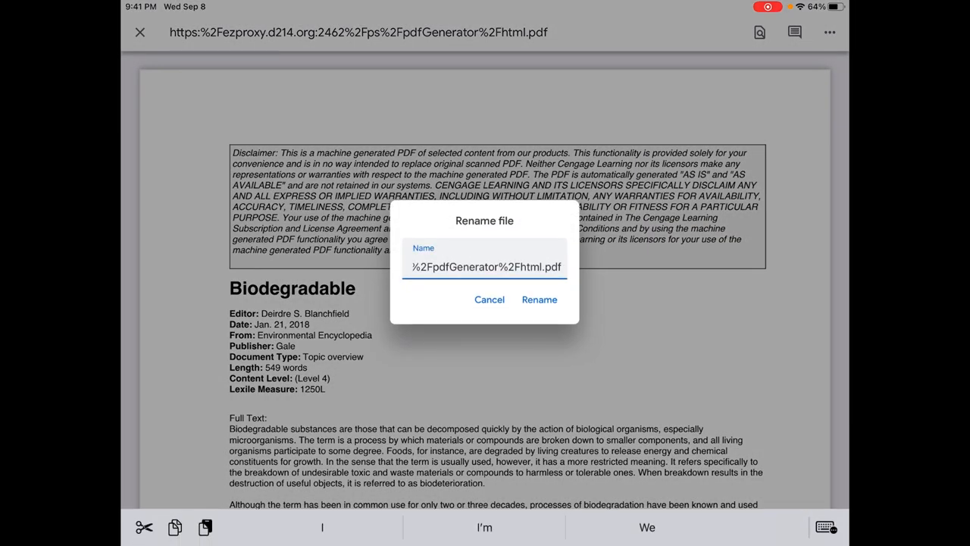
double_click(484, 267)
type("Bio")
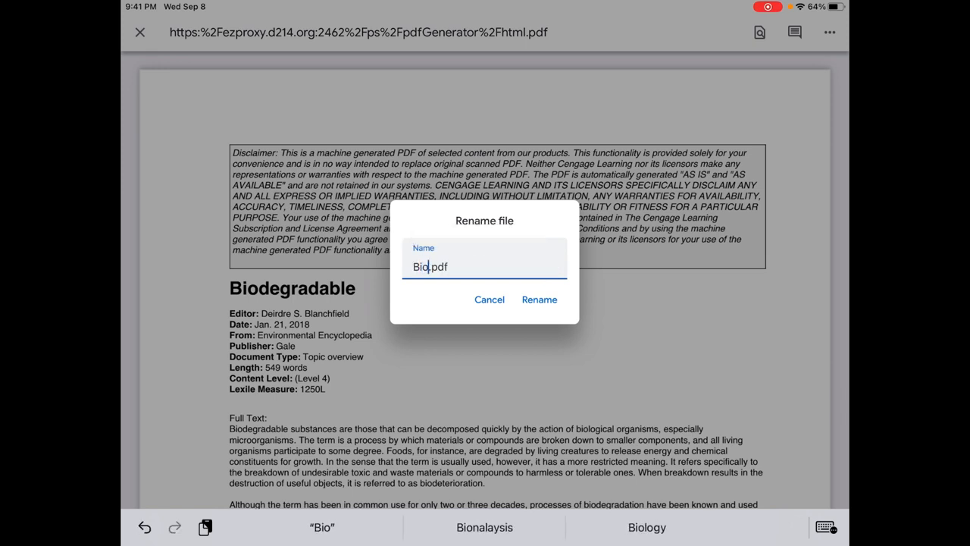
type("degradable")
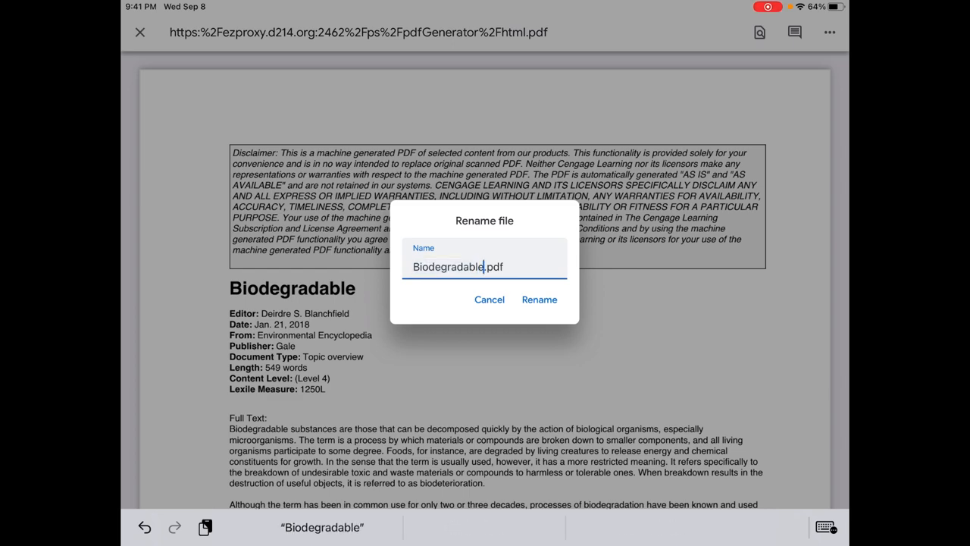
left_click(539, 299)
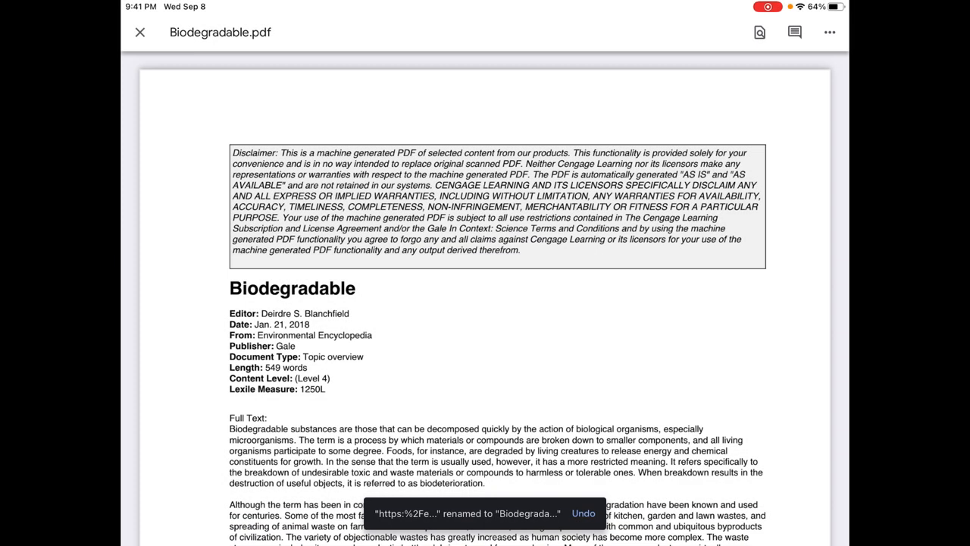
left_click(139, 32)
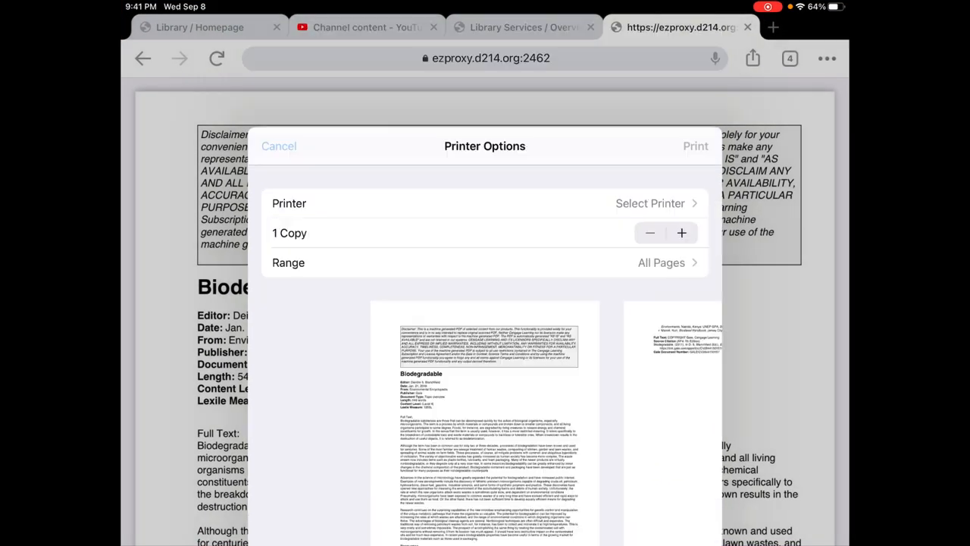
left_click(279, 146)
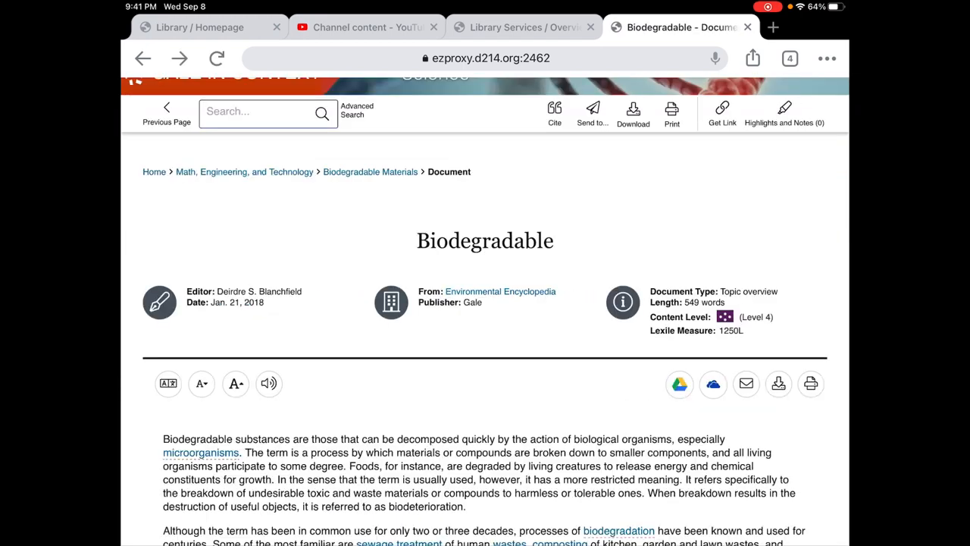
- Scroll the Biodegradable Materials topic page and open Academic Journals (486)
scroll("down", 3)
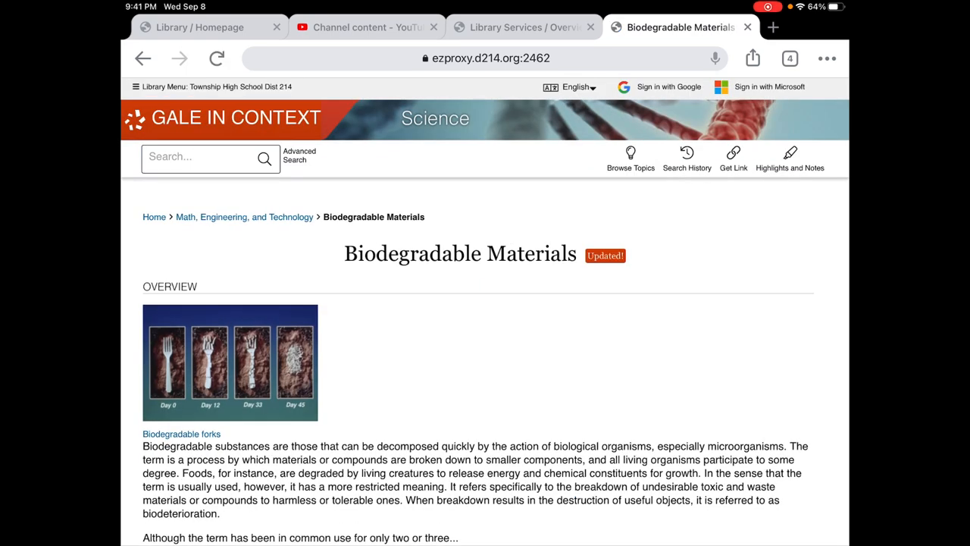
scroll("down", 3)
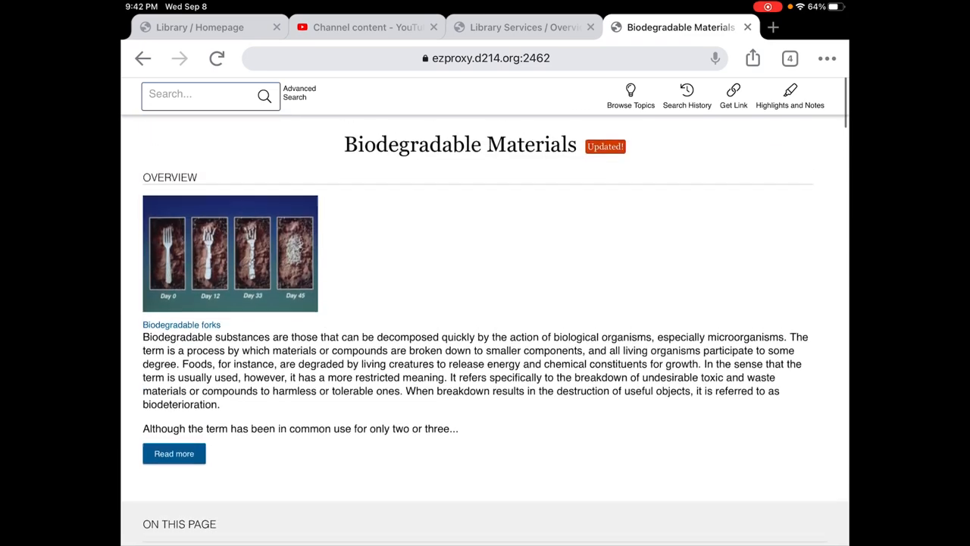
scroll("down", 3)
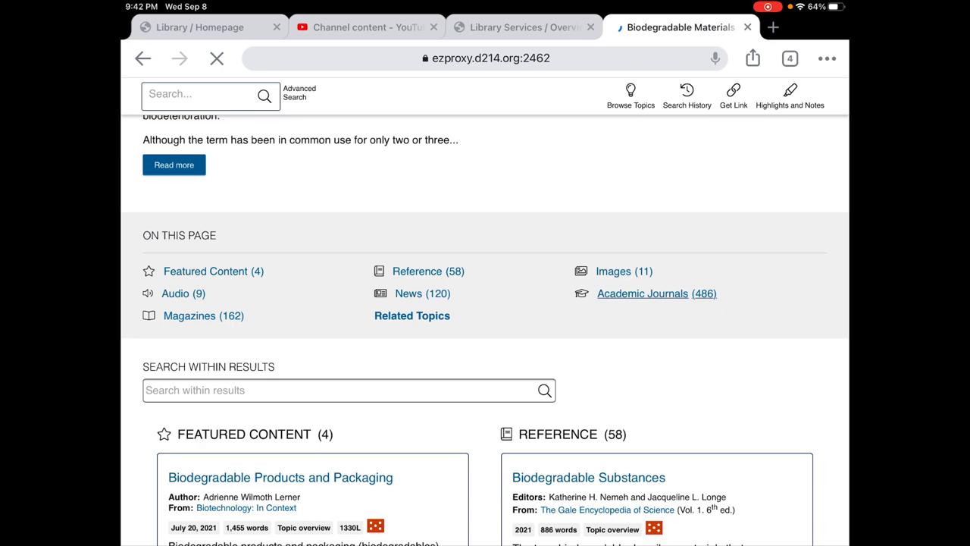
left_click(656, 294)
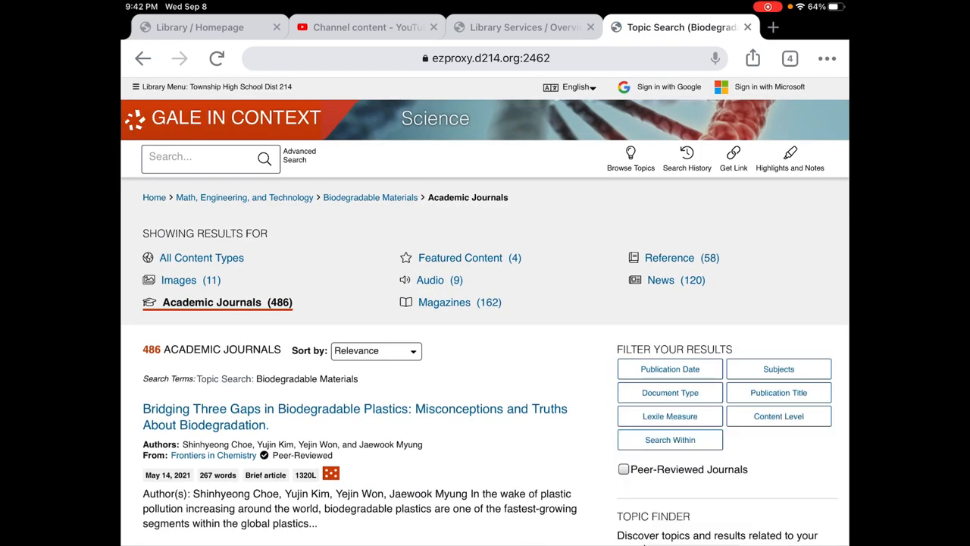
- Filter journal results to subject Polymers and dates 09/01/2016–09/08/2021, leaving 7 results
scroll("down", 3)
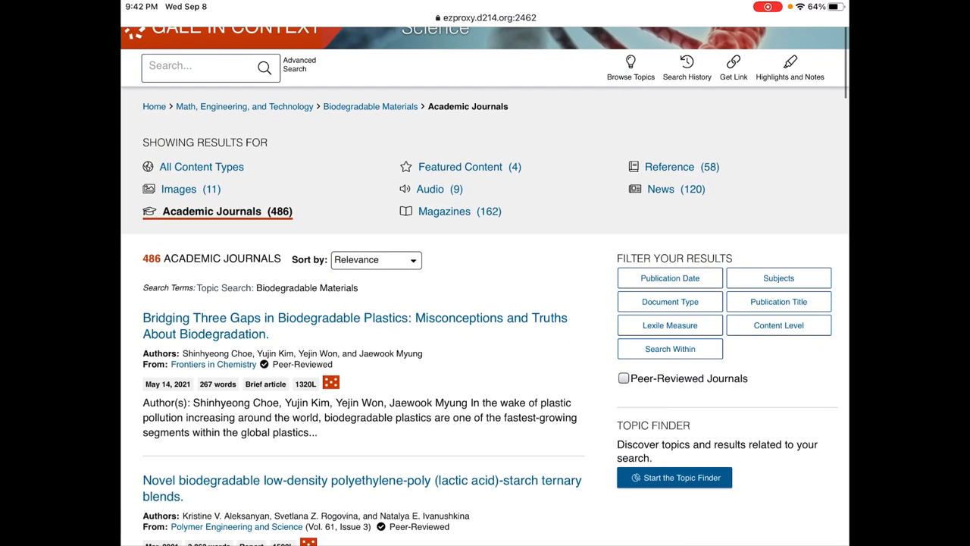
left_click(669, 278)
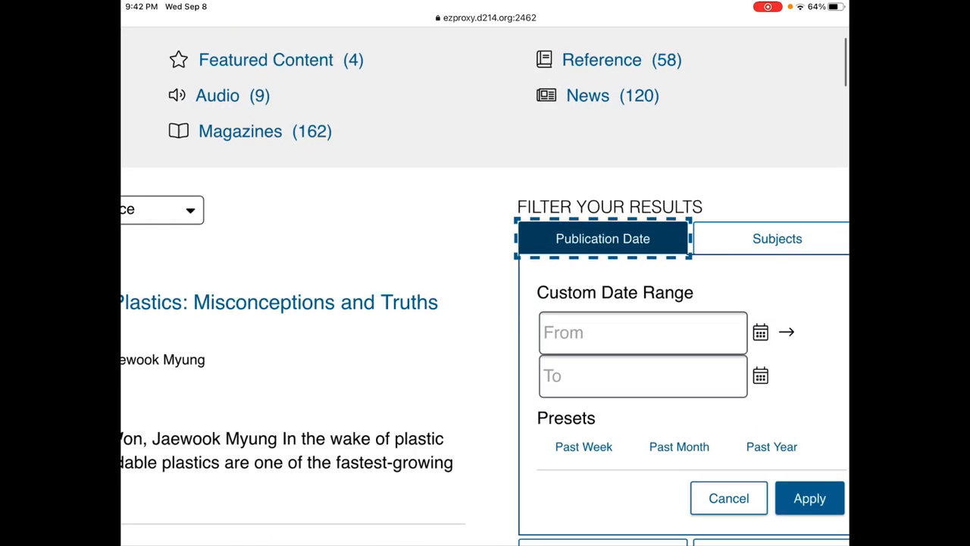
scroll("down", 3)
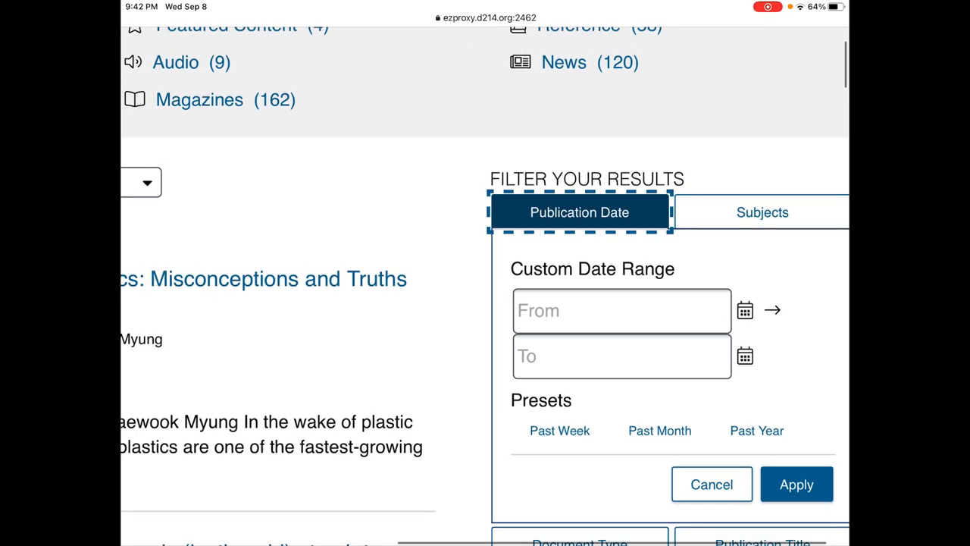
left_click(761, 212)
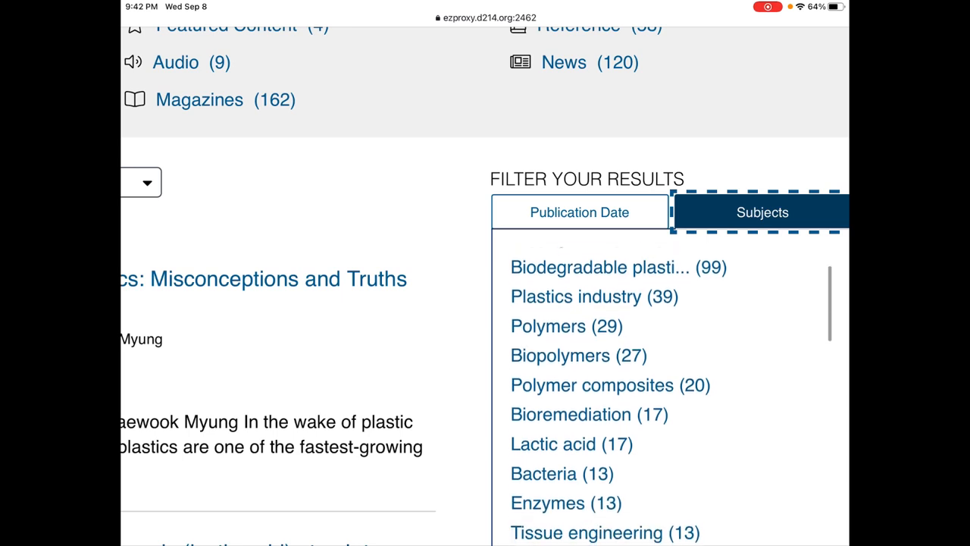
scroll("down", 3)
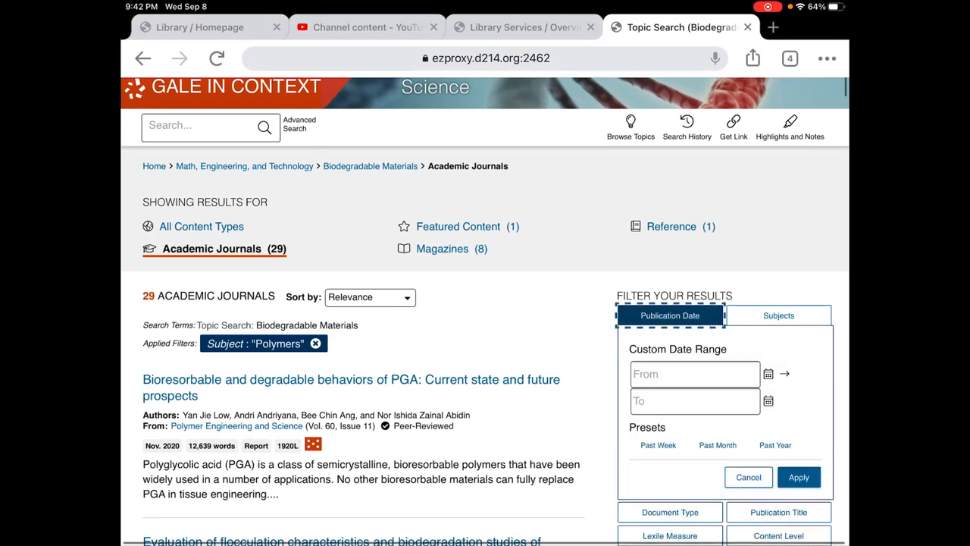
left_click(694, 373)
type("09/01/2016")
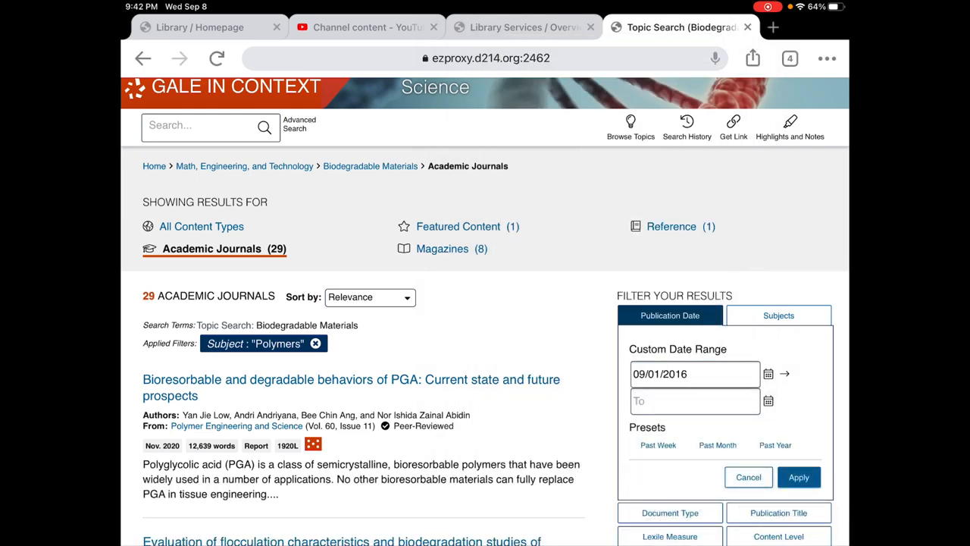
left_click(690, 400)
type("09/08/2021")
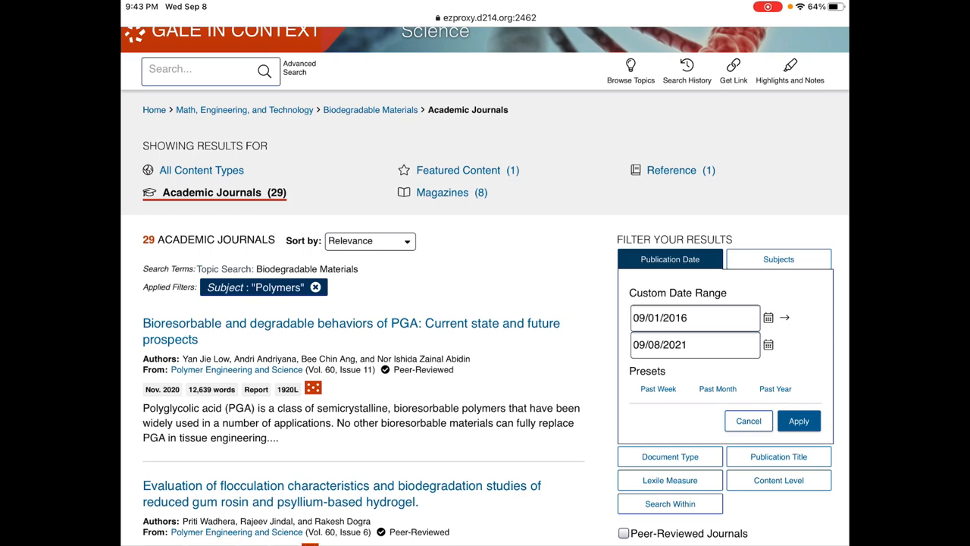
left_click(798, 421)
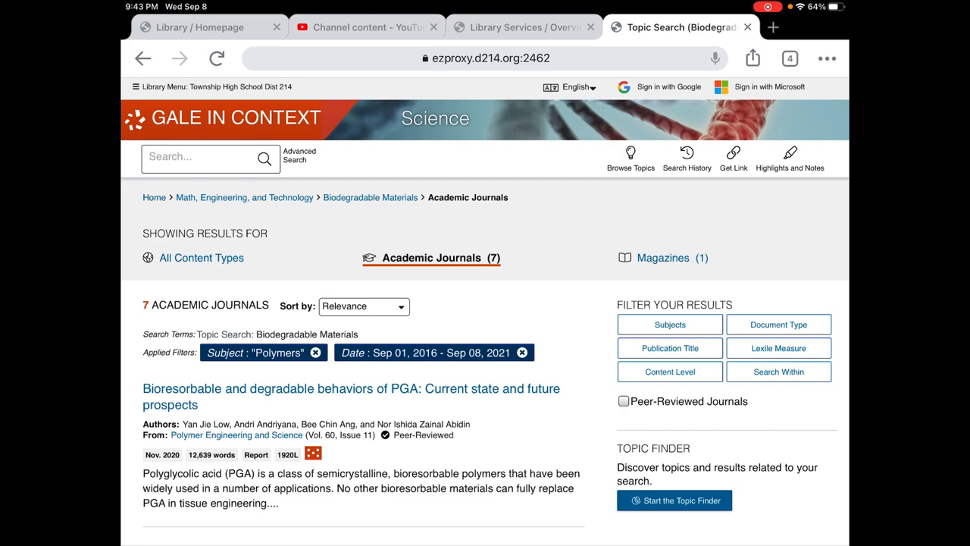
- Scroll the filtered journal results and open 'Colonization and degradation of polyhydroxyalkanoates by lipase-producing bacteria'
scroll("down", 3)
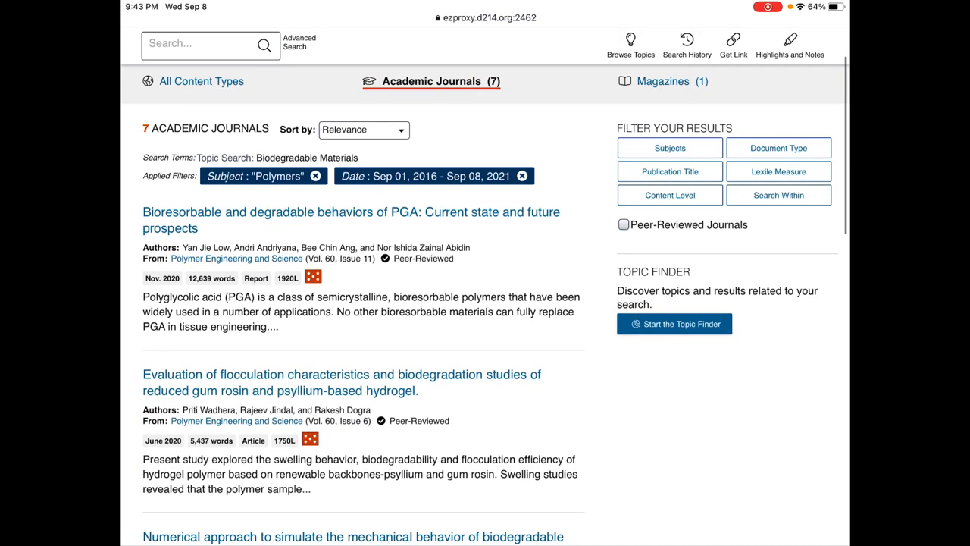
scroll("down", 3)
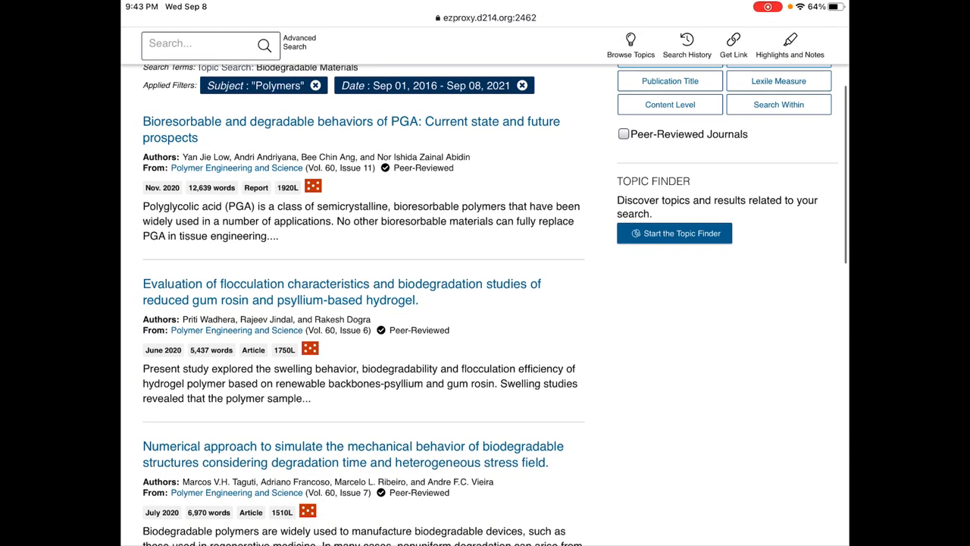
scroll("down", 3)
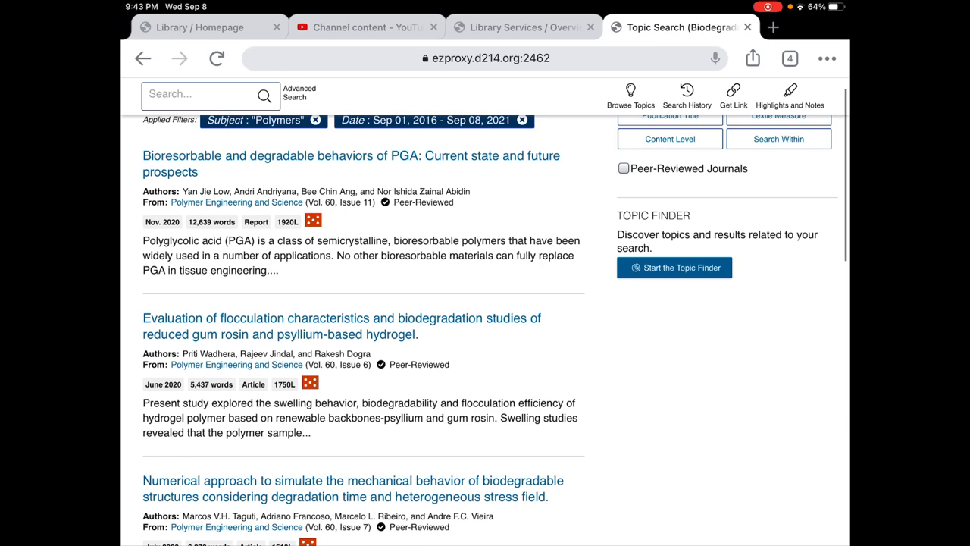
scroll("down", 3)
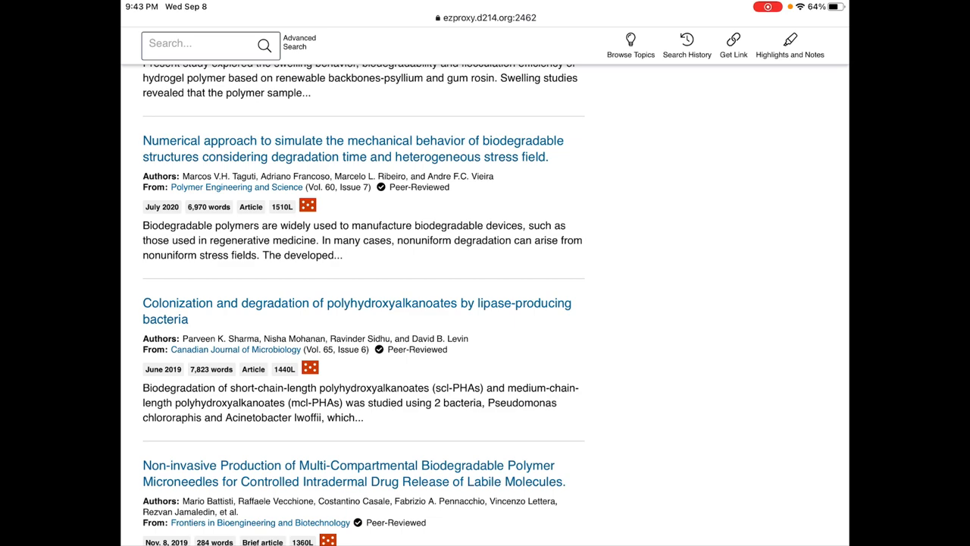
left_click(356, 311)
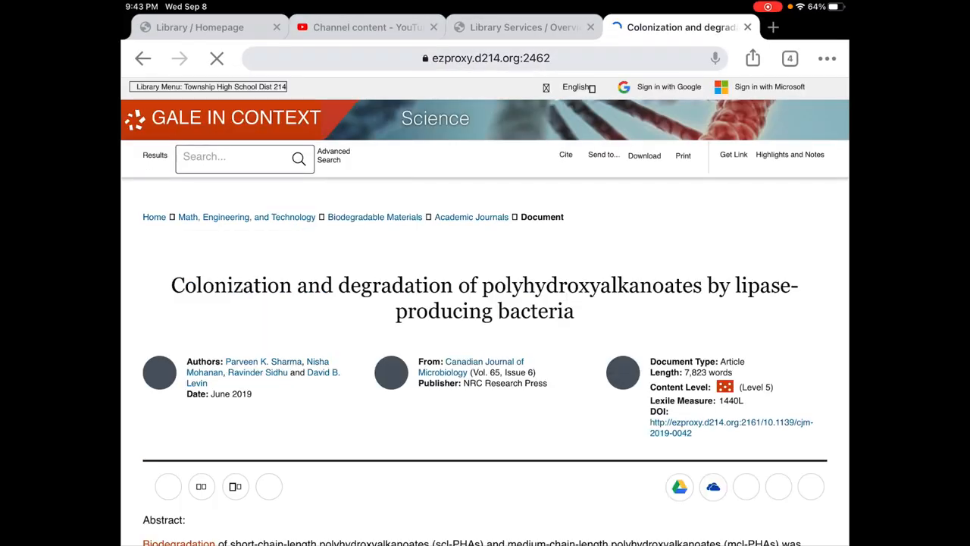
scroll("down", 3)
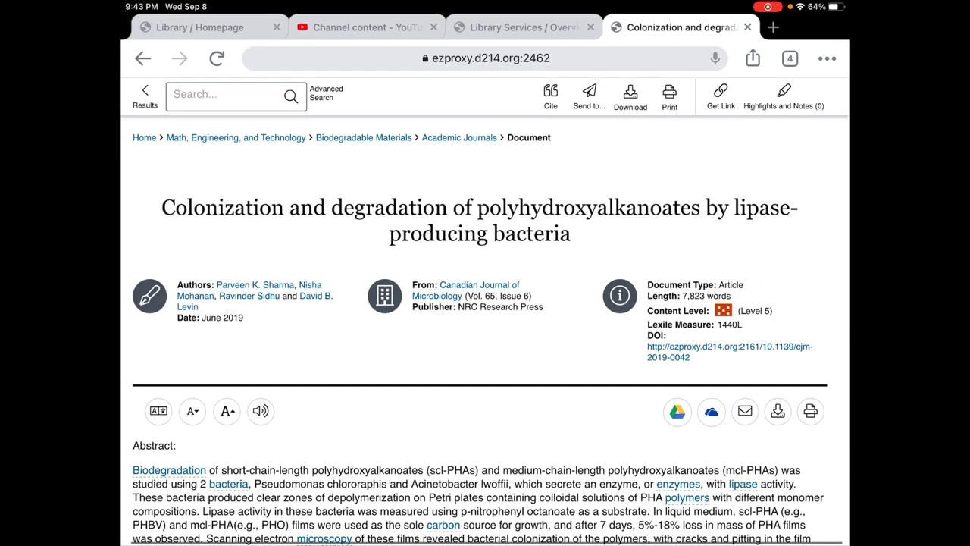
- Select the article's APA 7th Edition citation for copying, then close Citation Tools
left_click(550, 97)
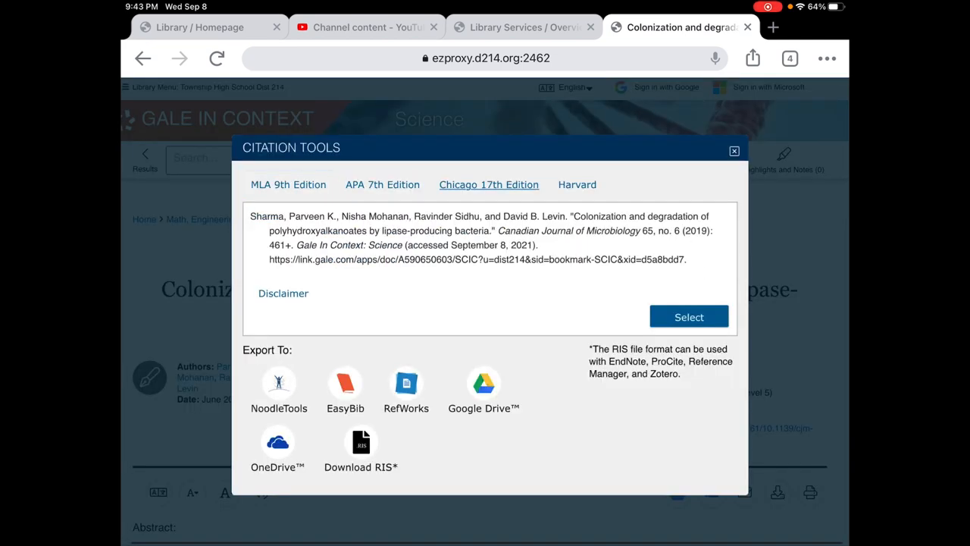
left_click(382, 184)
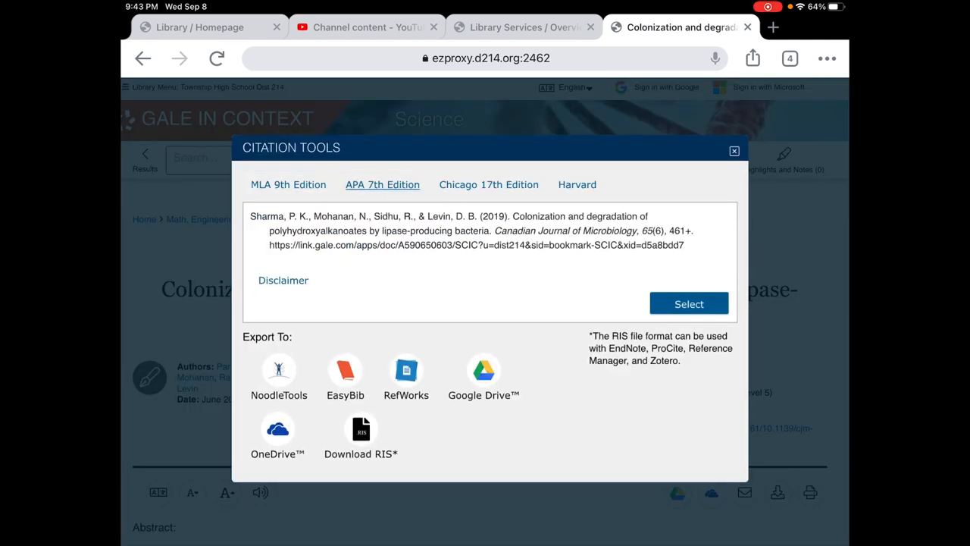
left_click(476, 231)
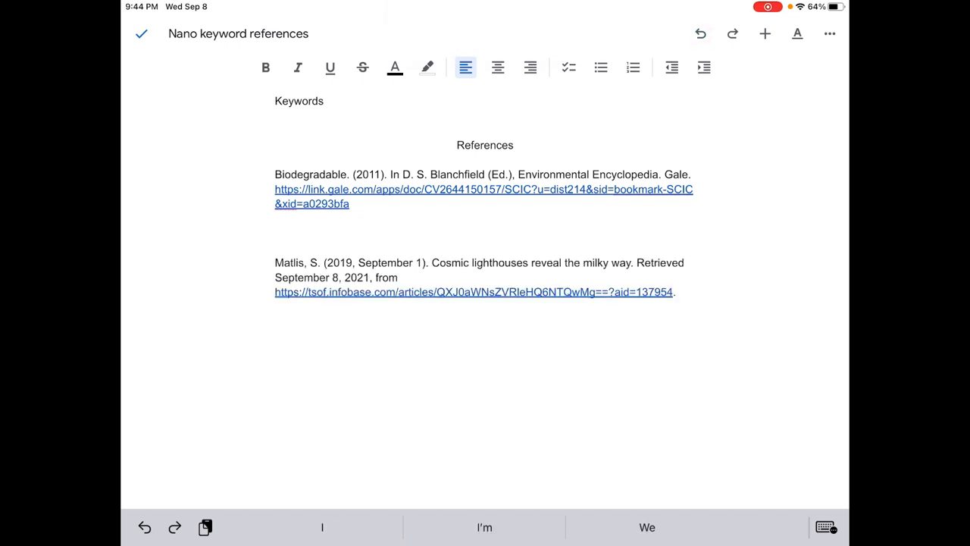
left_click(275, 336)
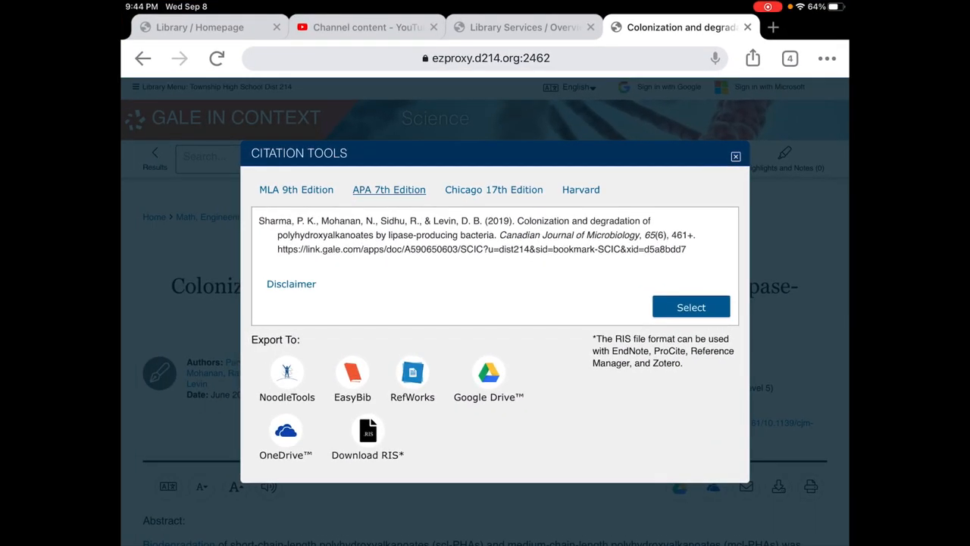
left_click(735, 156)
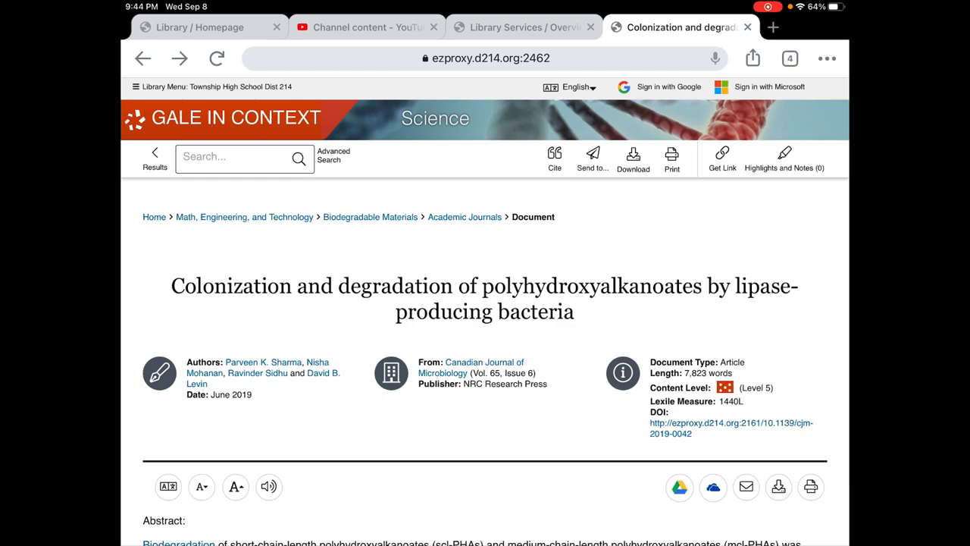
- Open the article's Printer Options and cancel without printing
left_click(671, 156)
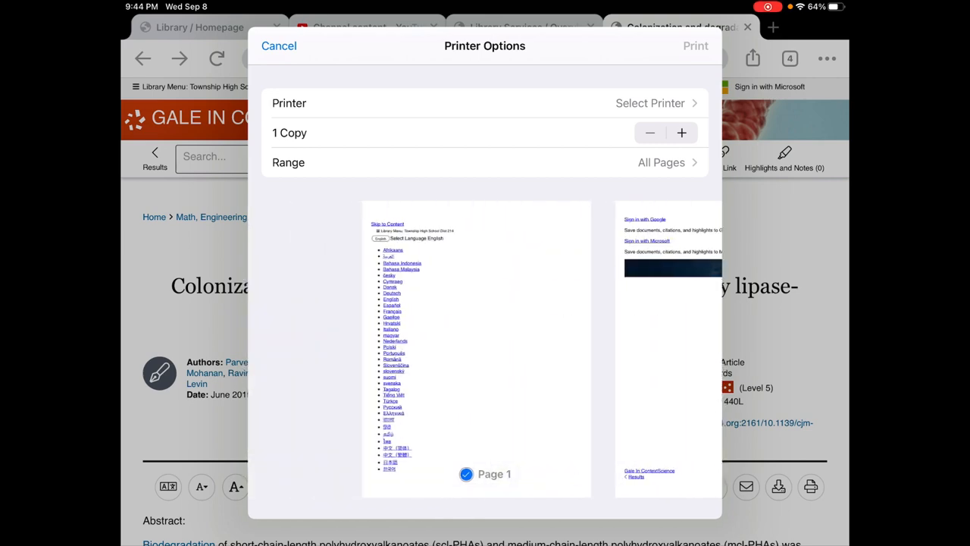
left_click(279, 45)
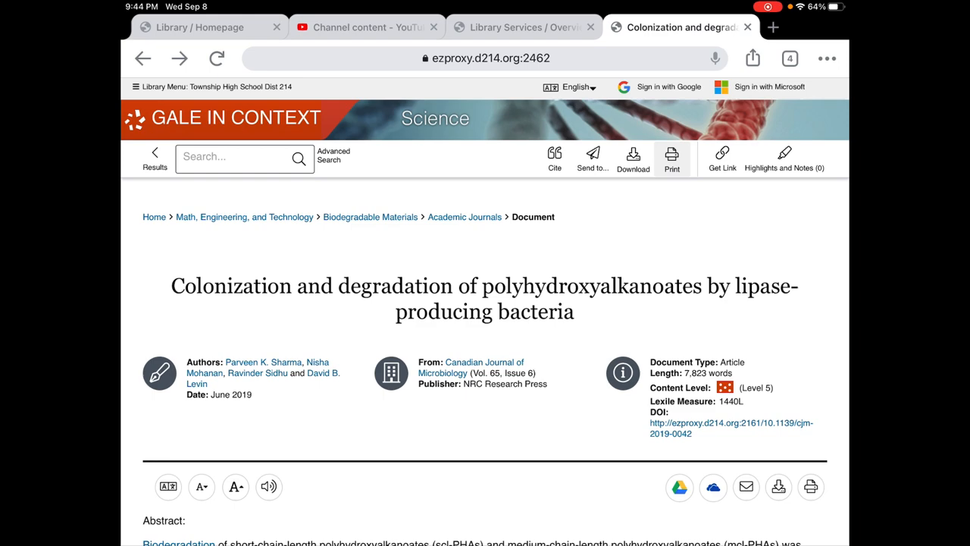
scroll("down", 3)
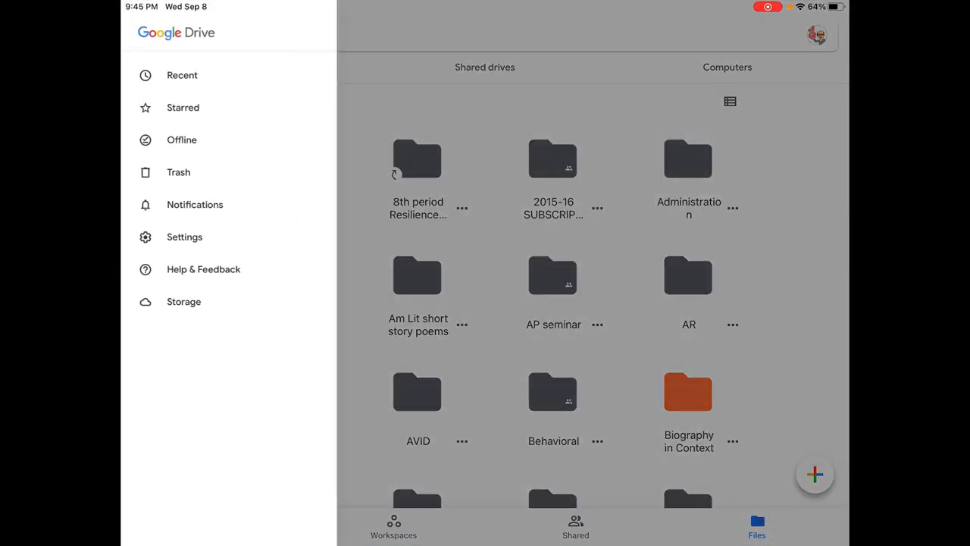
- Open the 'Colonization and degradation…' file from Drive's Recent files, then return to the Docs list
left_click(181, 75)
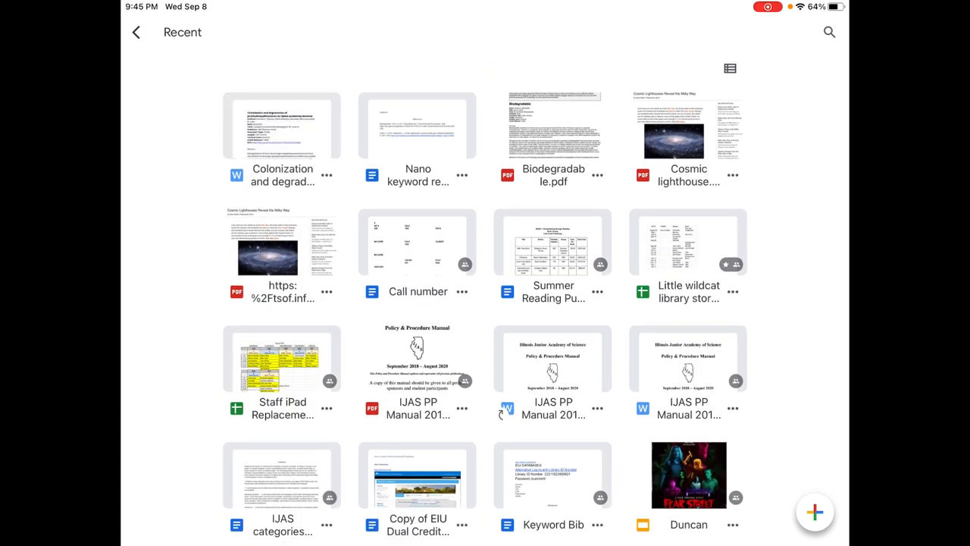
left_click(282, 128)
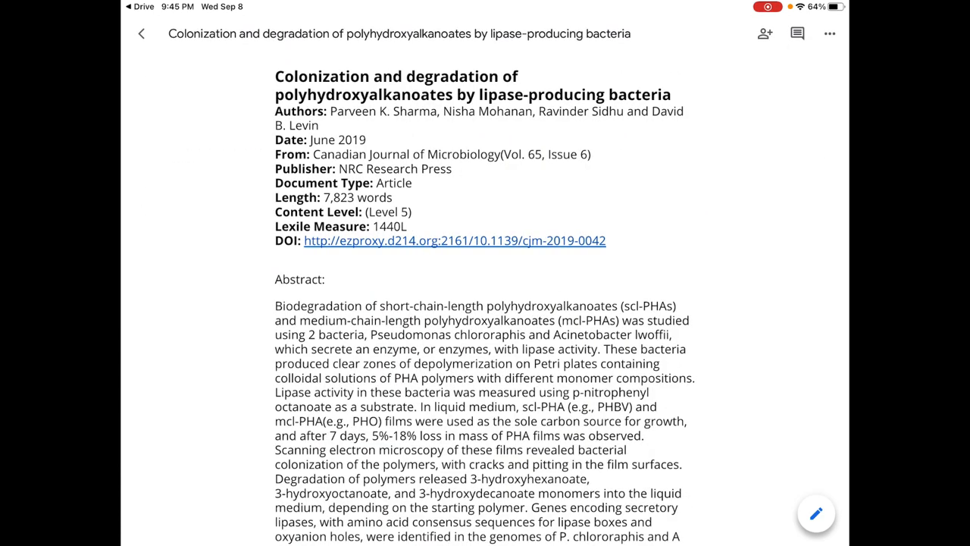
scroll("down", 3)
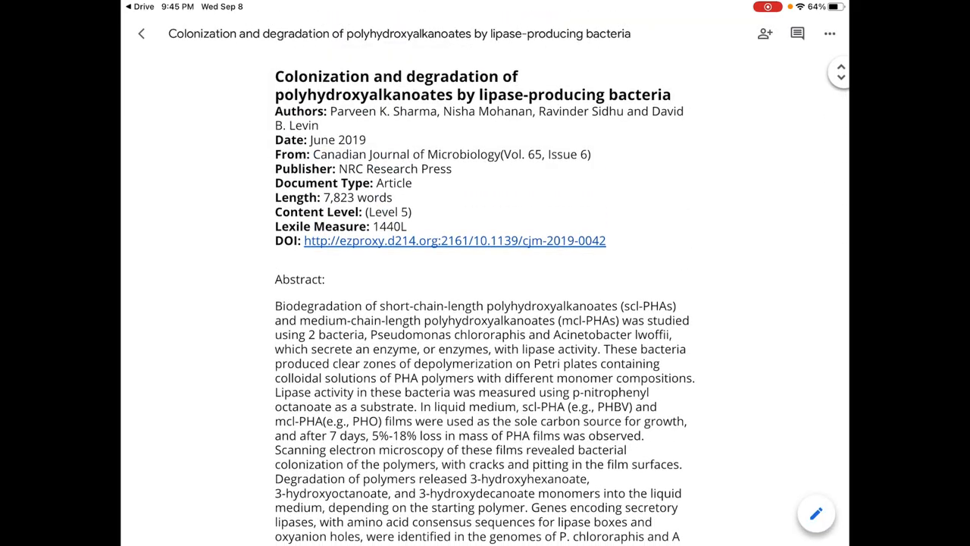
left_click(829, 33)
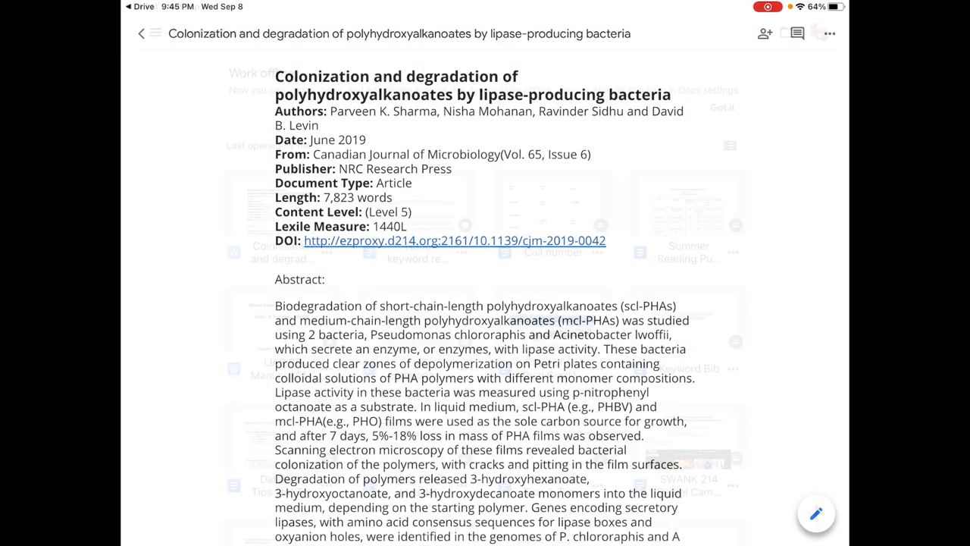
left_click(141, 33)
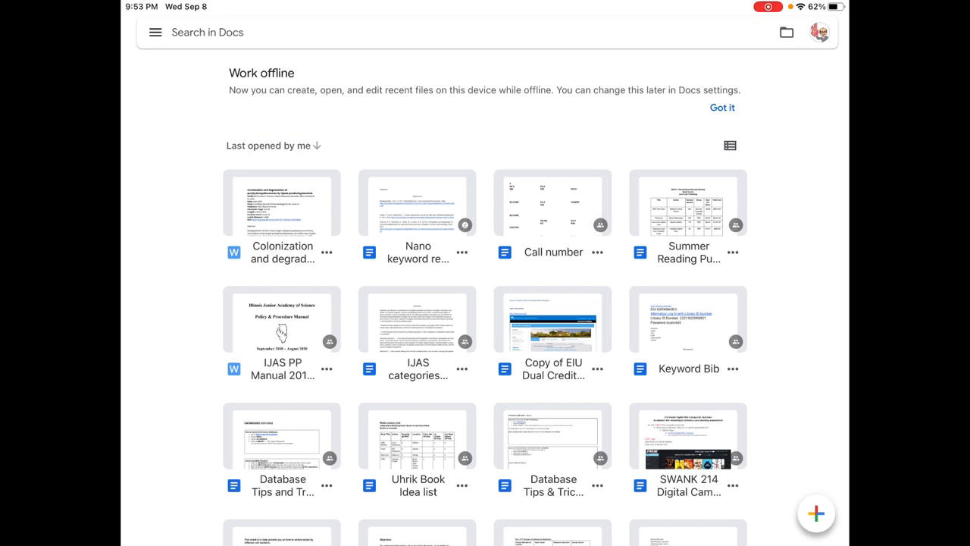
- Move the 'Colonization and degradation…' file from My Drive into the Nano 2014 2021 folder
left_click(327, 252)
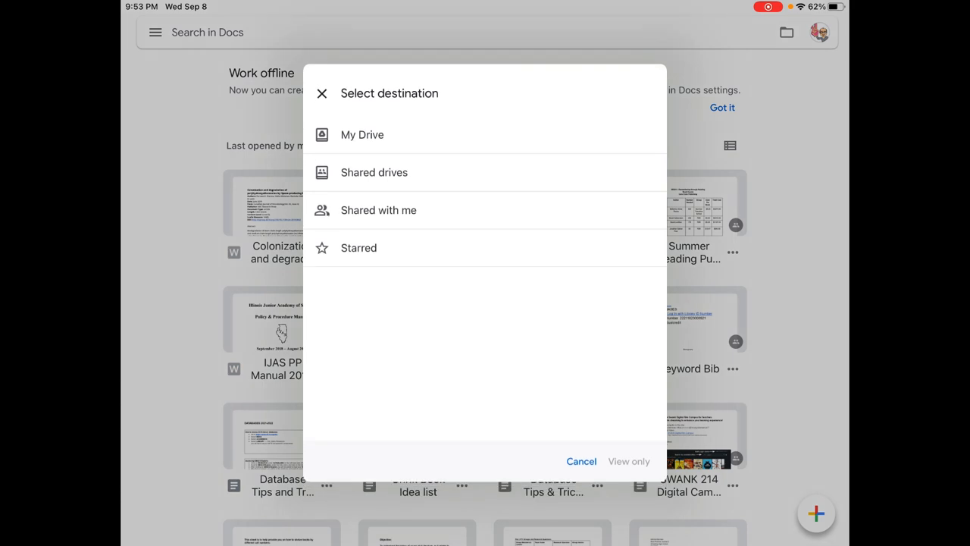
left_click(361, 135)
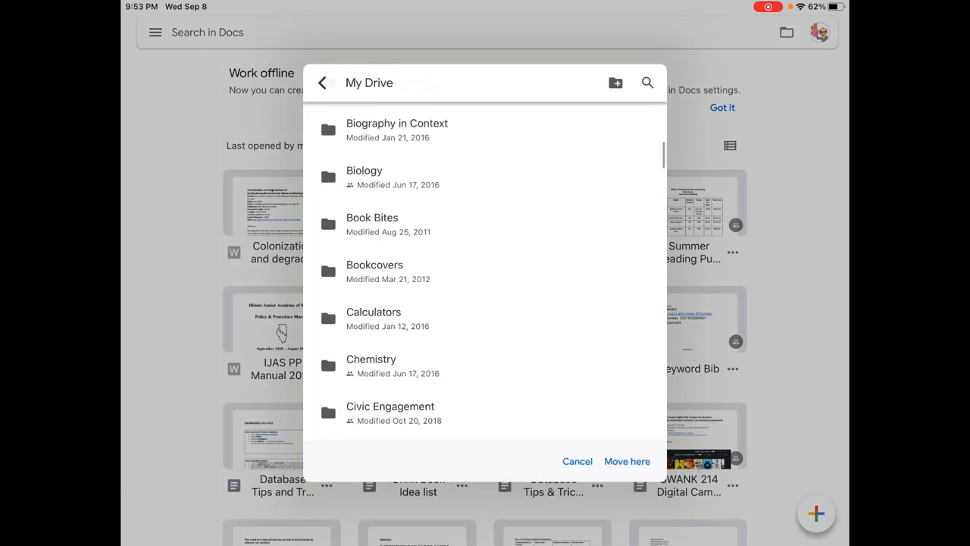
scroll("down", 3)
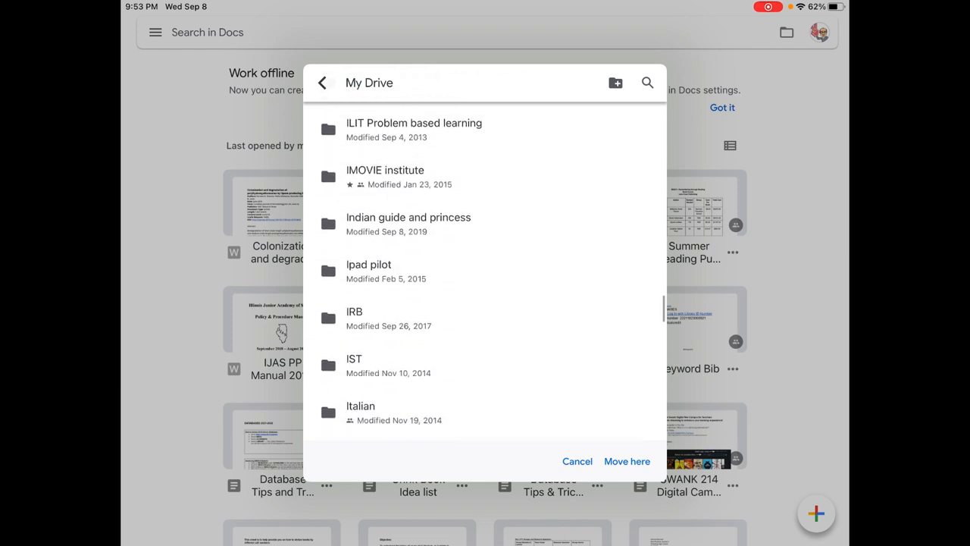
scroll("down", 3)
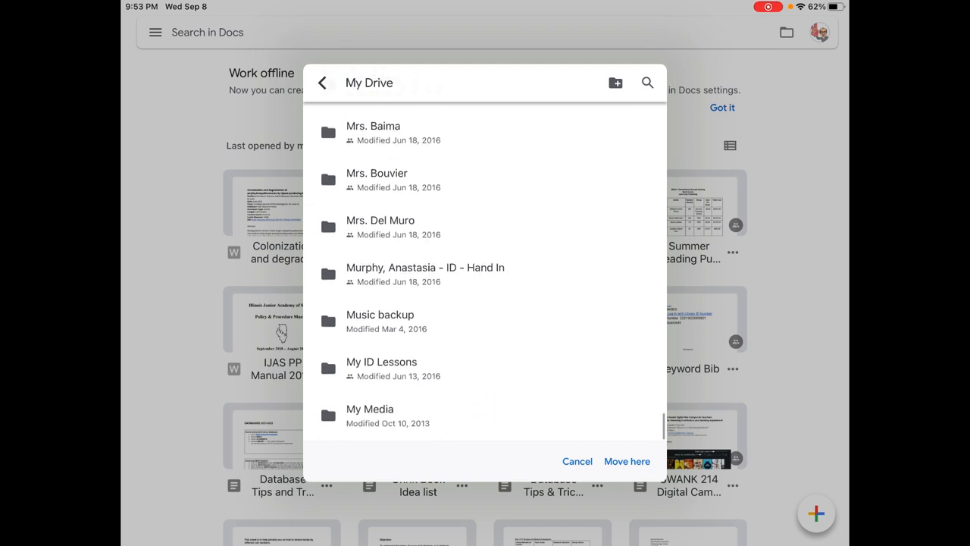
scroll("down", 3)
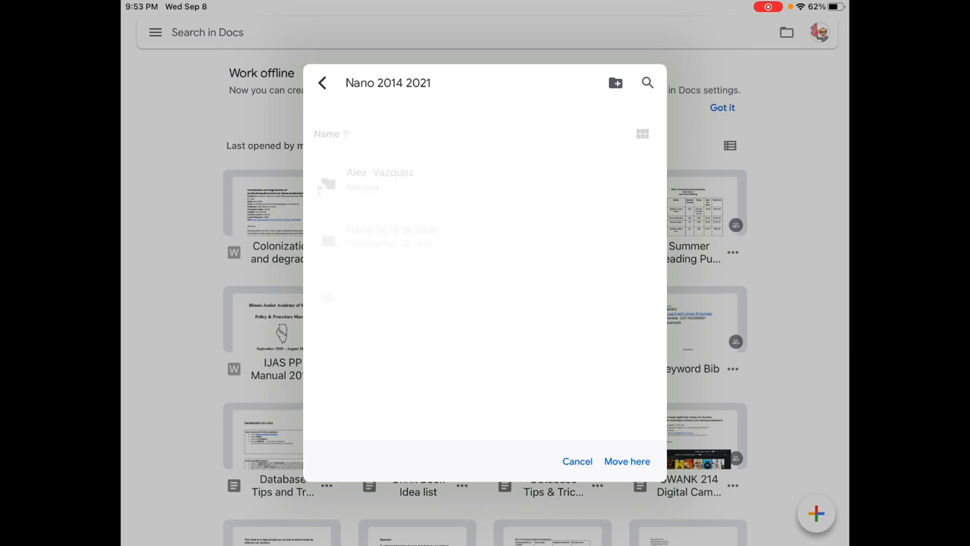
left_click(626, 461)
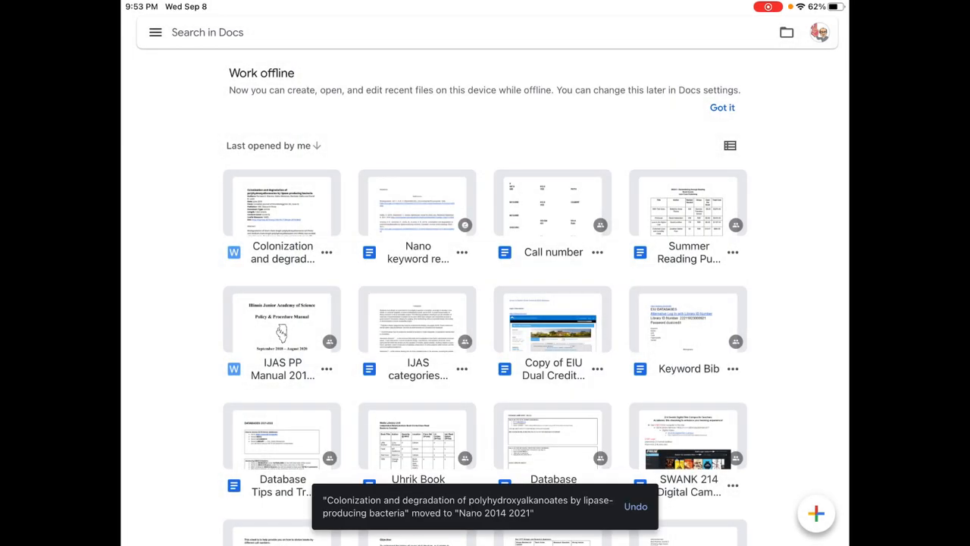
left_click(154, 32)
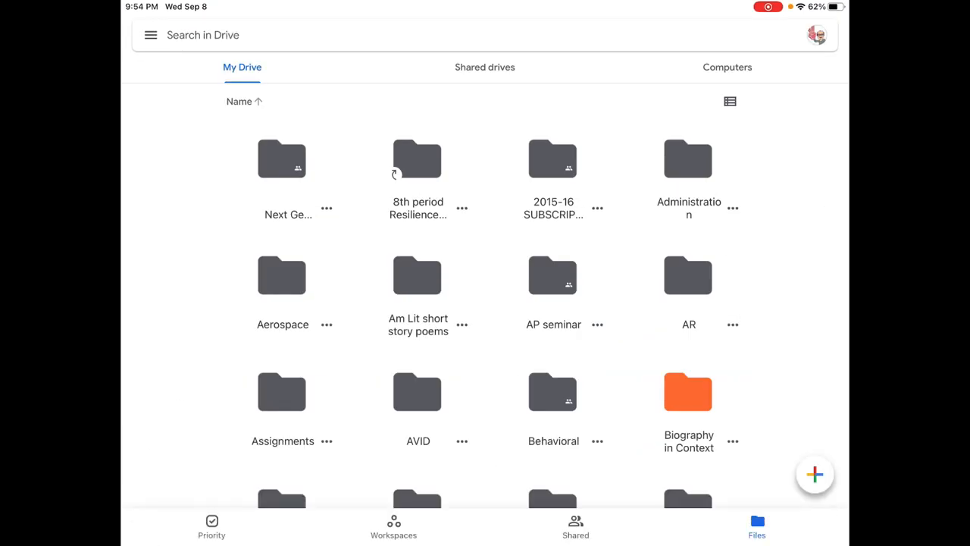
scroll("down", 3)
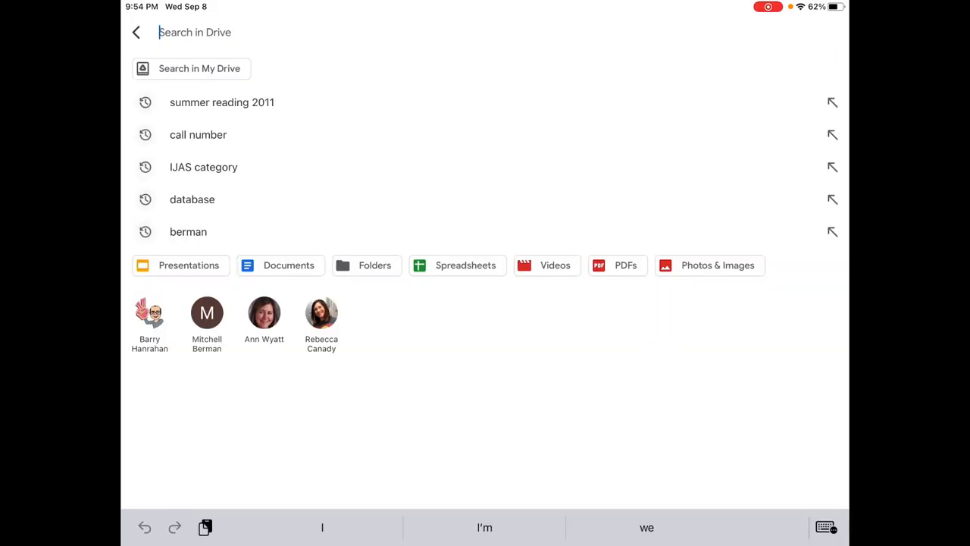
- Search Drive for 'nano', open the Nano 2014 2021 folder, then return to the Gale article
type("nan")
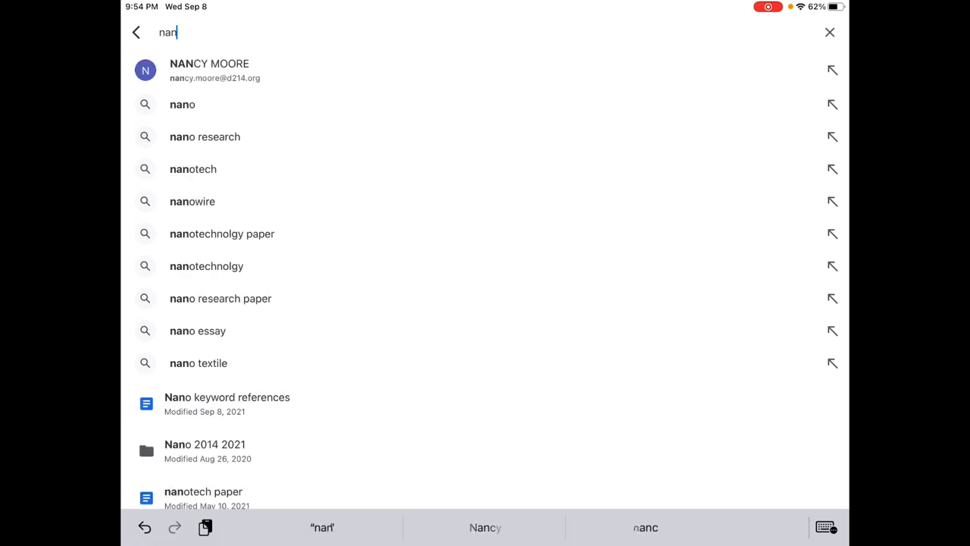
type("o")
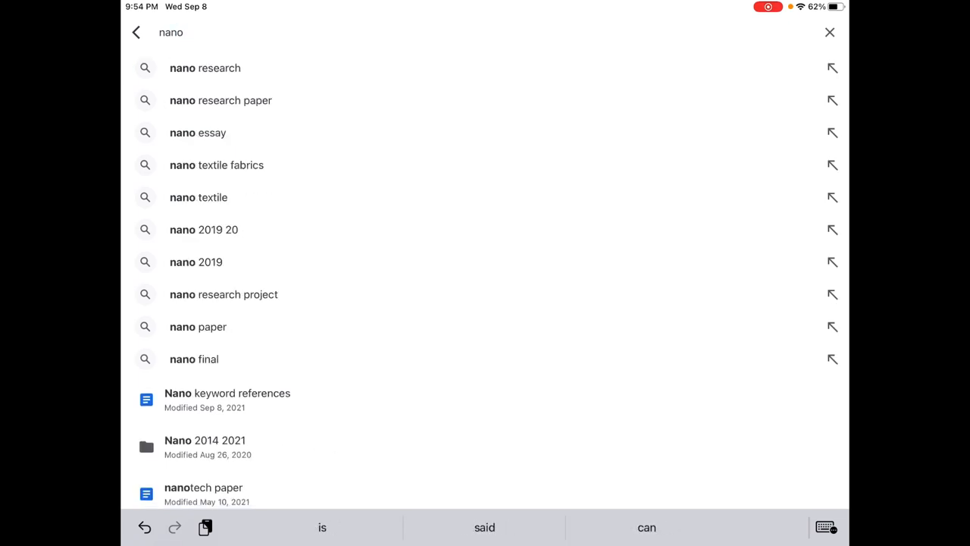
left_click(205, 440)
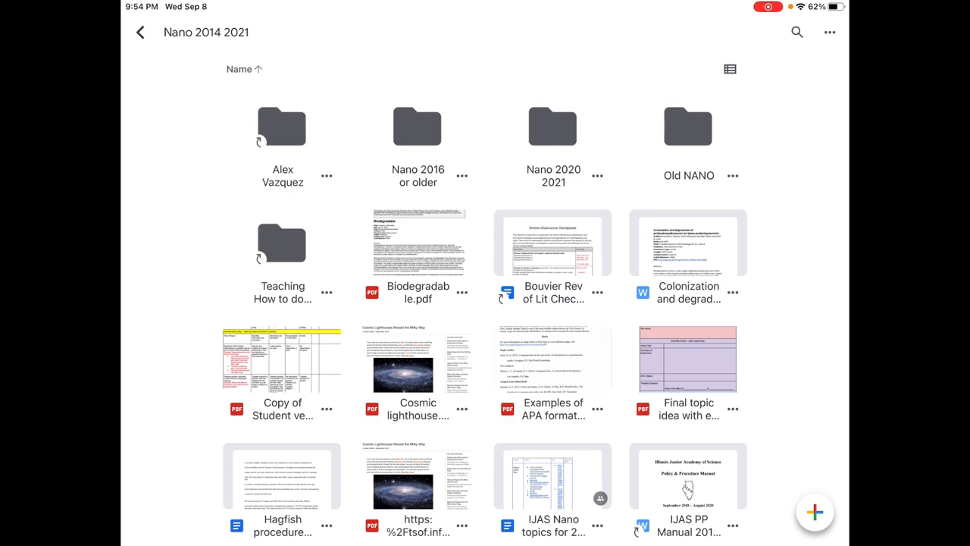
left_click(688, 242)
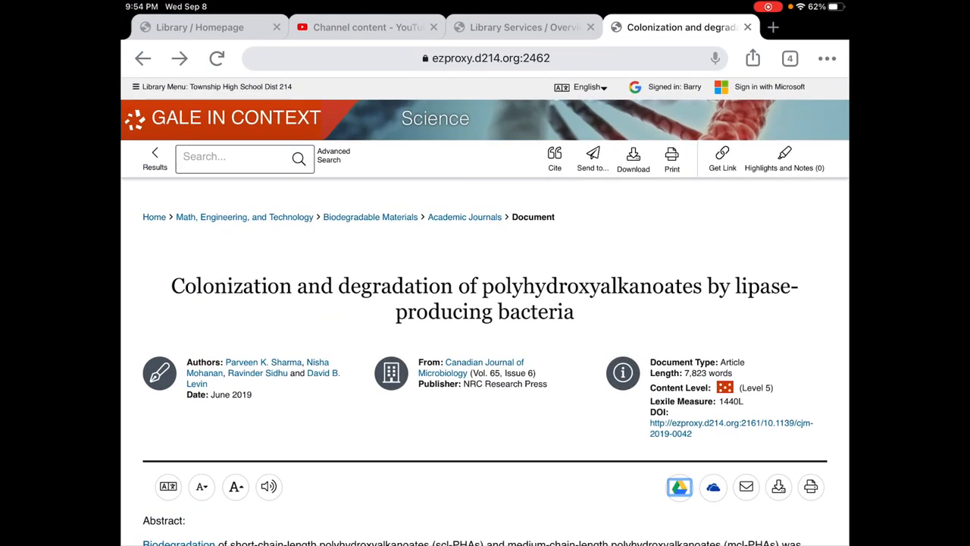
- Show the article's APA 7th Edition citation and select it for copying
left_click(555, 159)
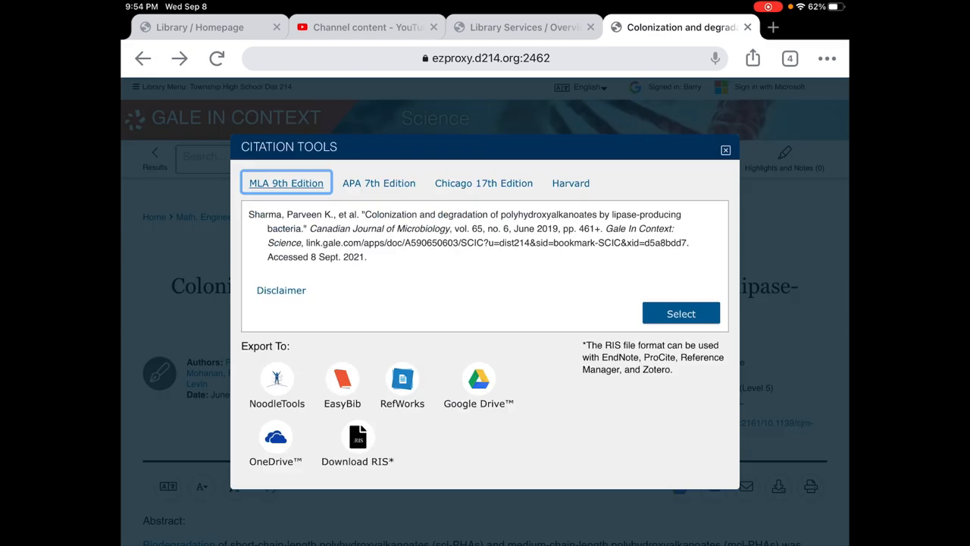
left_click(379, 182)
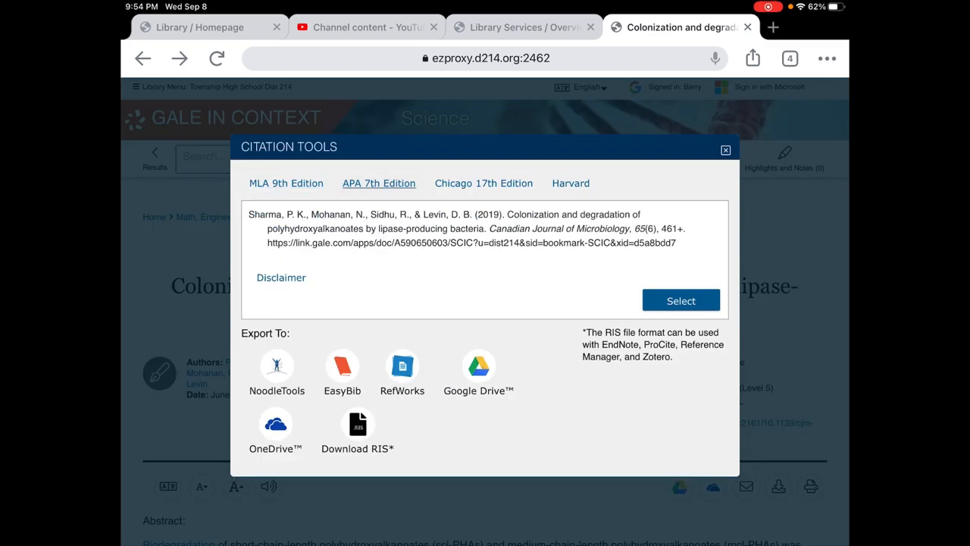
left_click(725, 149)
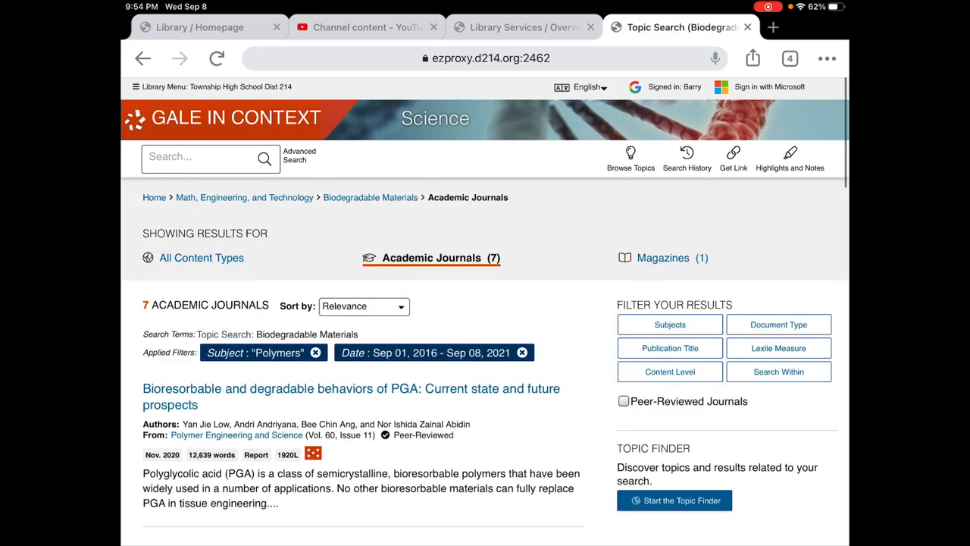
- Remove the Polymers subject chip to restore 172 journal results, then open Search Within
scroll("down", 3)
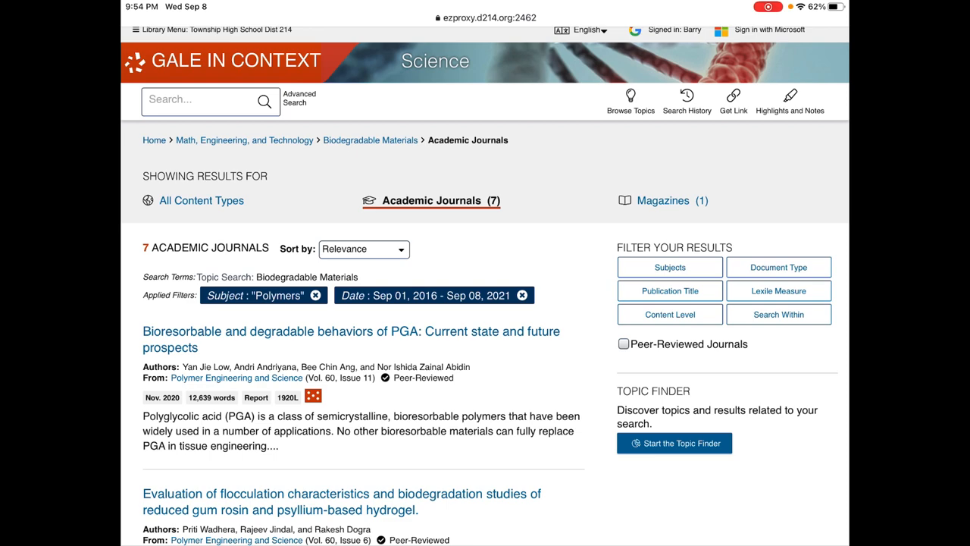
left_click(670, 266)
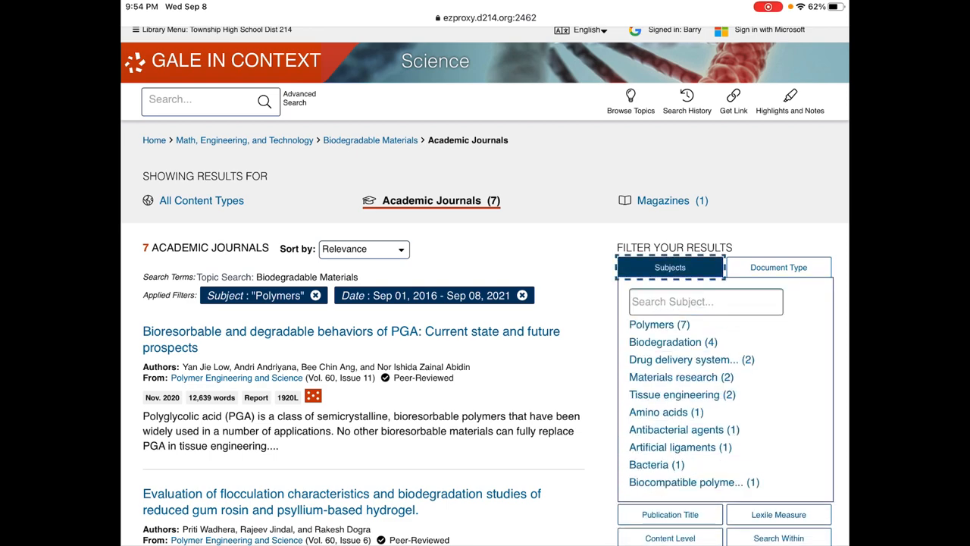
scroll("down", 3)
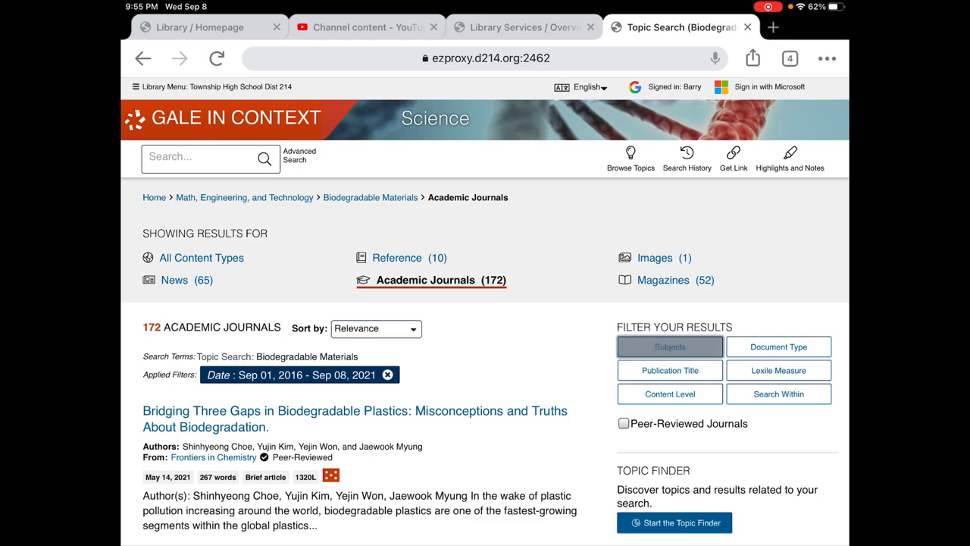
left_click(669, 346)
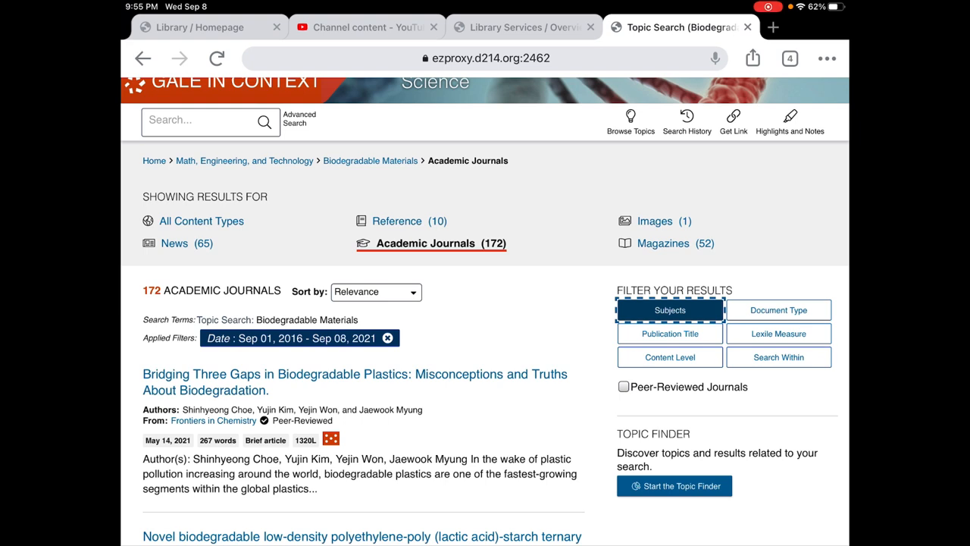
left_click(777, 357)
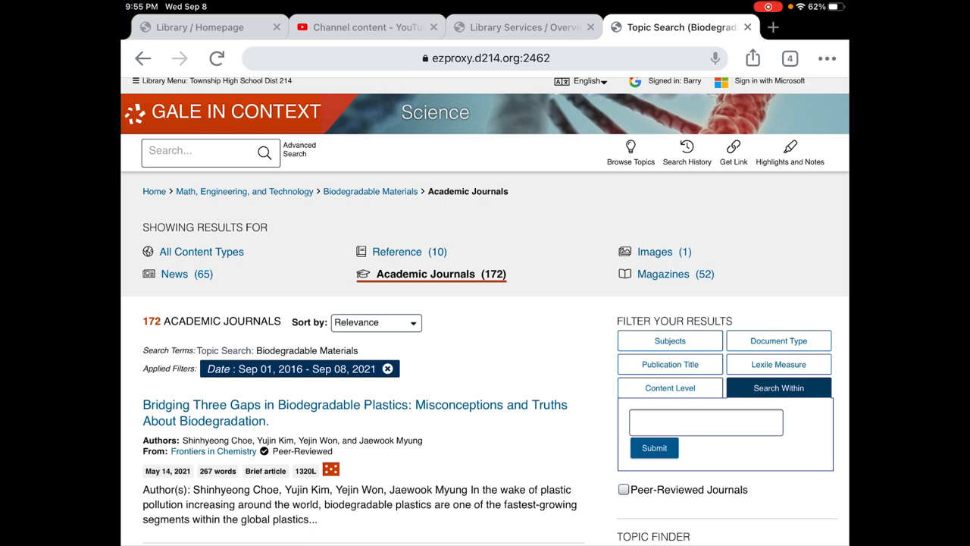
- Switch to the 52 Magazines results and scroll through the list
left_click(662, 274)
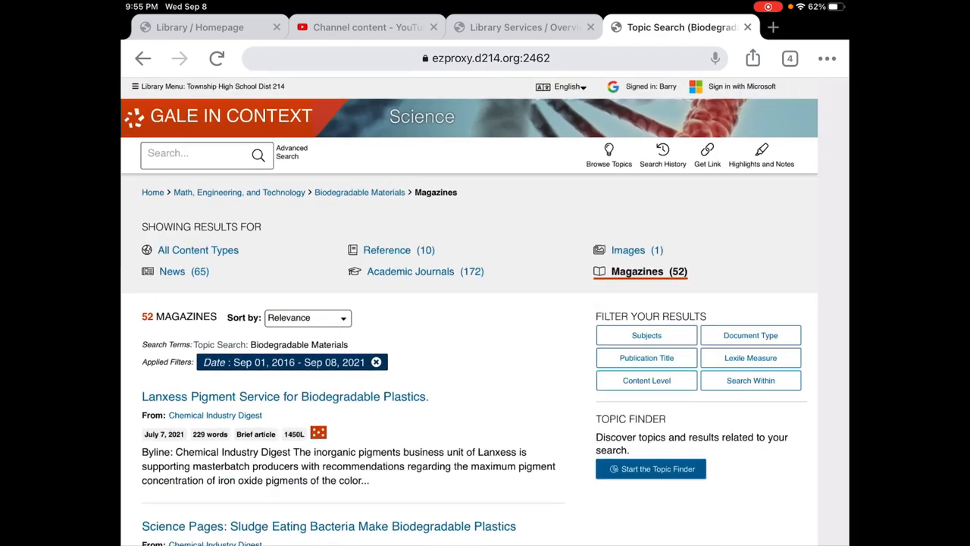
scroll("down", 3)
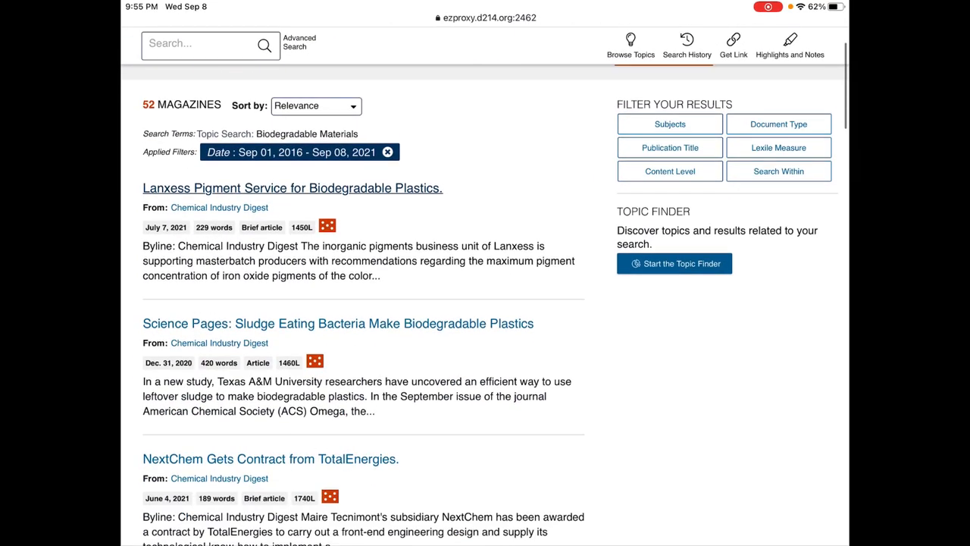
scroll("down", 3)
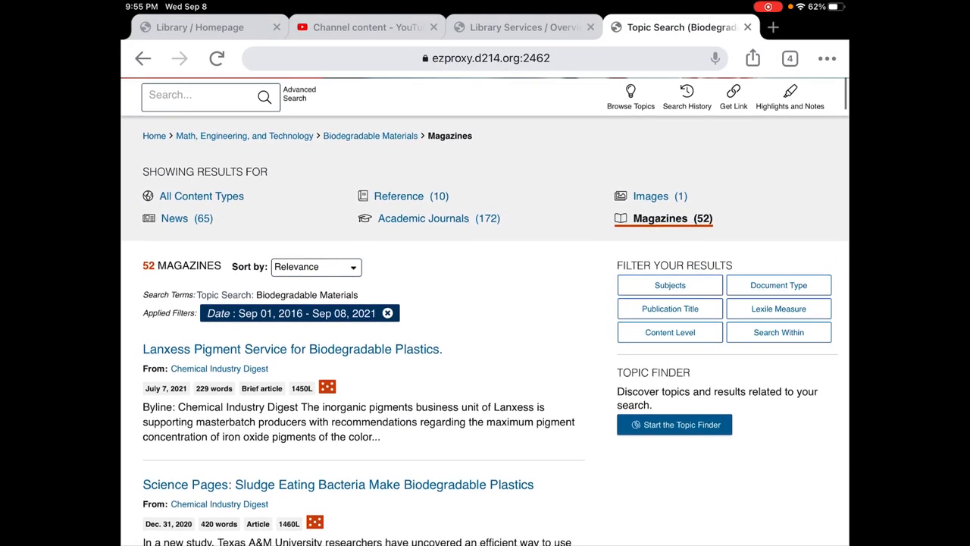
scroll("down", 3)
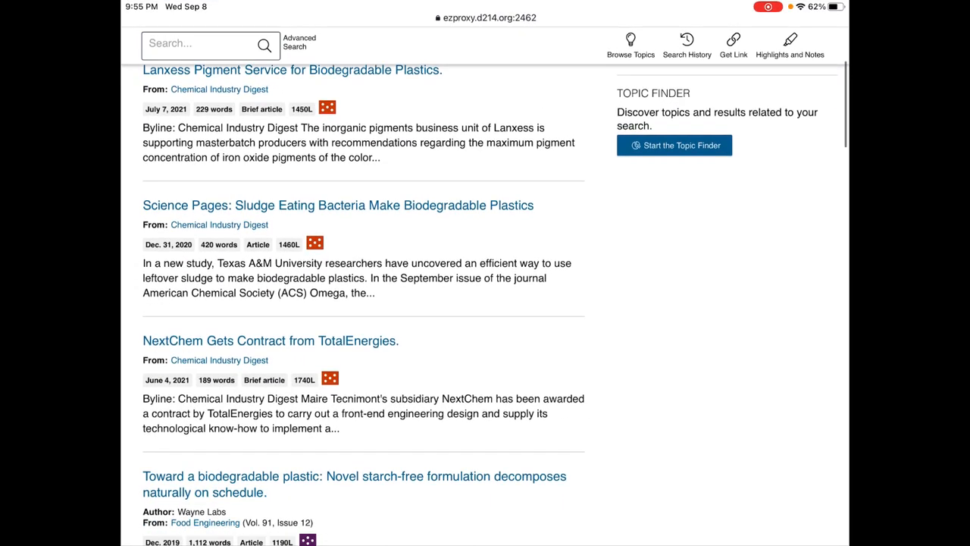
scroll("down", 3)
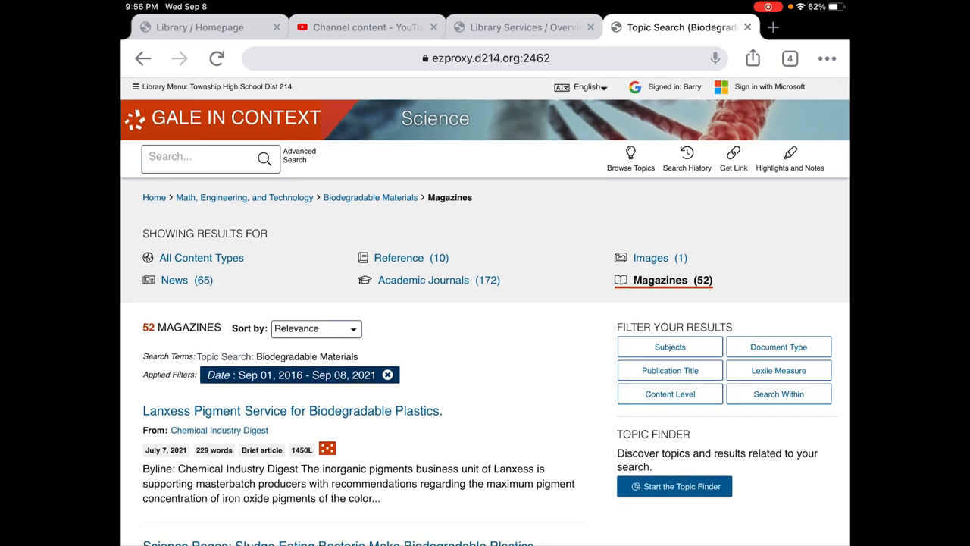
- Open and read the Lanxess Pigment Service article
left_click(292, 410)
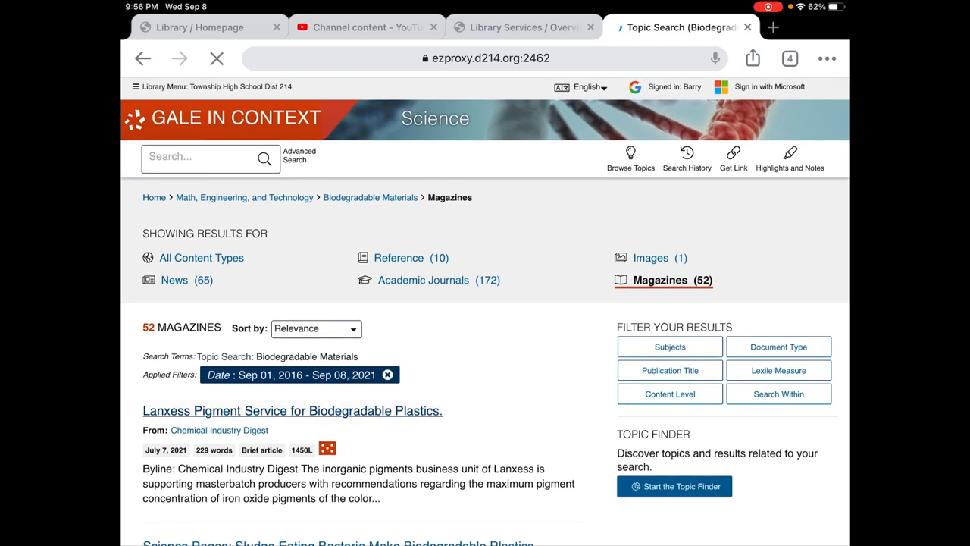
left_click(292, 410)
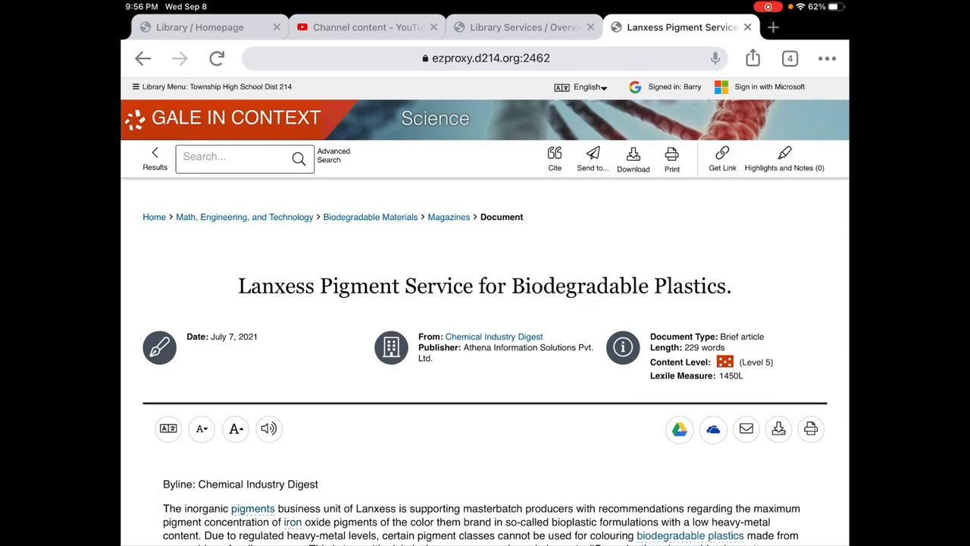
scroll("down", 3)
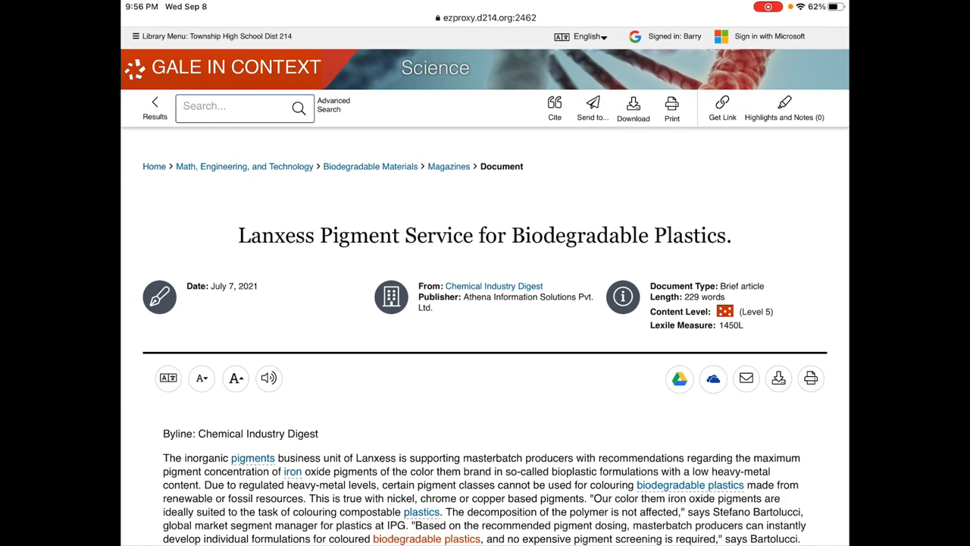
scroll("down", 3)
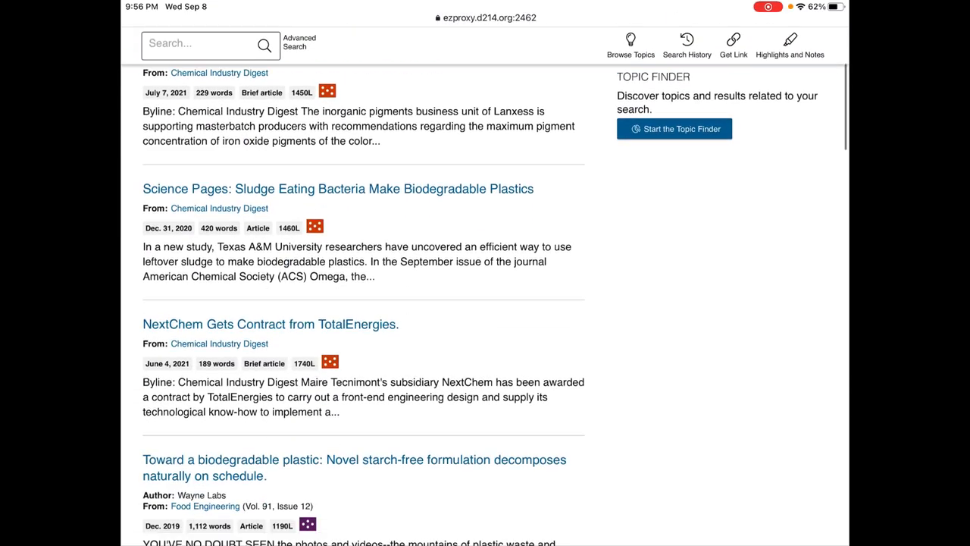
scroll("down", 3)
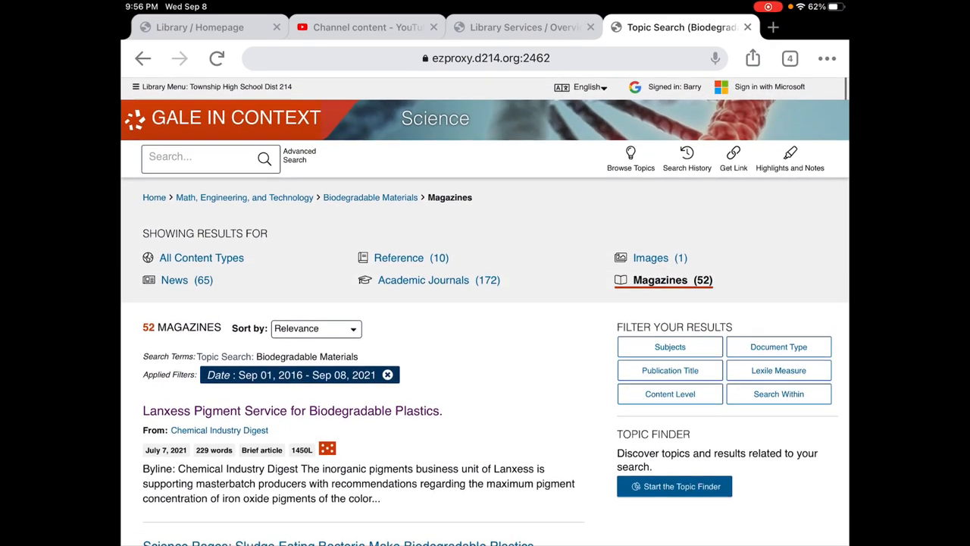
- Switch to the 65 News results and open the Washington Post 'Scientists say this E. coli…' article
left_click(174, 279)
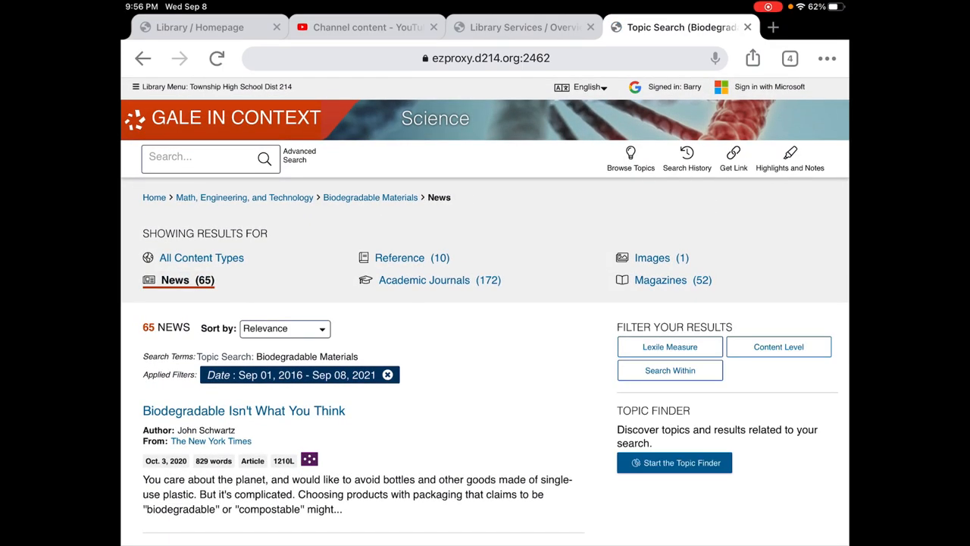
scroll("down", 3)
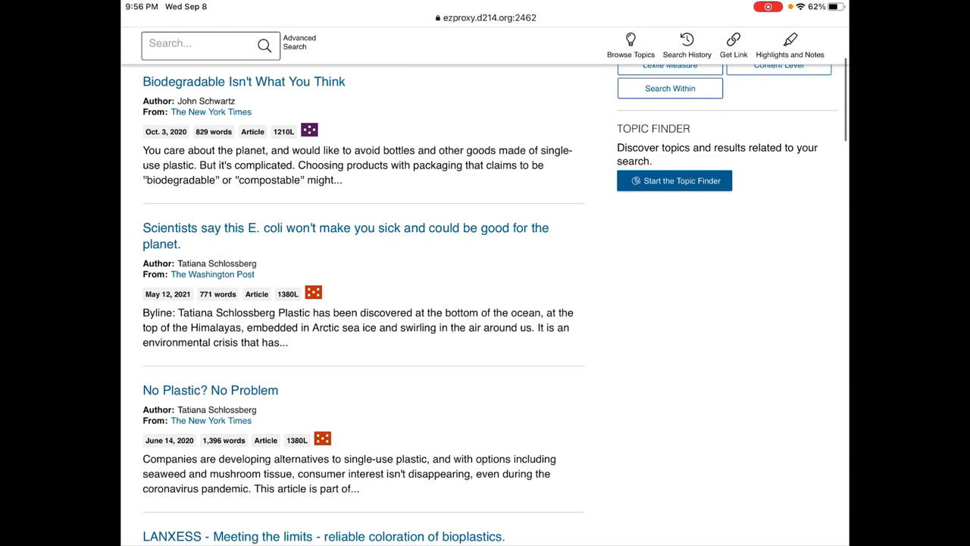
scroll("down", 3)
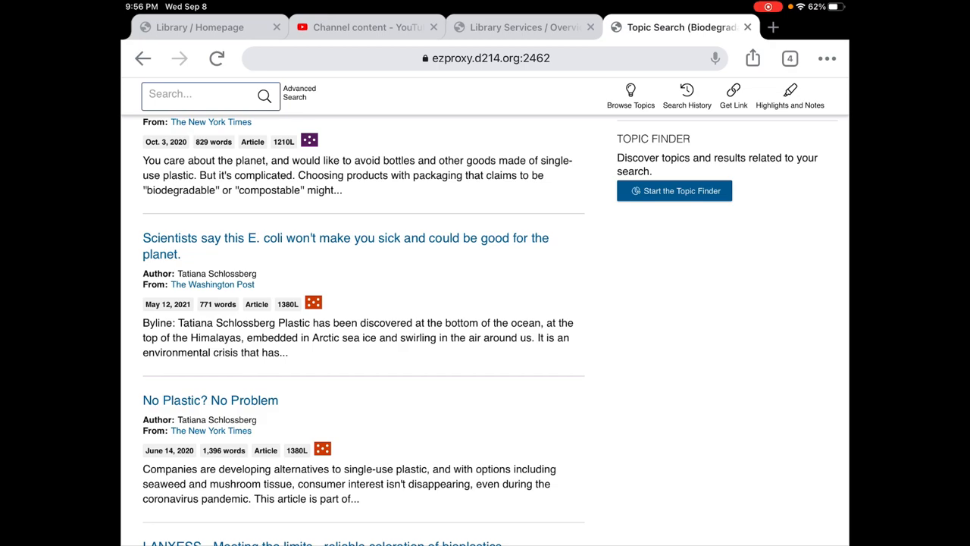
left_click(345, 246)
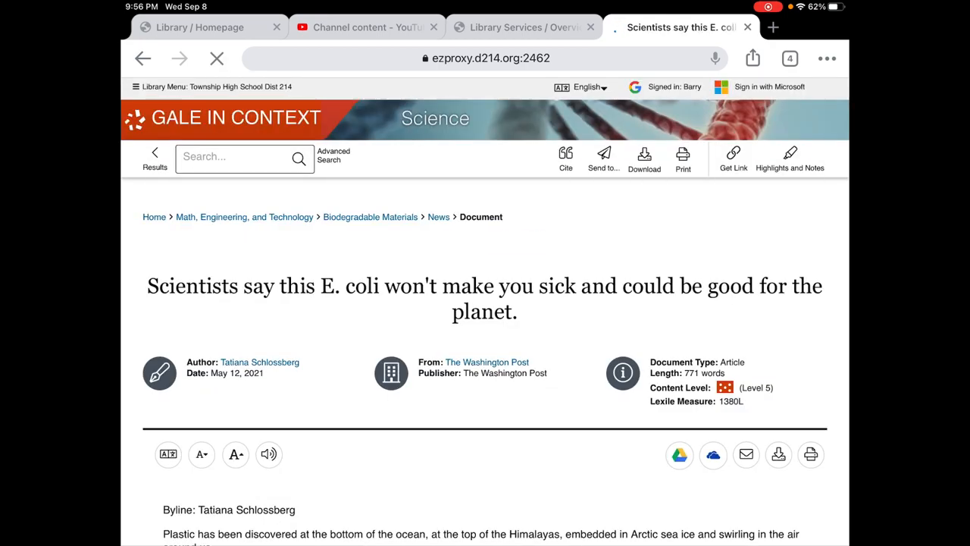
- Read the E. coli article down to its Source Citation, then jump back to the top
scroll("down", 3)
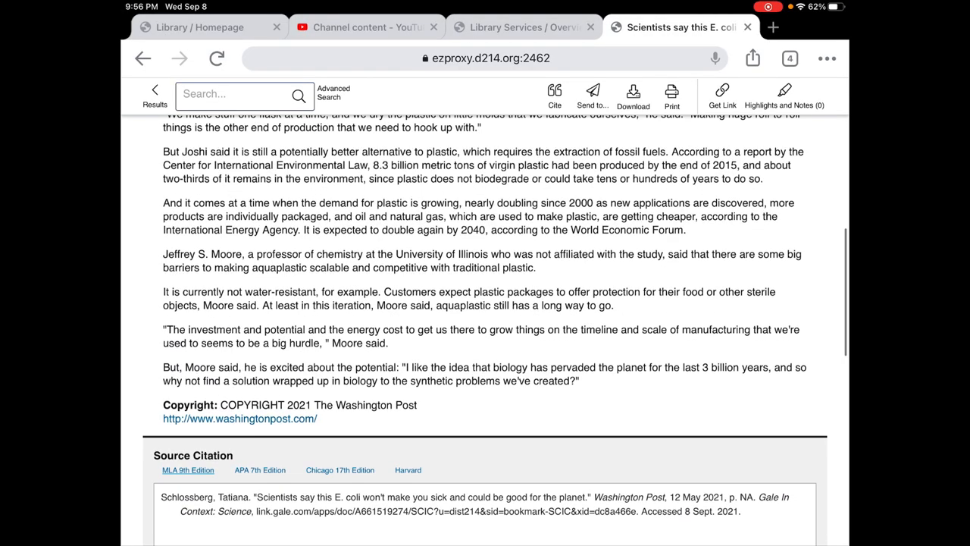
scroll("down", 3)
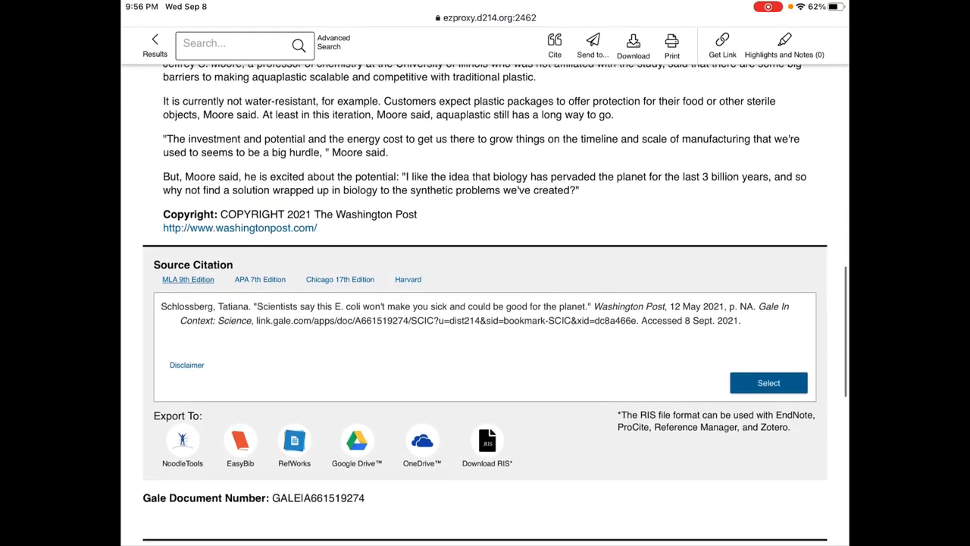
scroll("down", 3)
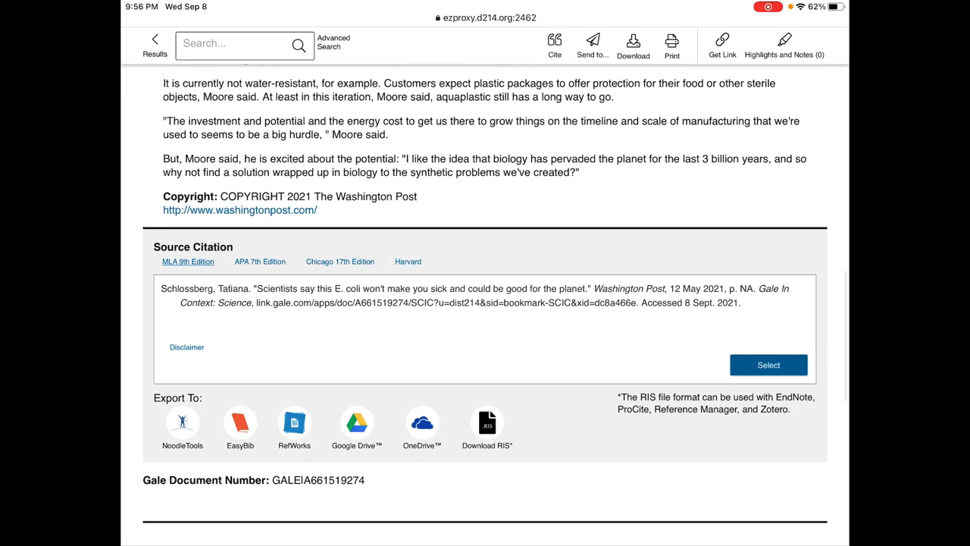
left_click(259, 261)
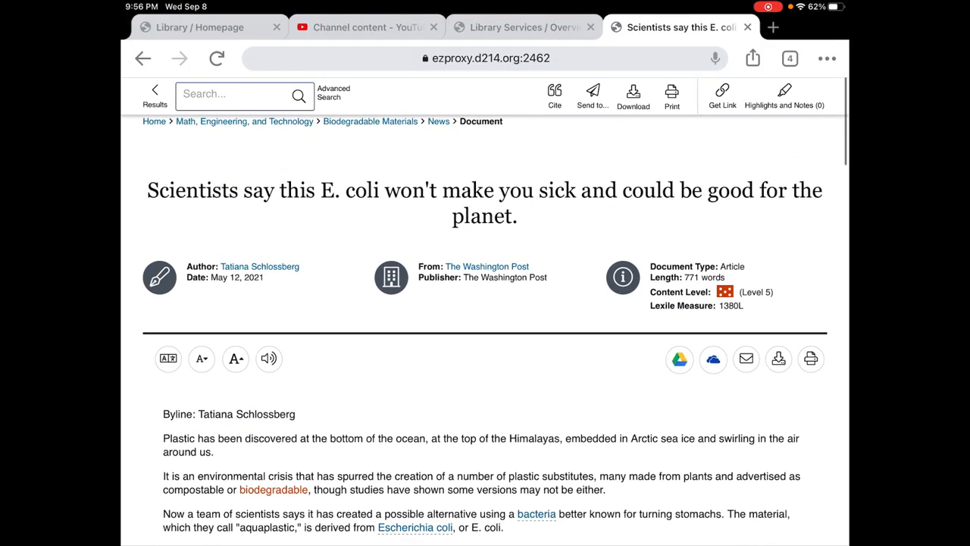
scroll("down", 3)
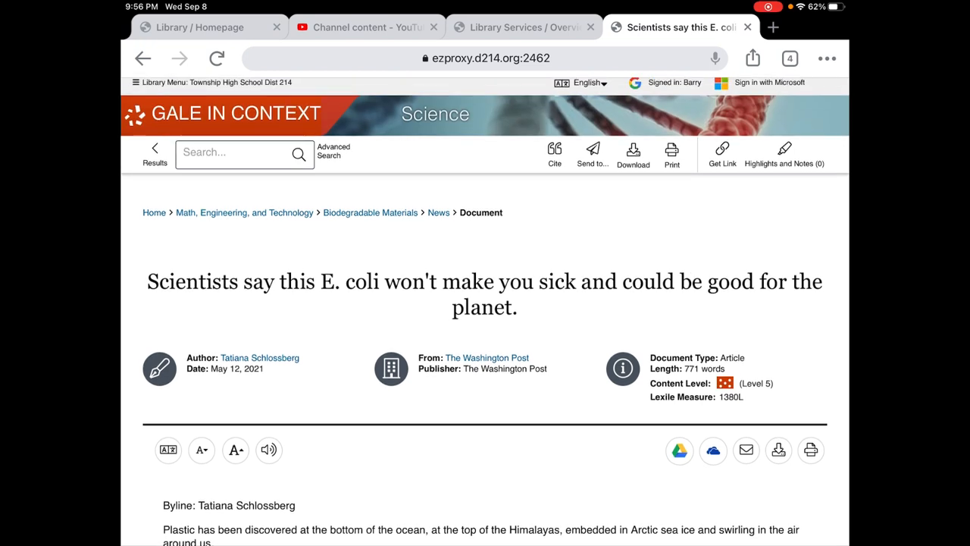
left_click(555, 152)
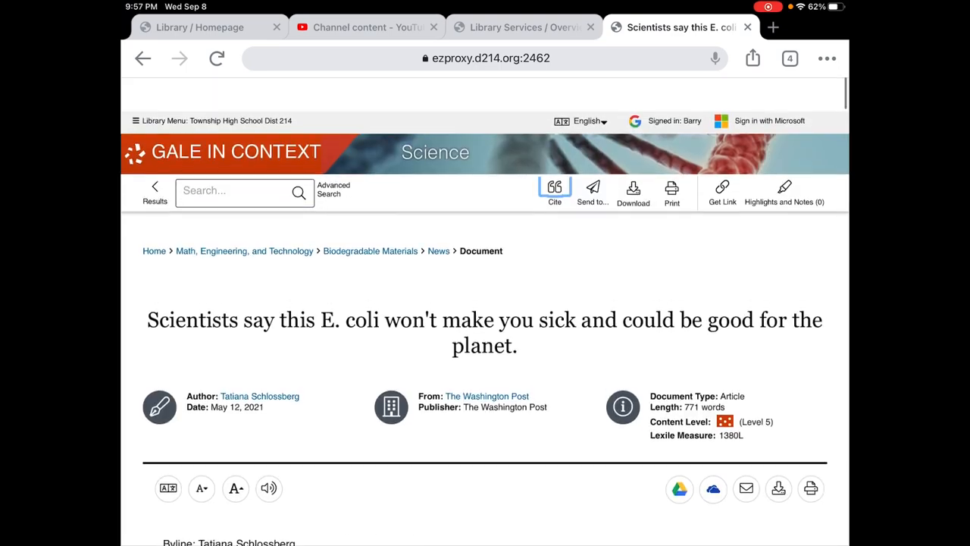
scroll("down", 3)
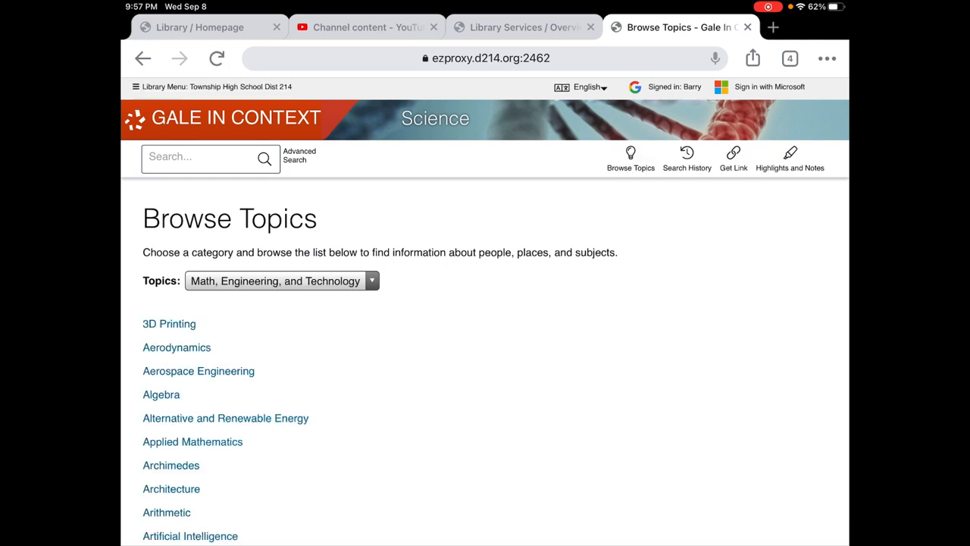
- Switch the Browse Topics category from Math, Engineering, and Technology to View All
left_click(282, 280)
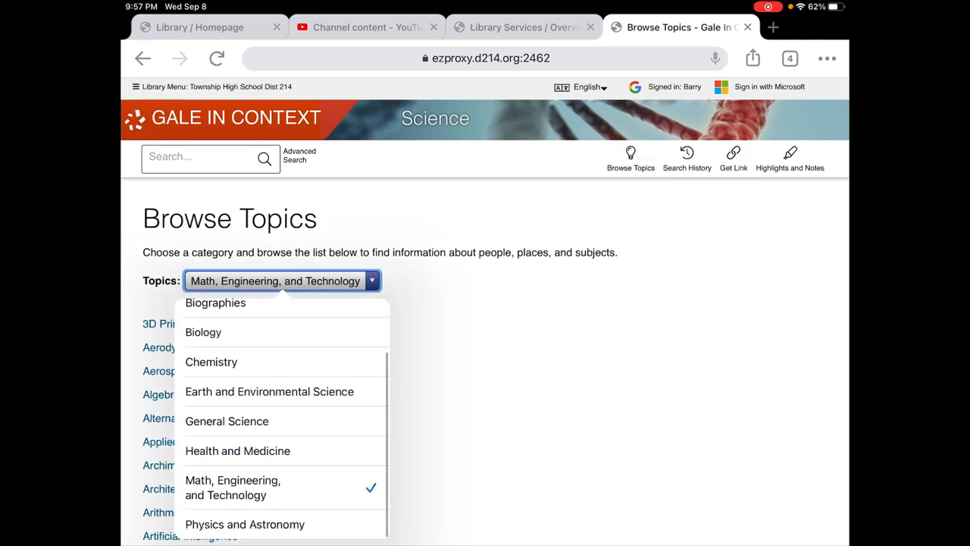
left_click(282, 281)
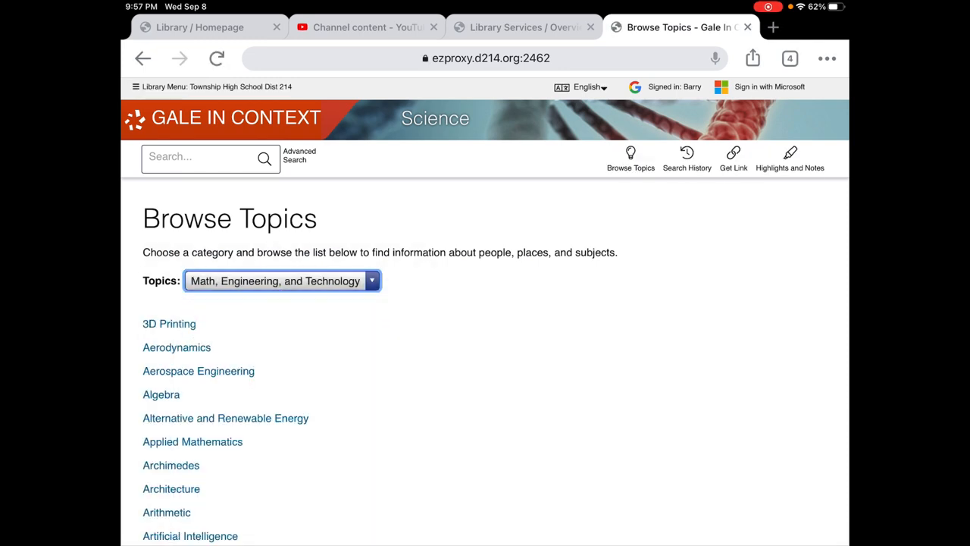
left_click(282, 280)
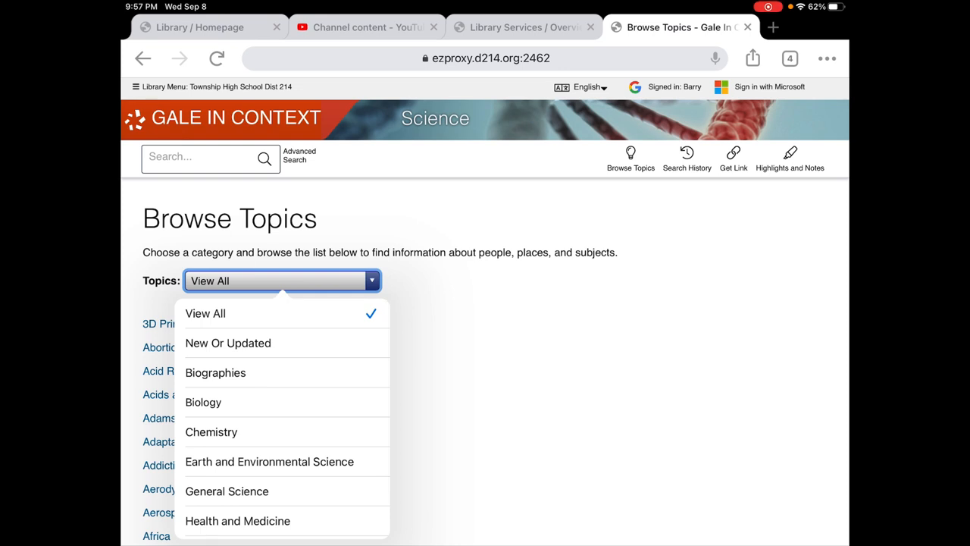
left_click(205, 313)
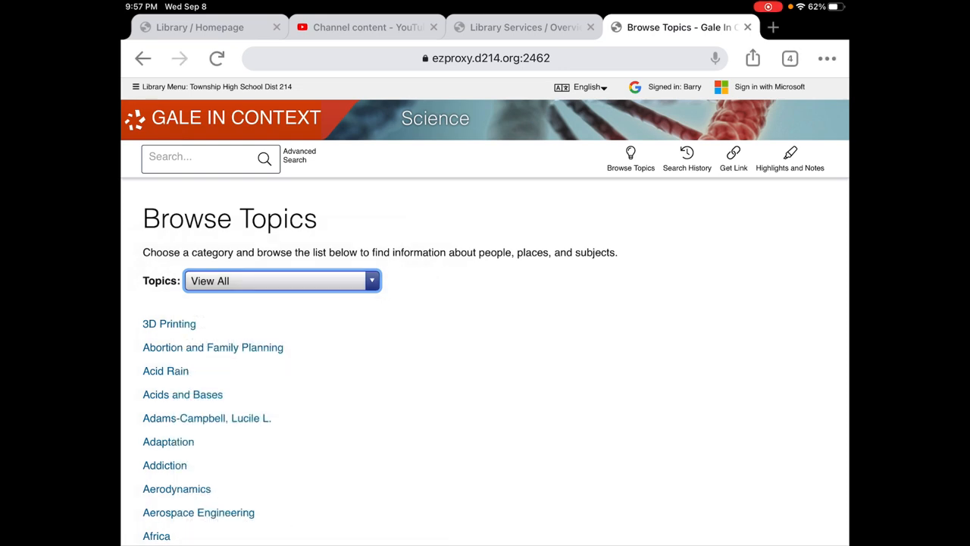